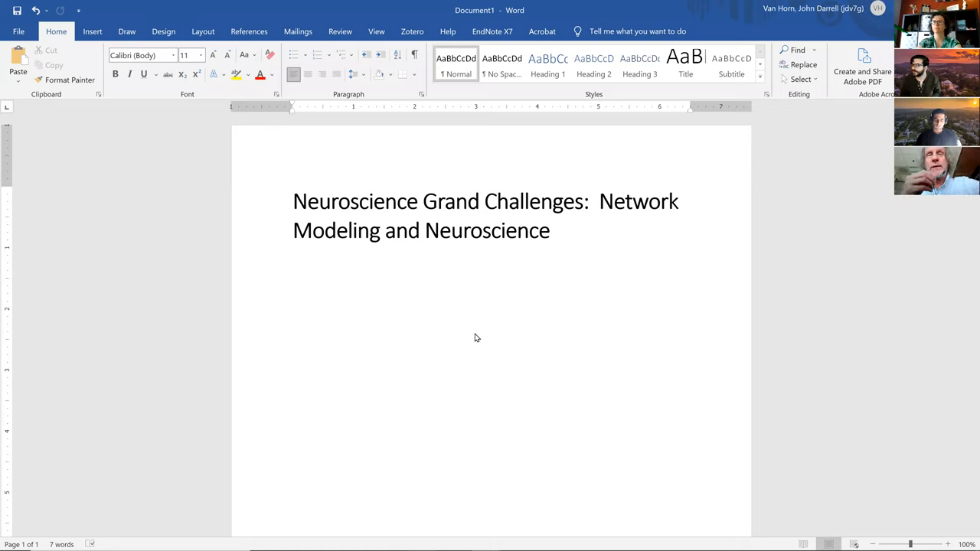
- Type the topic line 'Two major components' in the notes
click(292, 288)
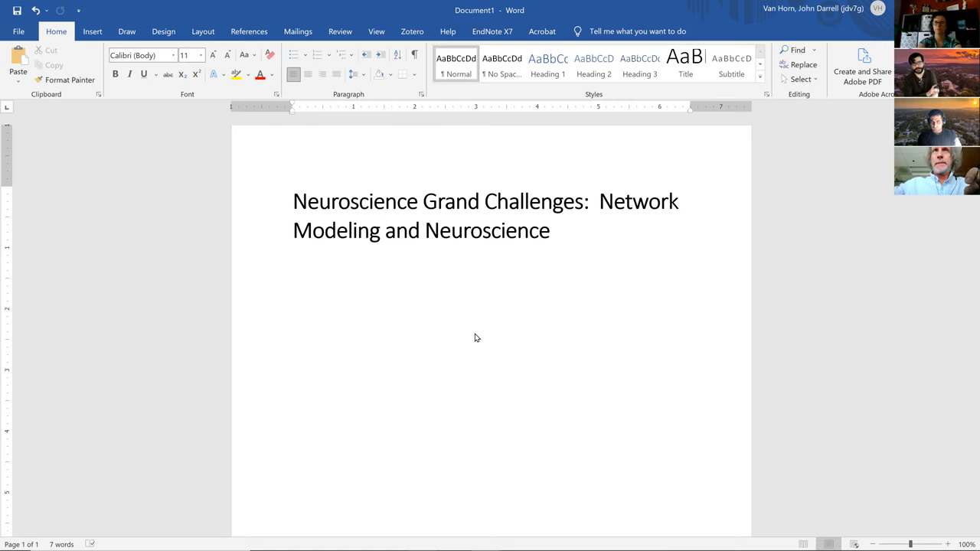
click(293, 287)
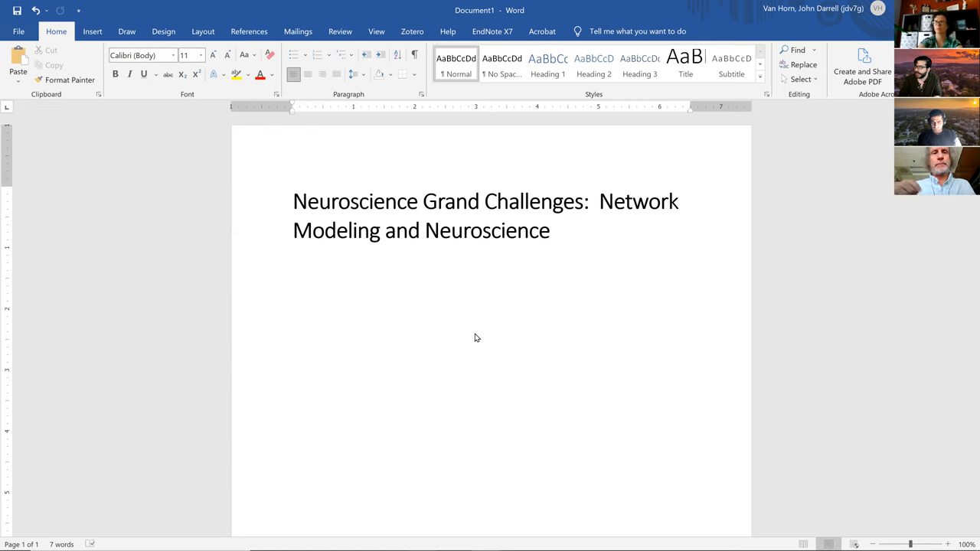
text(Two major)
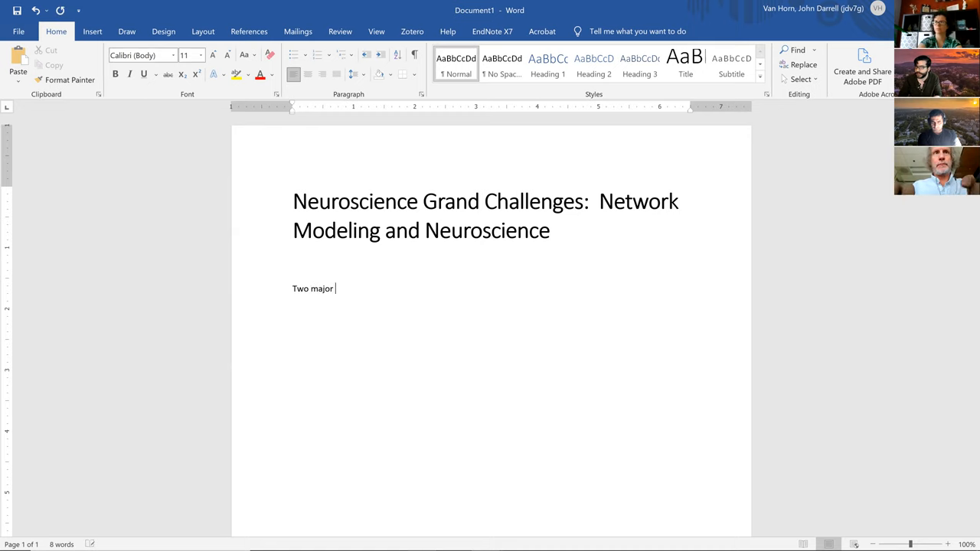
text(comp)
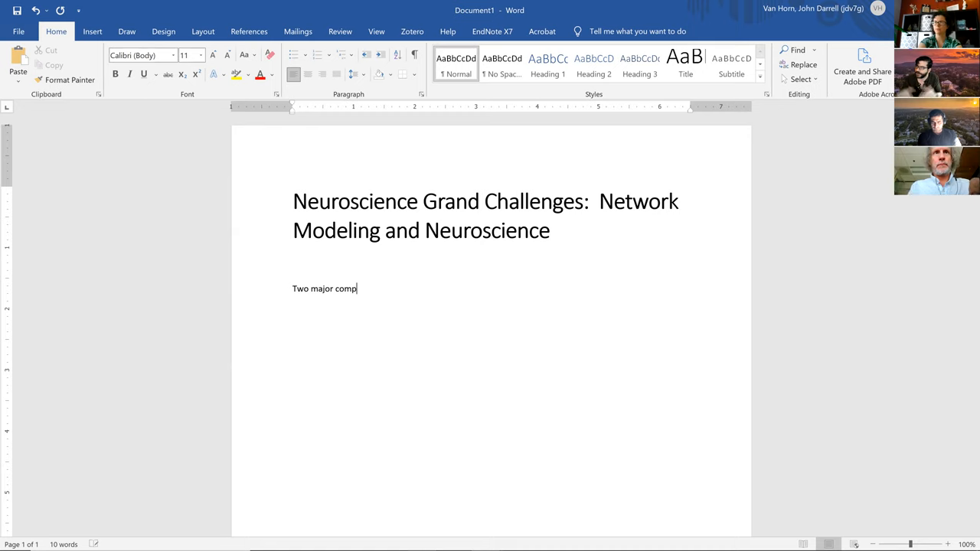
text(onents)
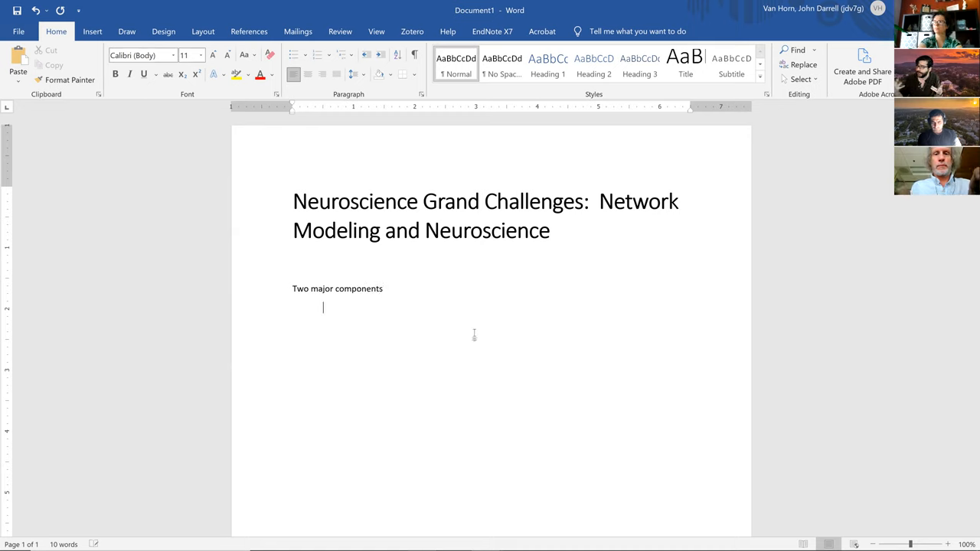
- Add the indented sub-point 'Multi-layer modeling (imaging plus multilayer to create single comprehensive model)'
text(Multi-)
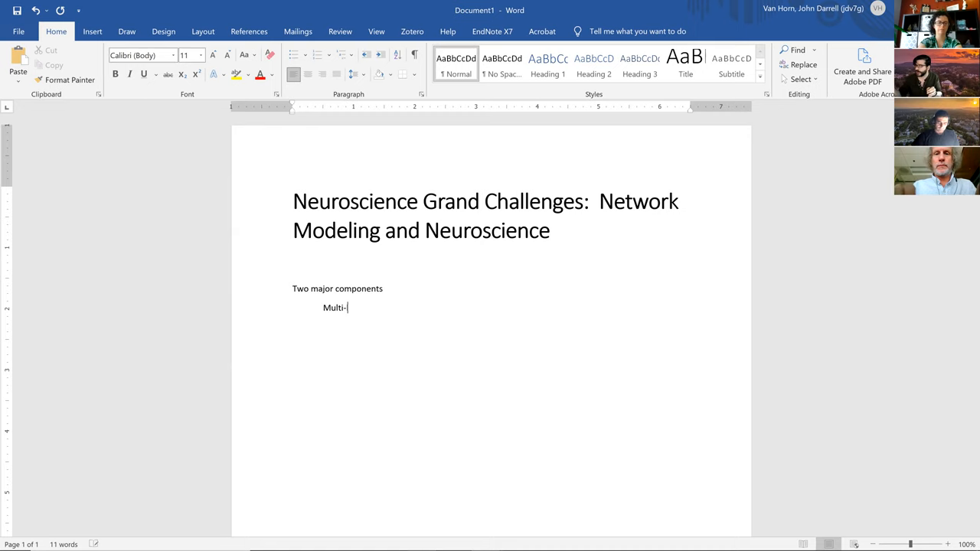
text(layer modeling)
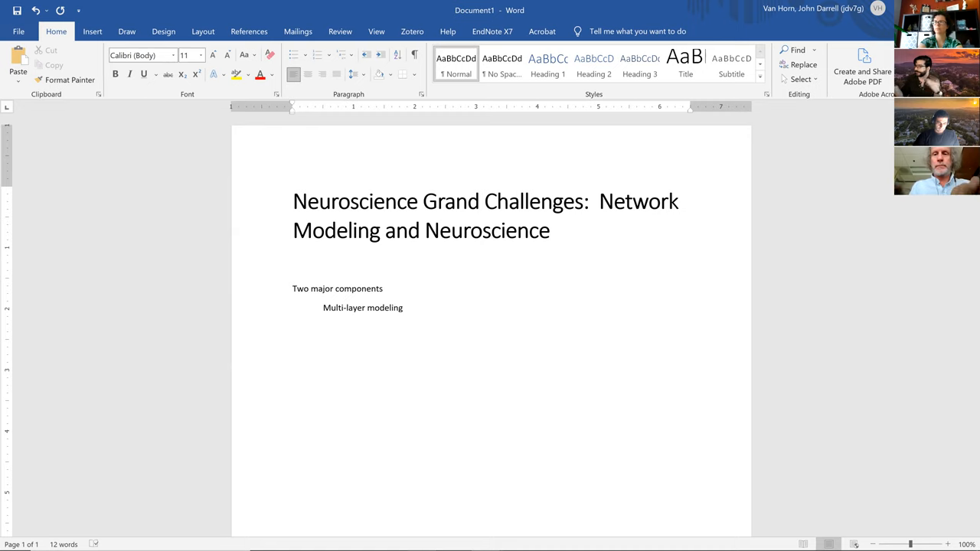
text((ima)
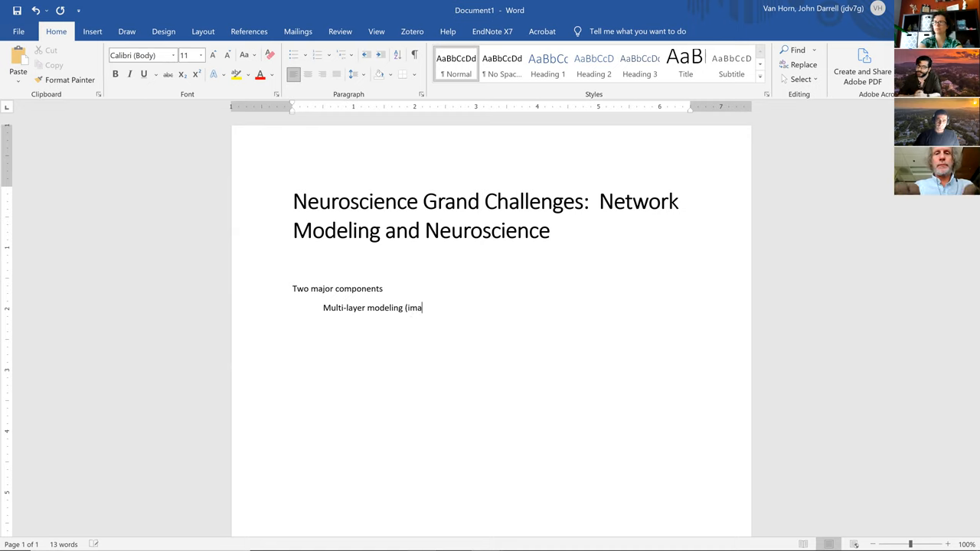
text(ging)
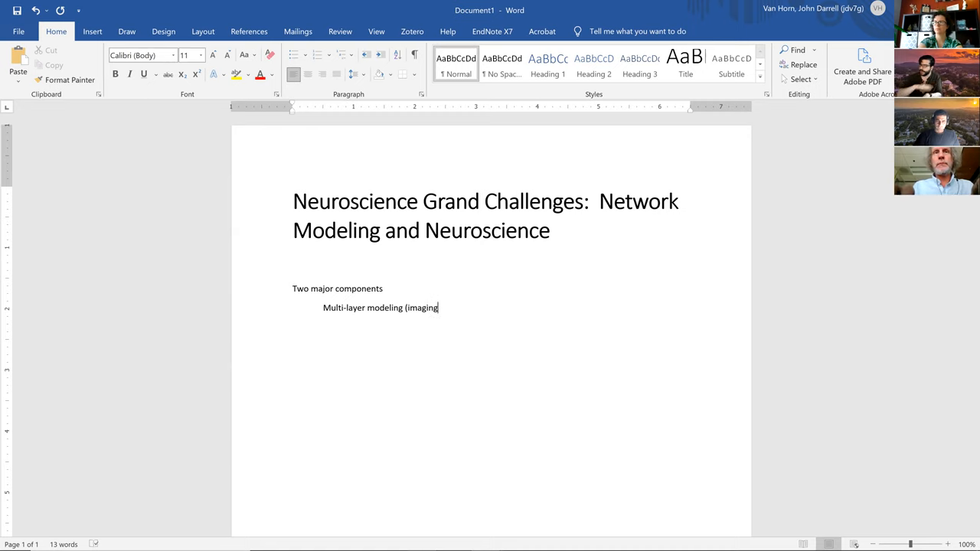
text(plus)
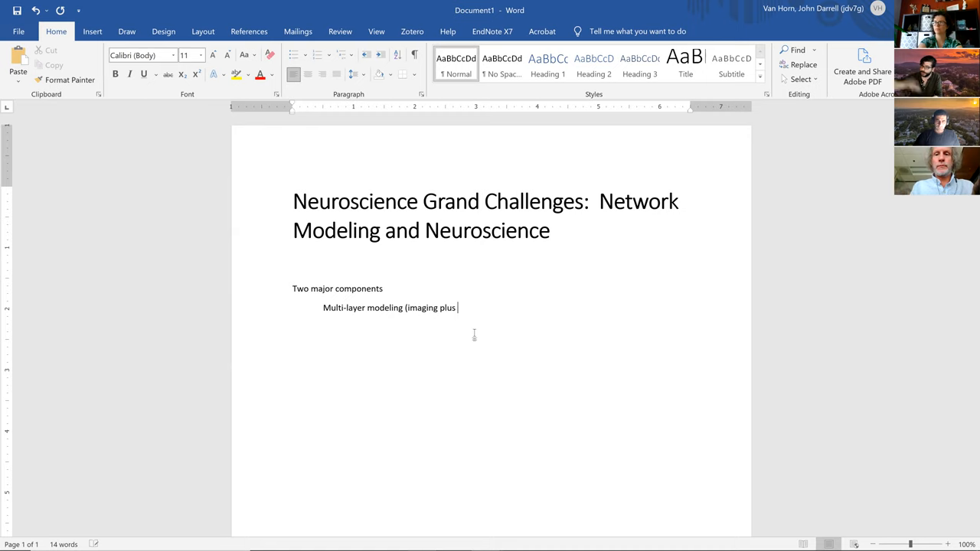
text(multi)
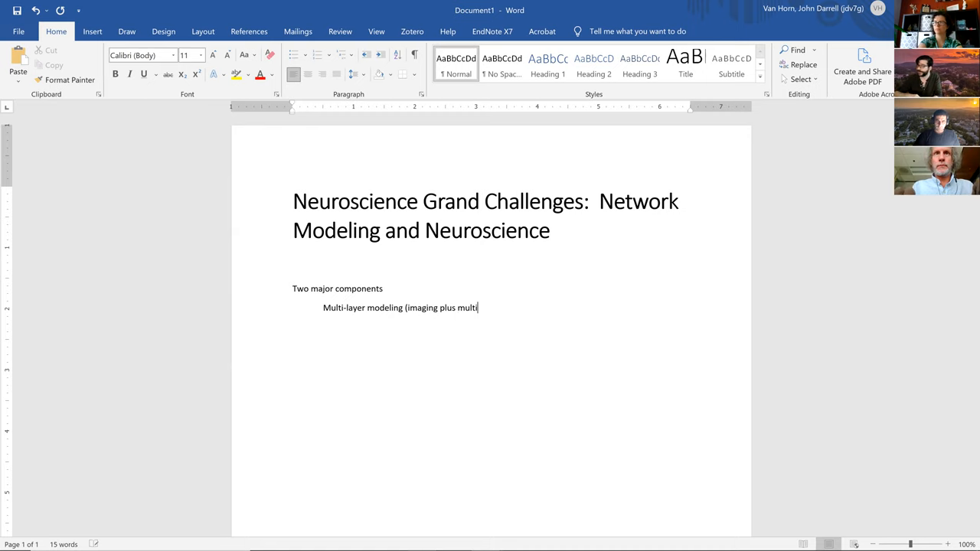
text(layer)
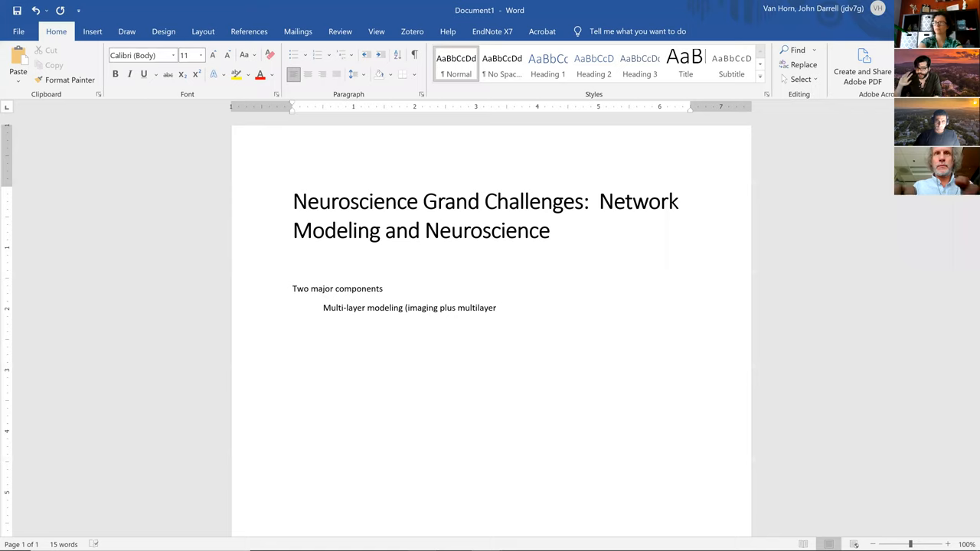
text(to crate a)
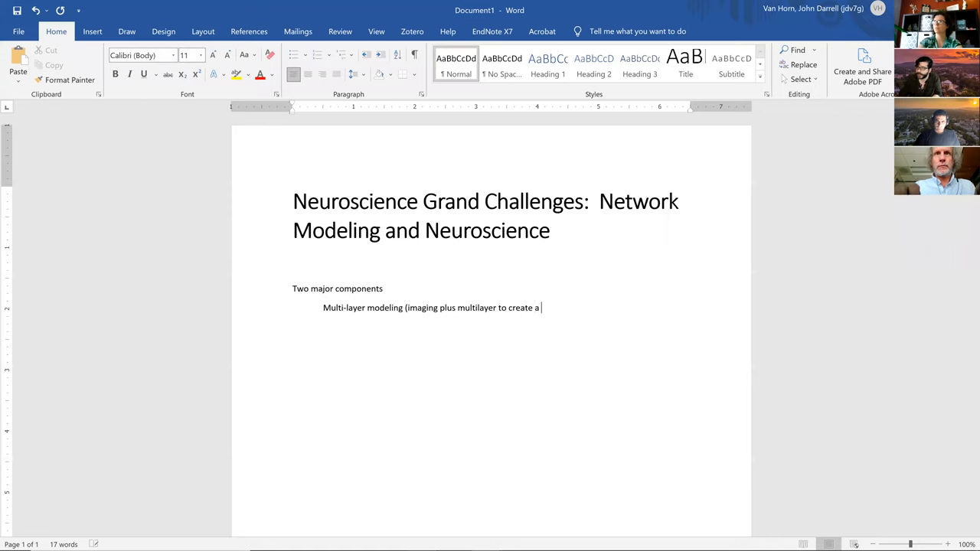
text(sing)
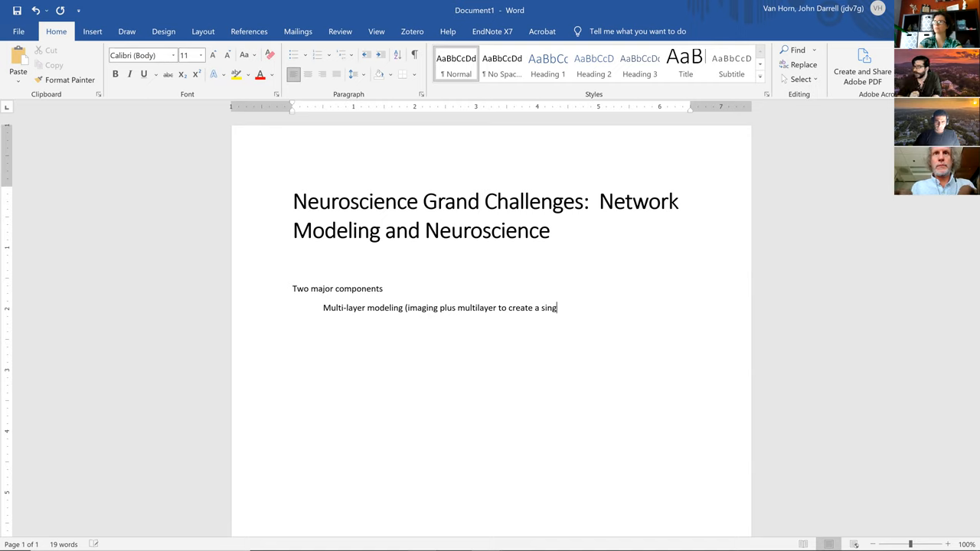
text(le)
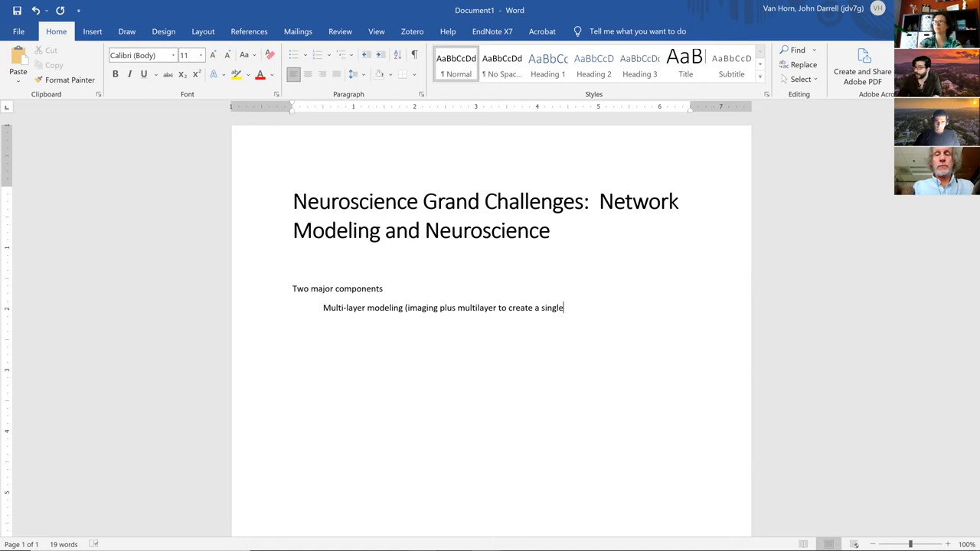
text(com)
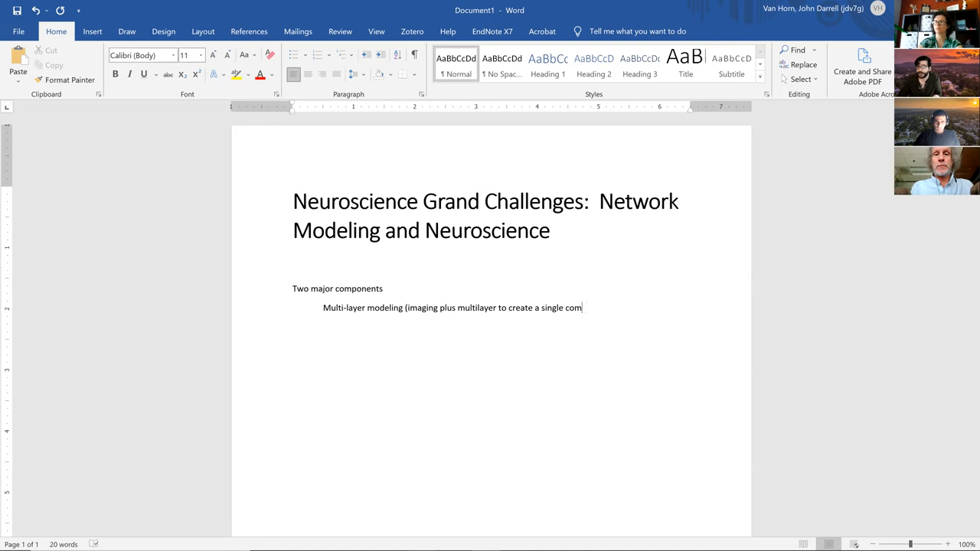
text(phren)
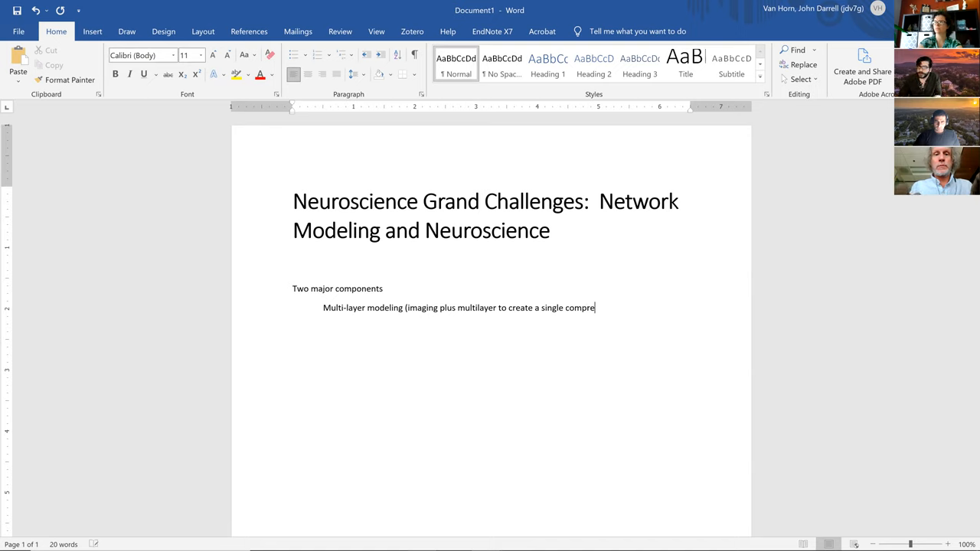
text(hensive model)
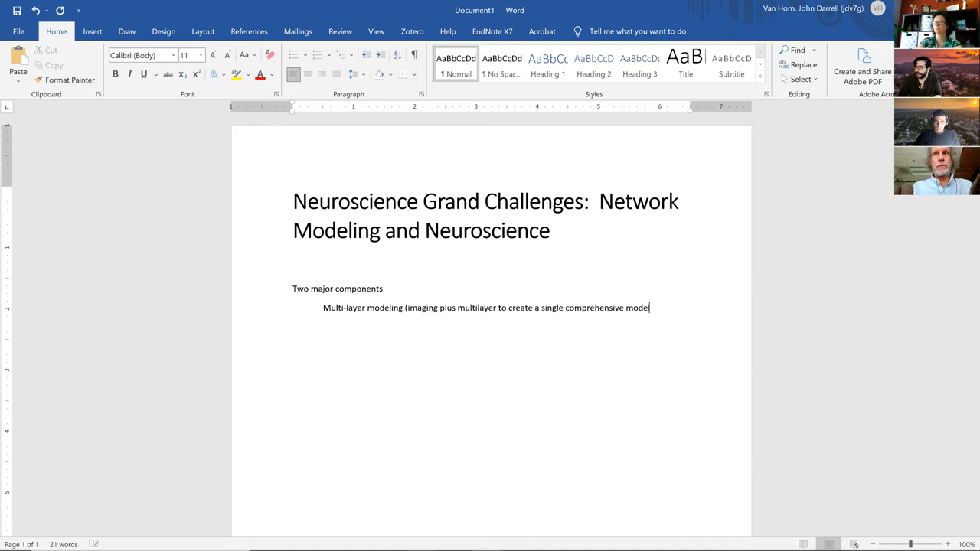
mouse_move(474, 335)
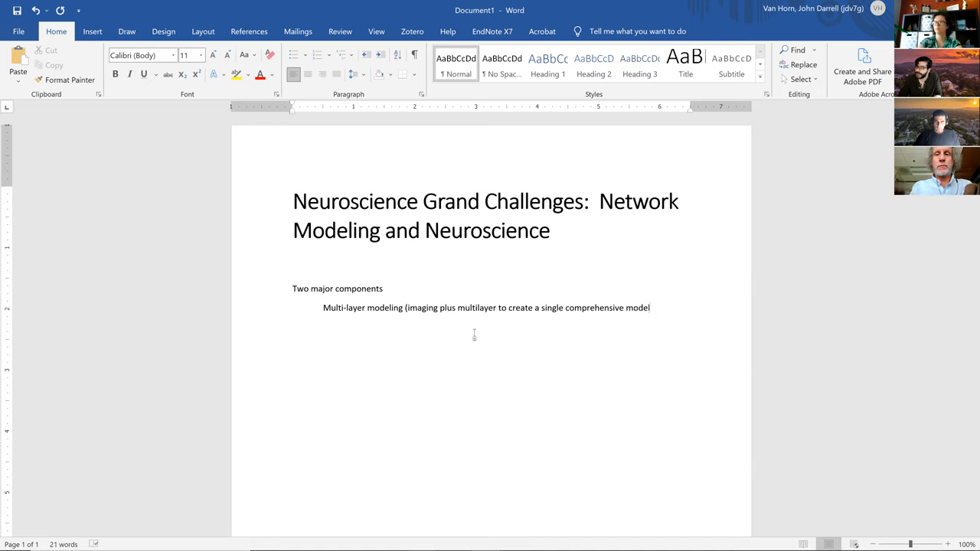
text())
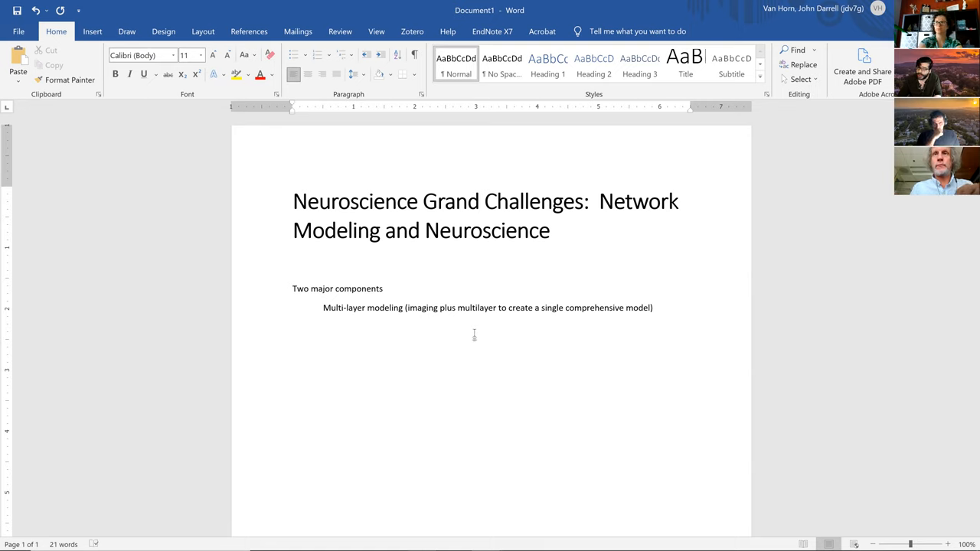
- Insert '; fMRI, EEG, DTI, PET' into the multi-layer modeling parenthetical
text(; fMRI, EEG,)
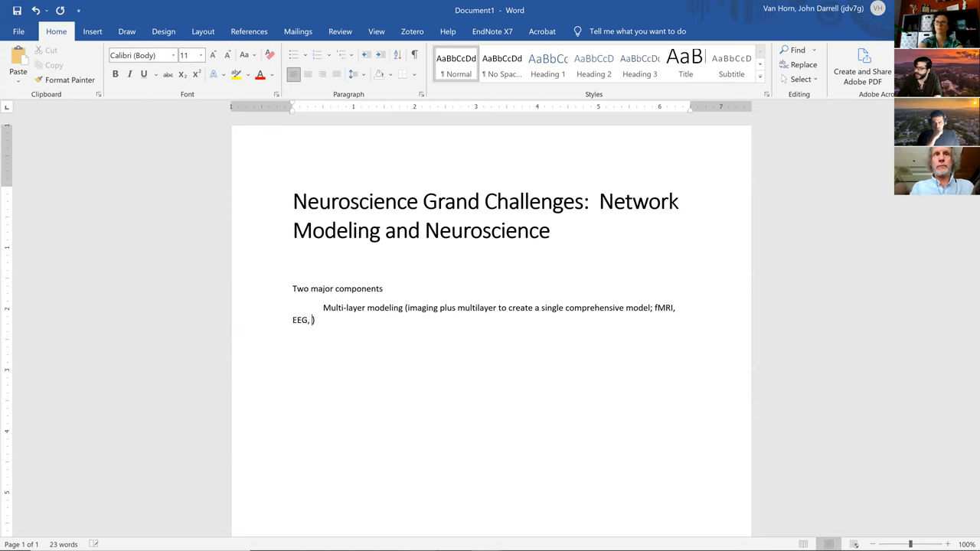
text(DTI to)
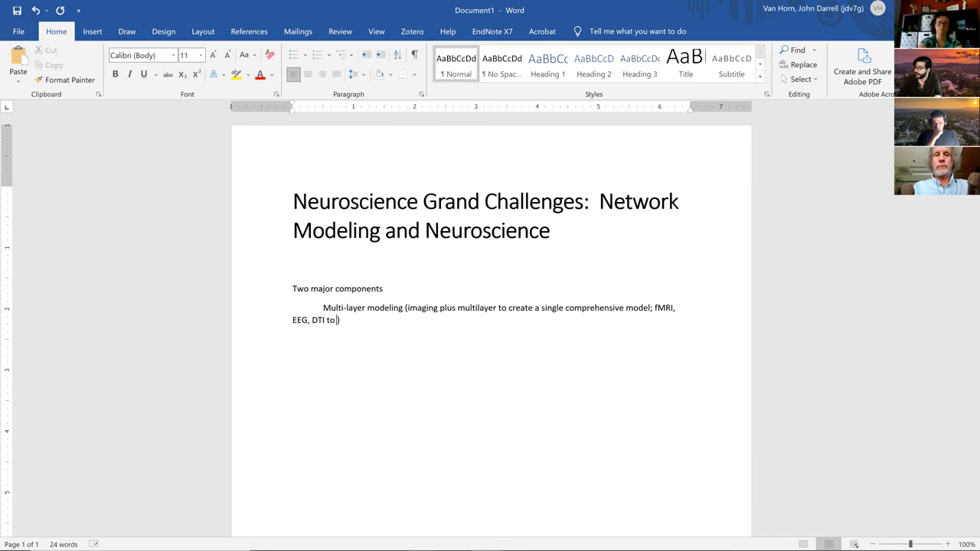
key(Backspace)
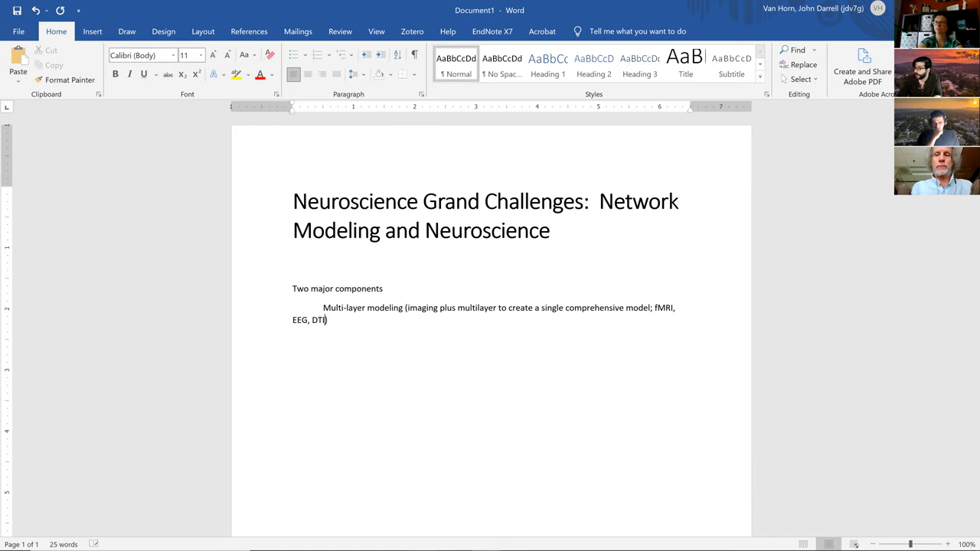
text(, PET, to)
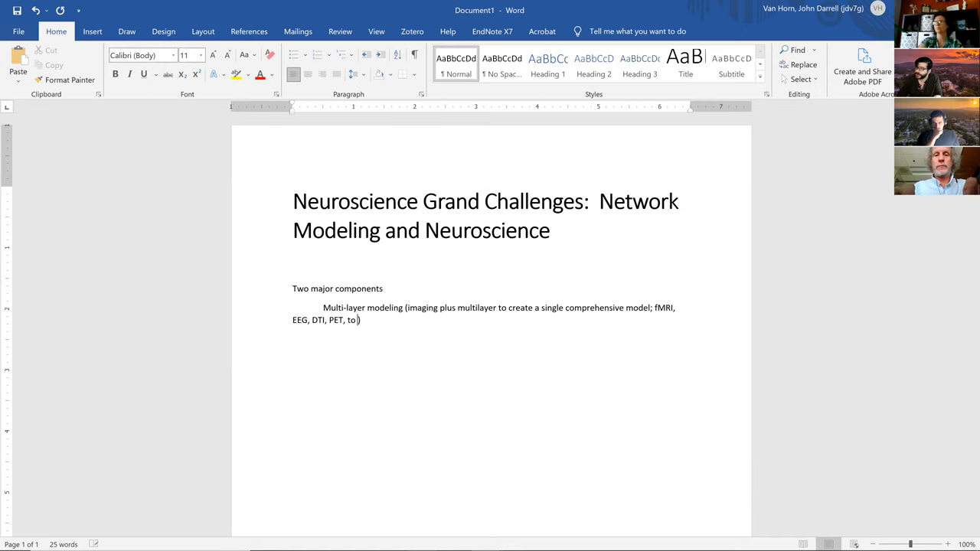
text(contr)
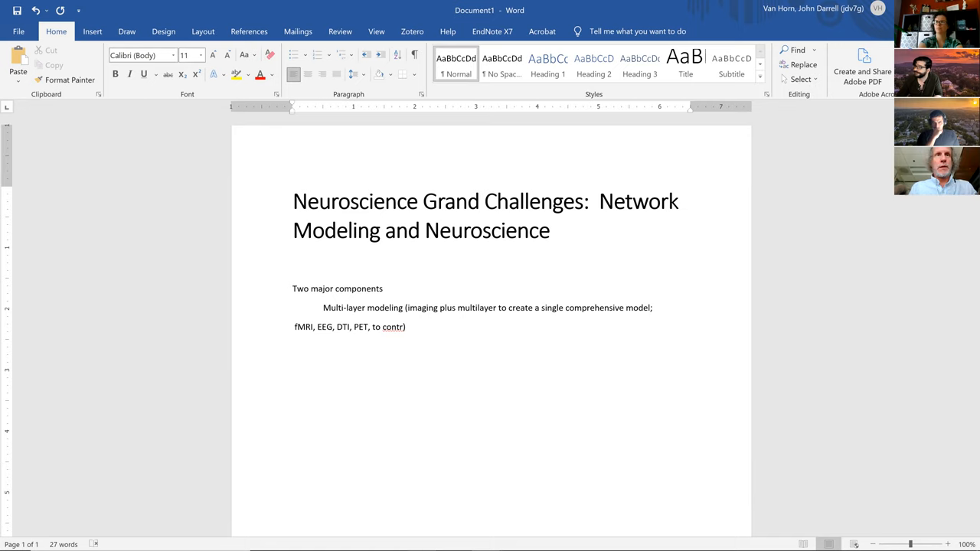
- Type 'Network construction with' as the second sub-point before the imaging list
text(Network cor)
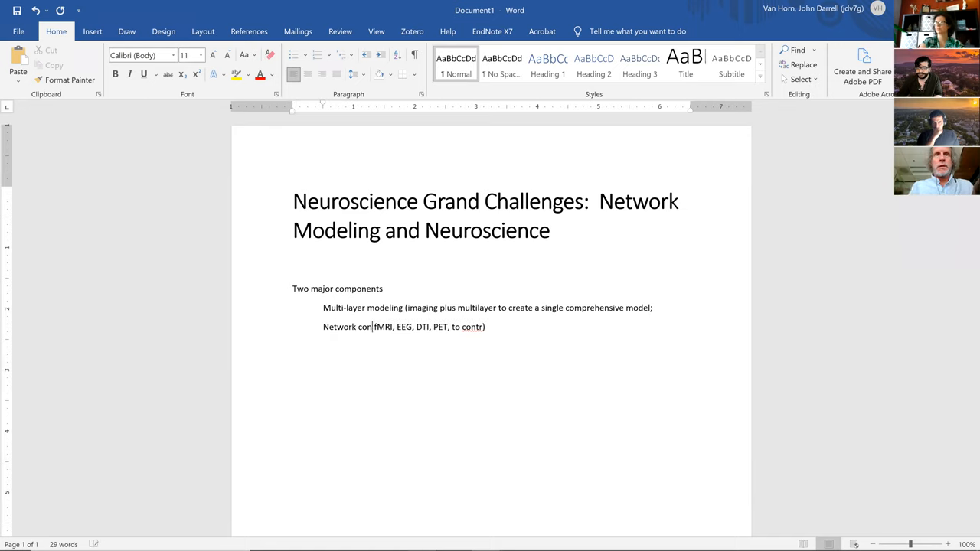
text(structi)
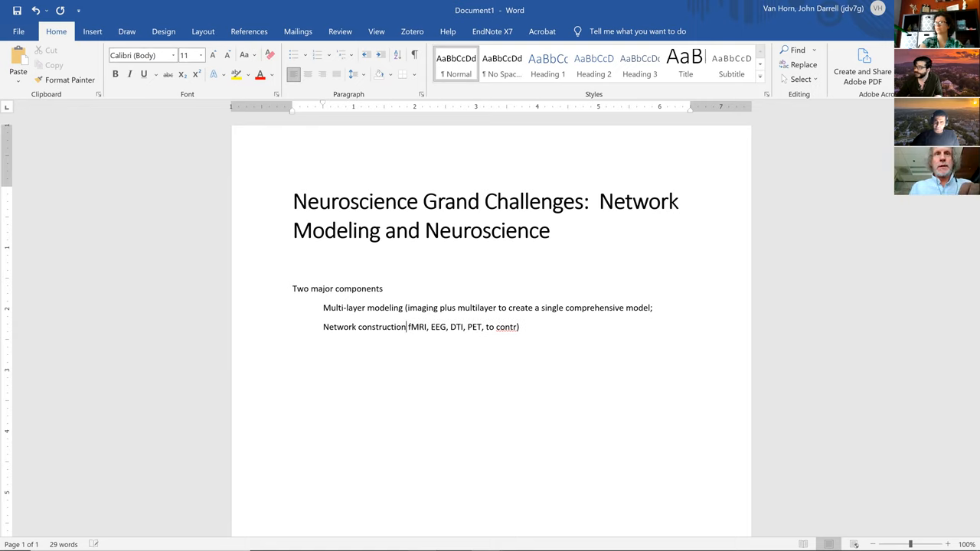
text(with)
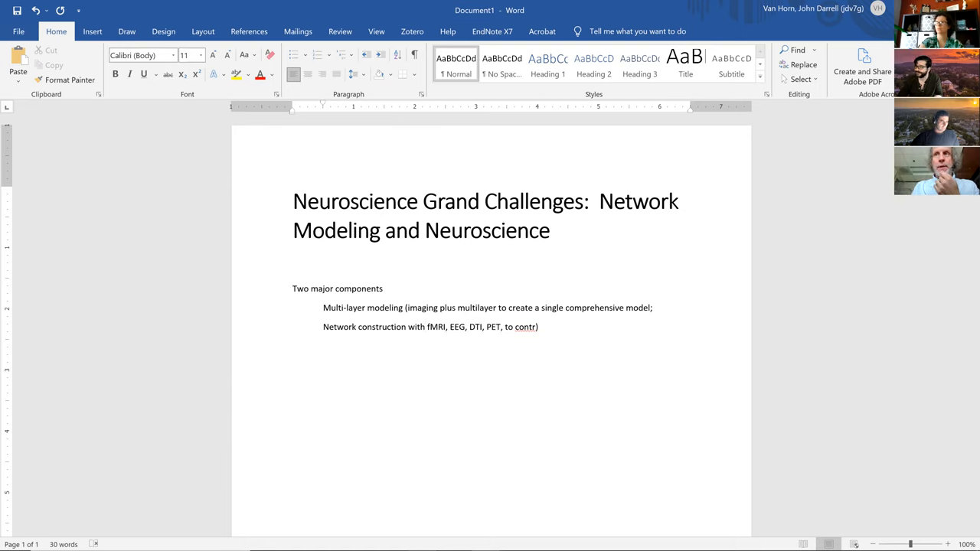
- Replace the trailing 'to contr)' fragment on the Network construction line with 'etc'
click(538, 327)
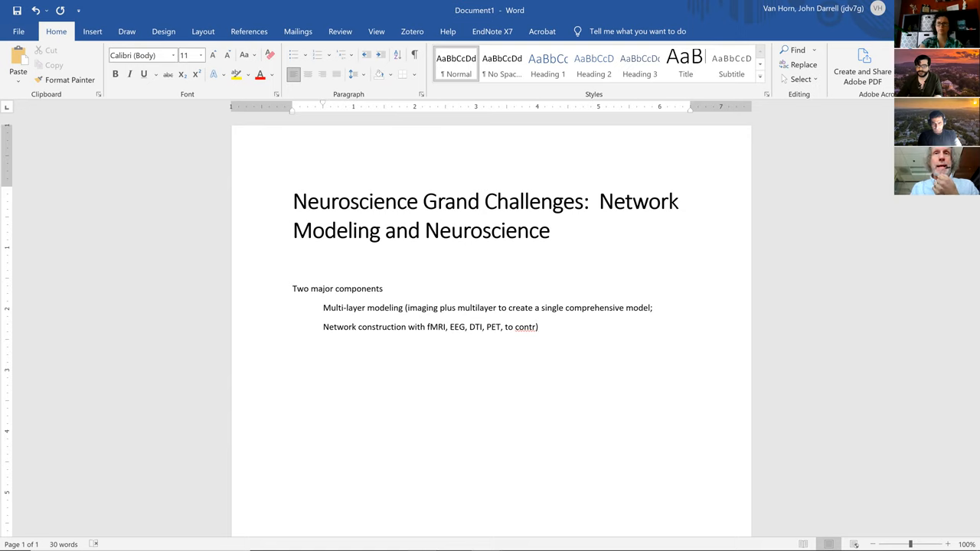
key(Backspace)
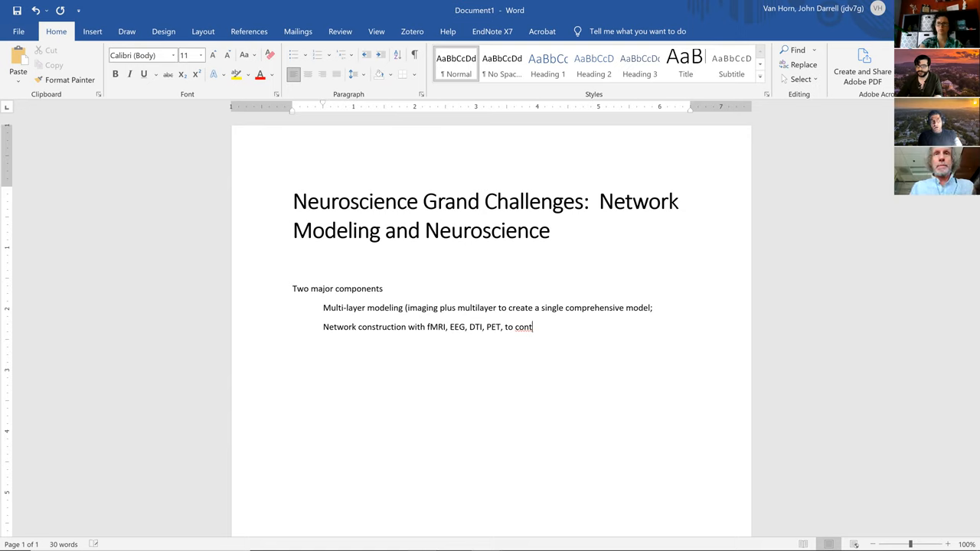
key(Backspace)
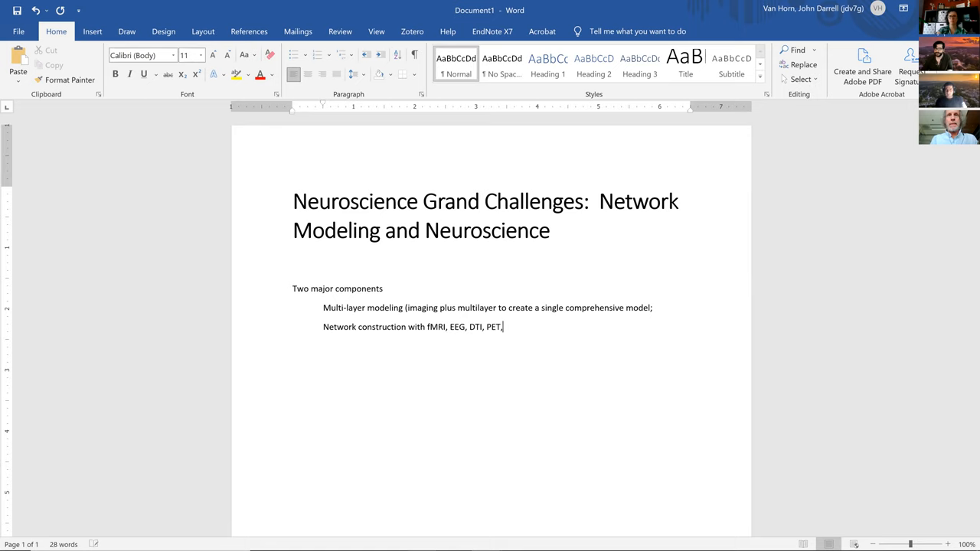
text(etc)
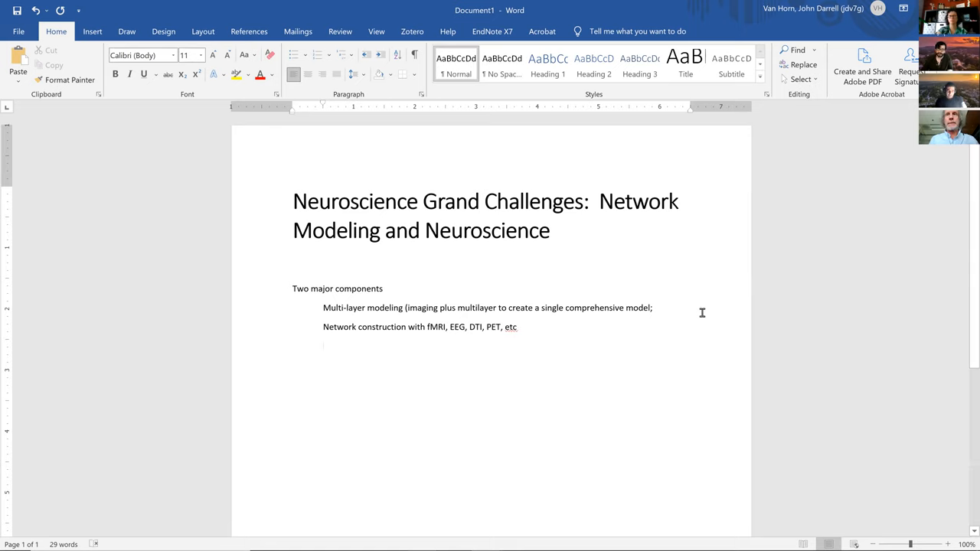
mouse_move(408, 385)
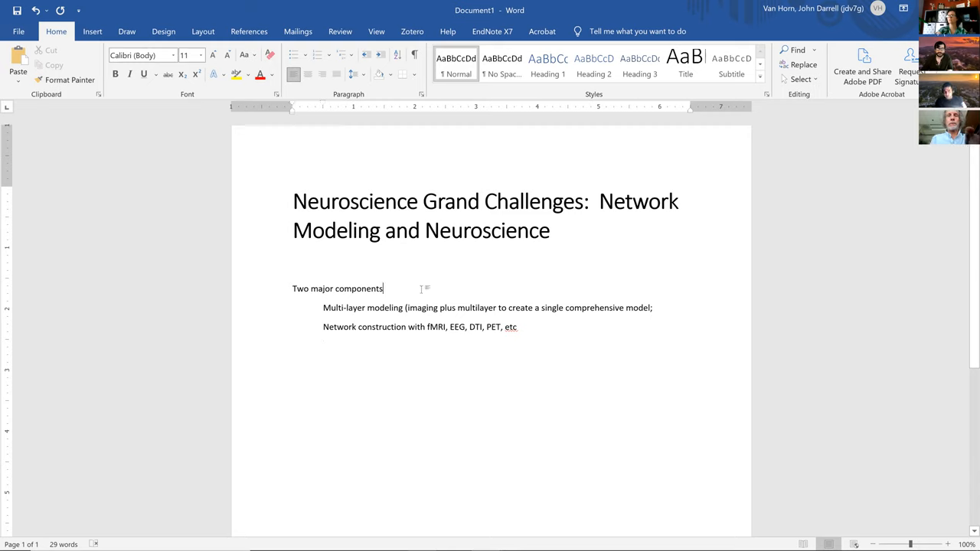
- Add '(Teague)' after the 'Two major components' heading
text((Teague)
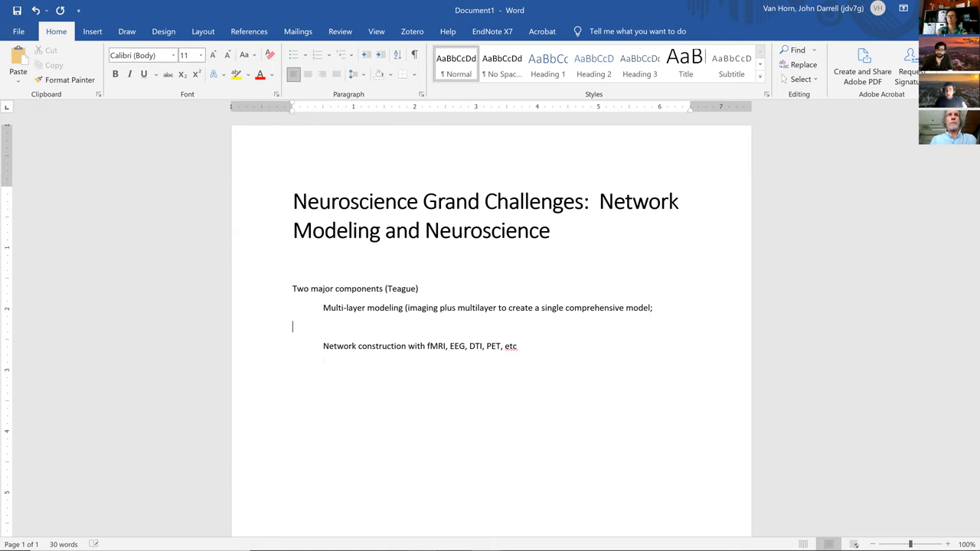
- Type 'Multiplex types of model (pinpoint the dynamics of brain activity)' on the indented line
text(Multi)
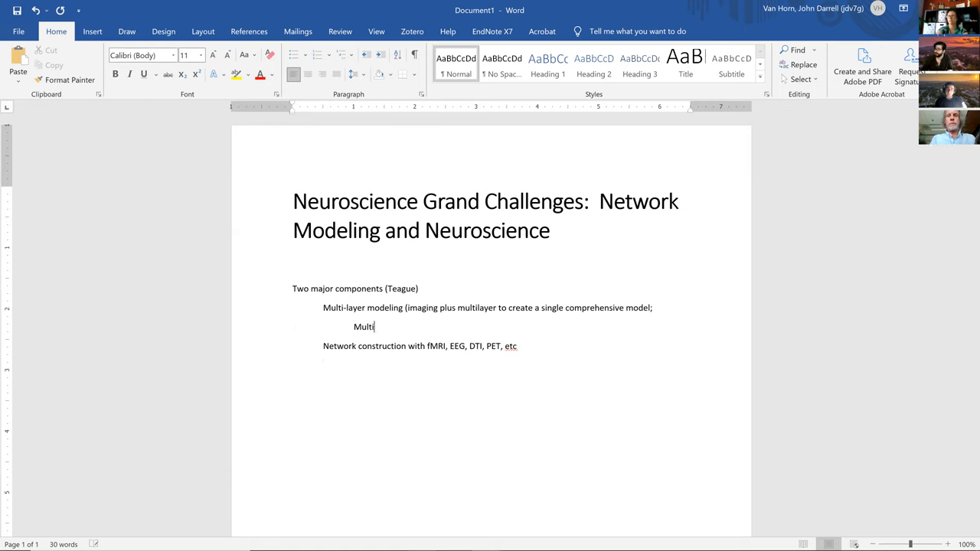
text(plexe)
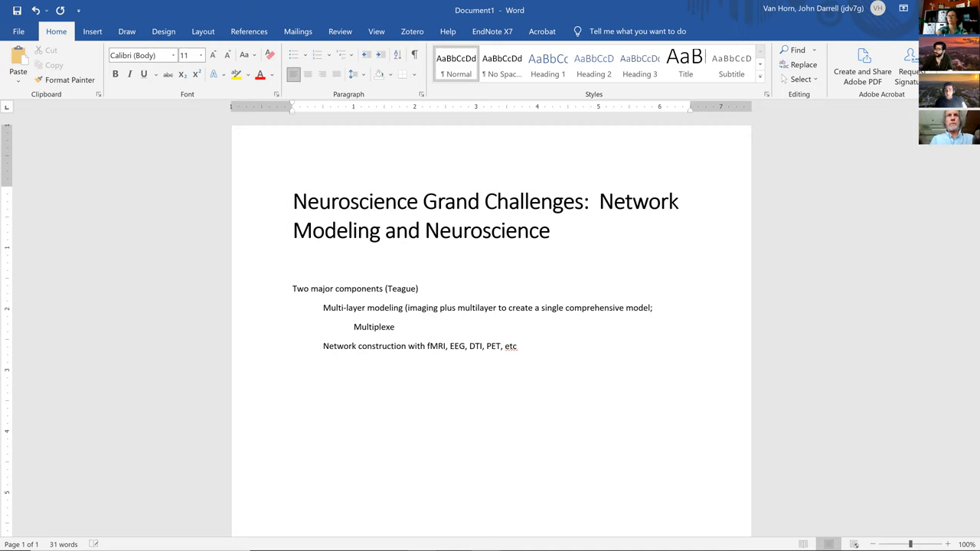
key(Backspace)
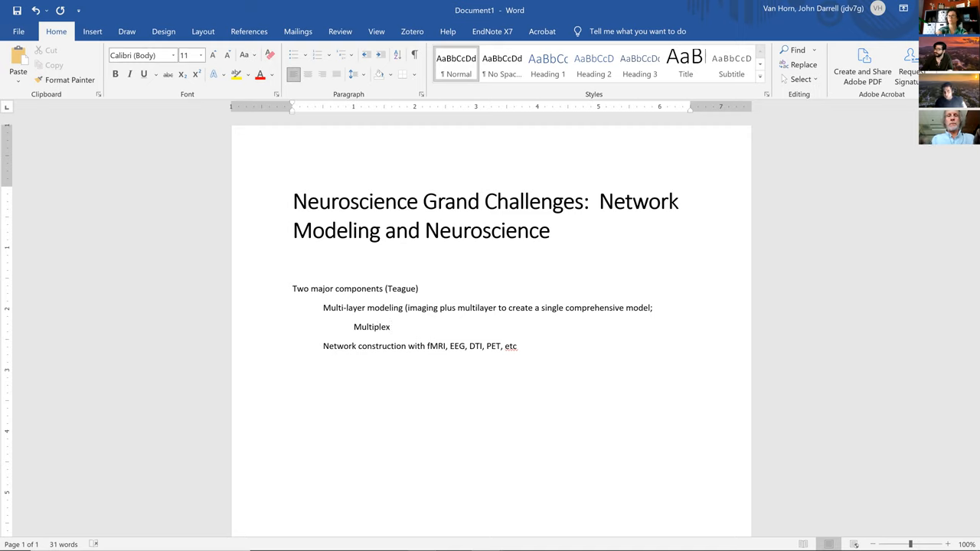
text(types of model)
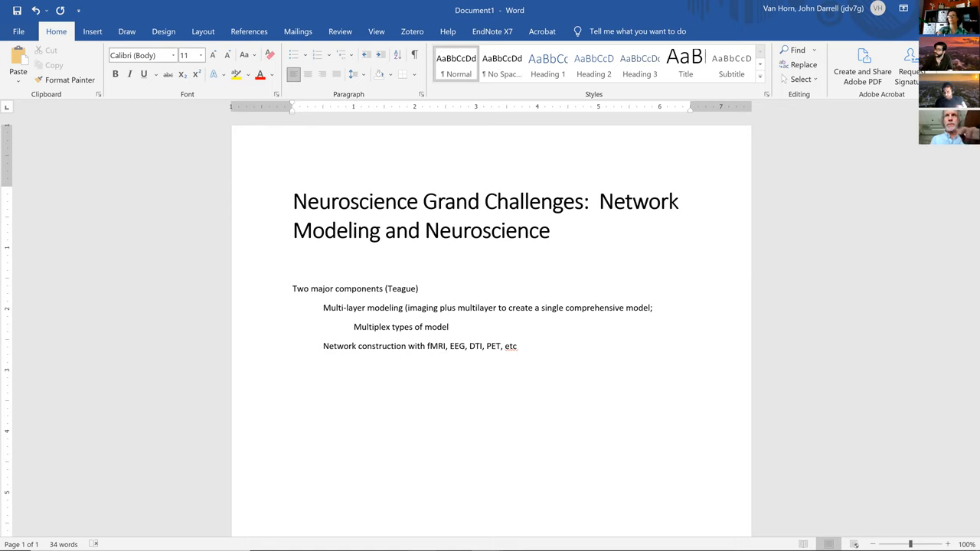
text((p)
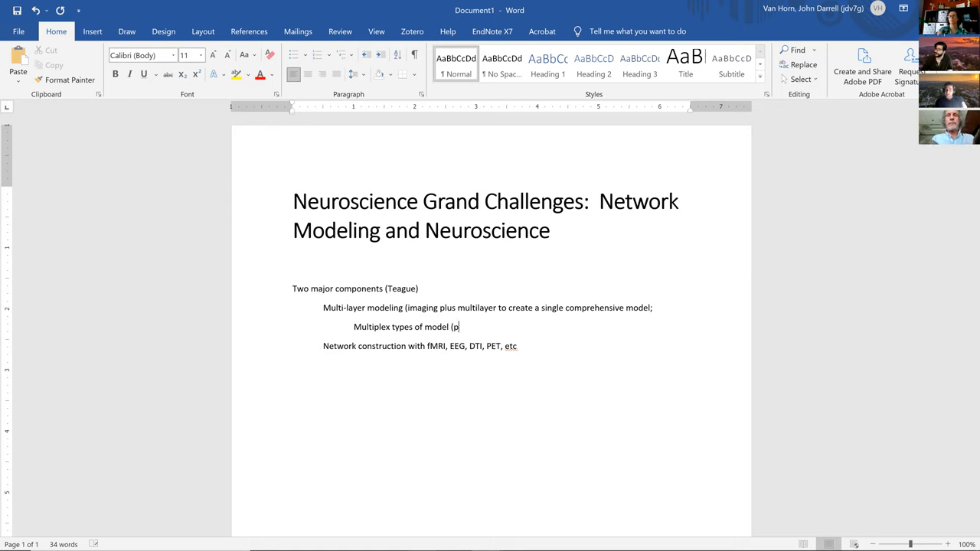
text(inpoint)
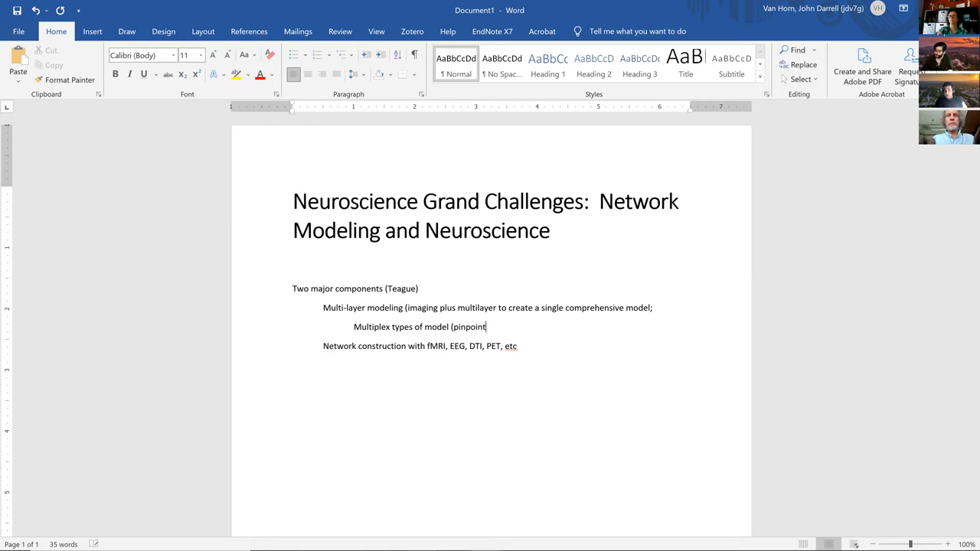
text(the dynamics of)
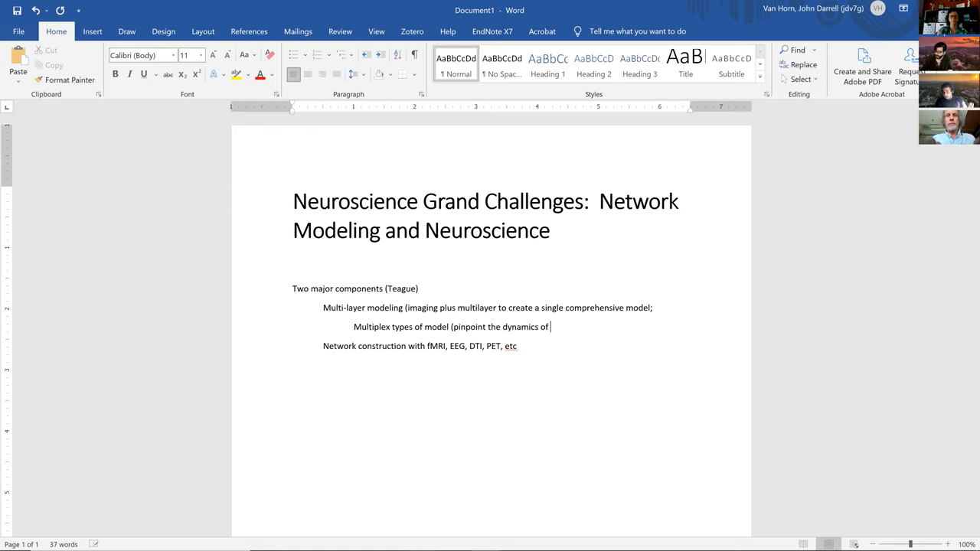
text(brain a)
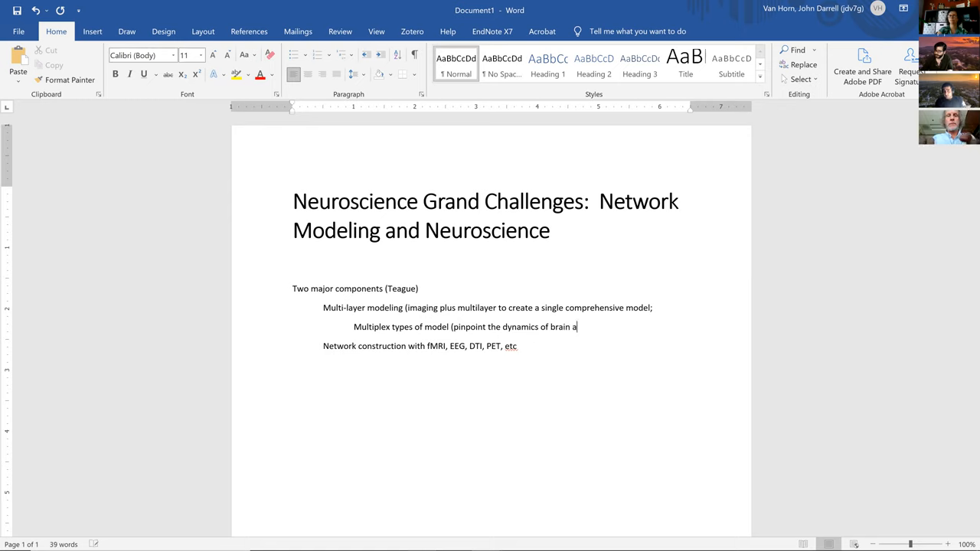
text(ctivity)
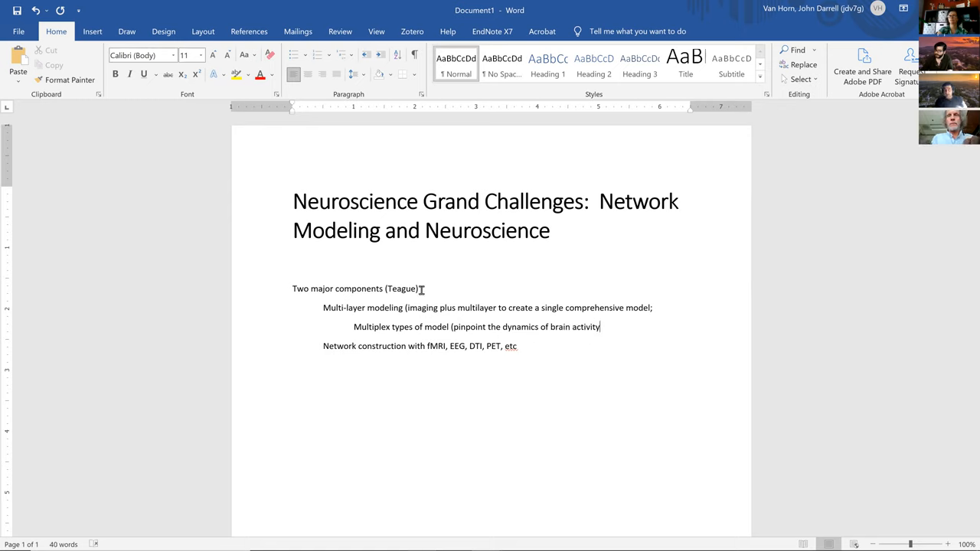
text())
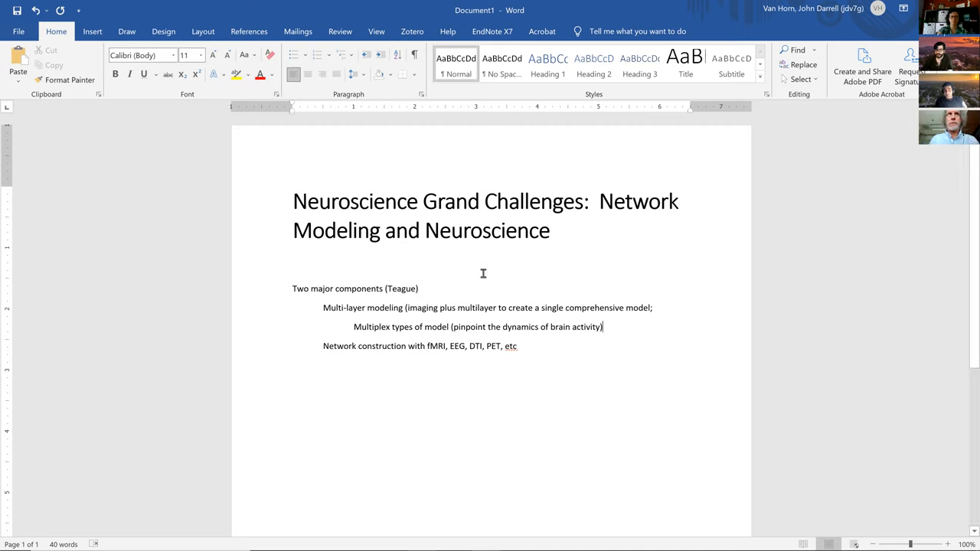
mouse_move(251, 183)
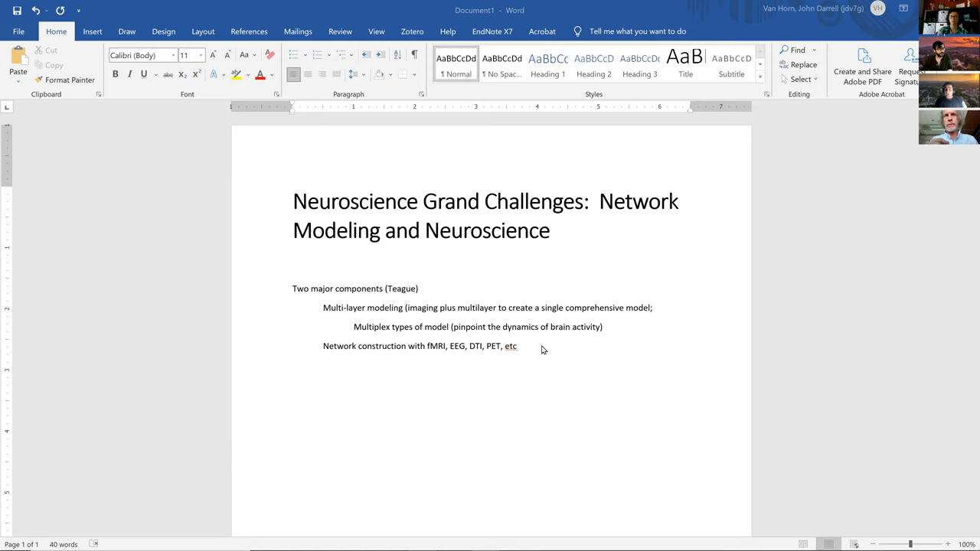
mouse_move(530, 350)
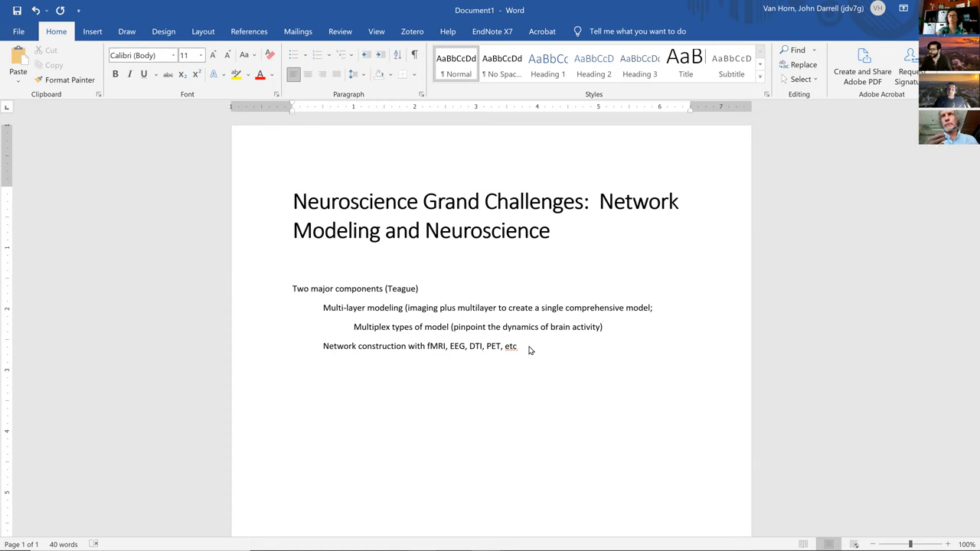
- Place the cursor at the end of the Multiplex types of model line
click(603, 327)
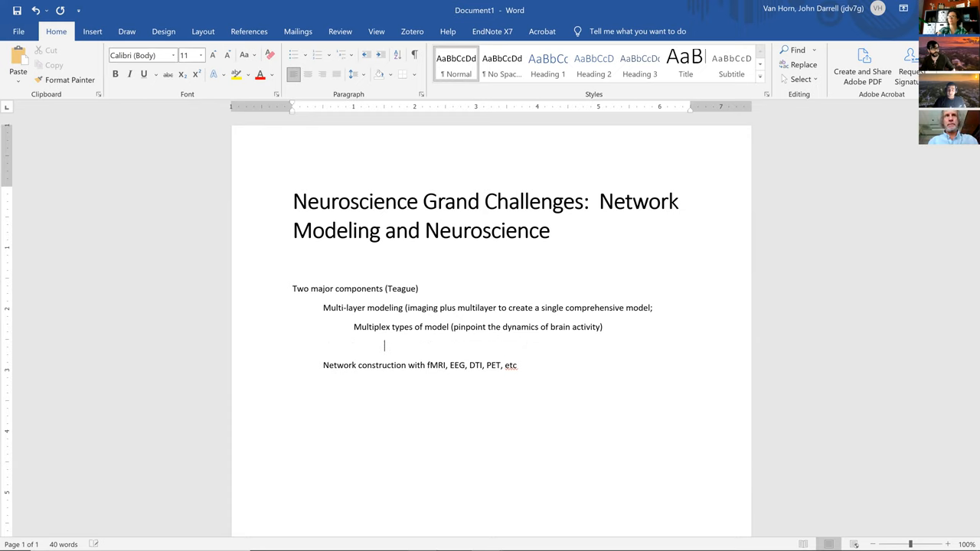
- Type 'Lower-order models; operator theory' on the deeper sub-point line
text(Lower)
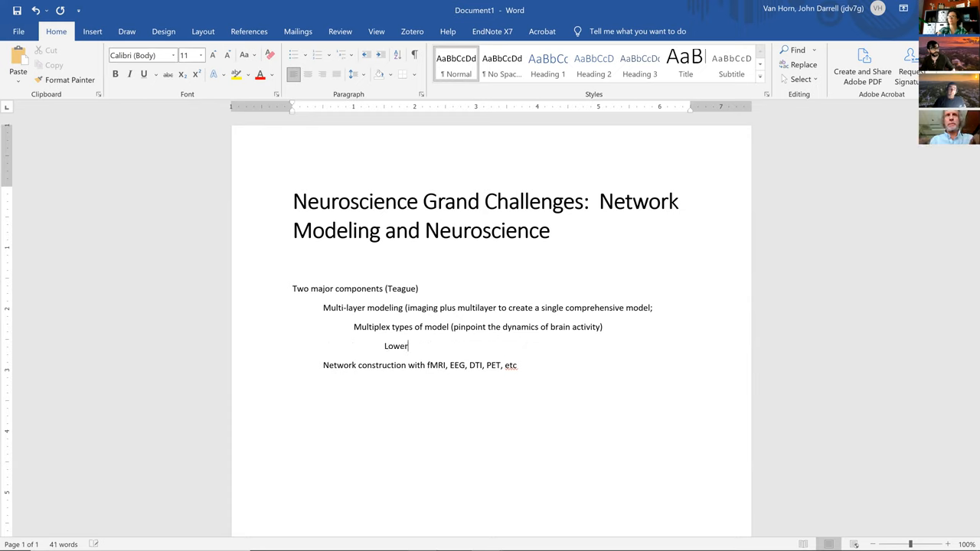
text(-ord)
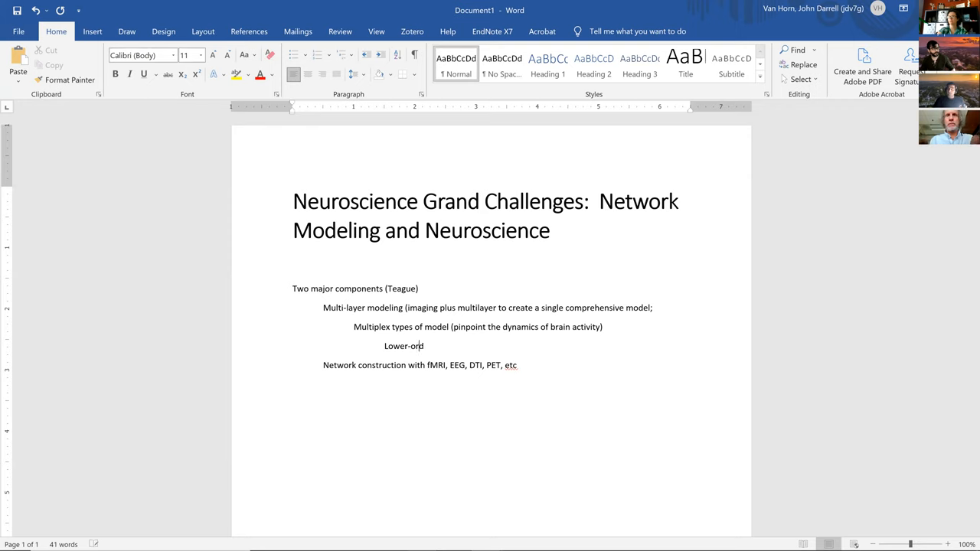
text(er models)
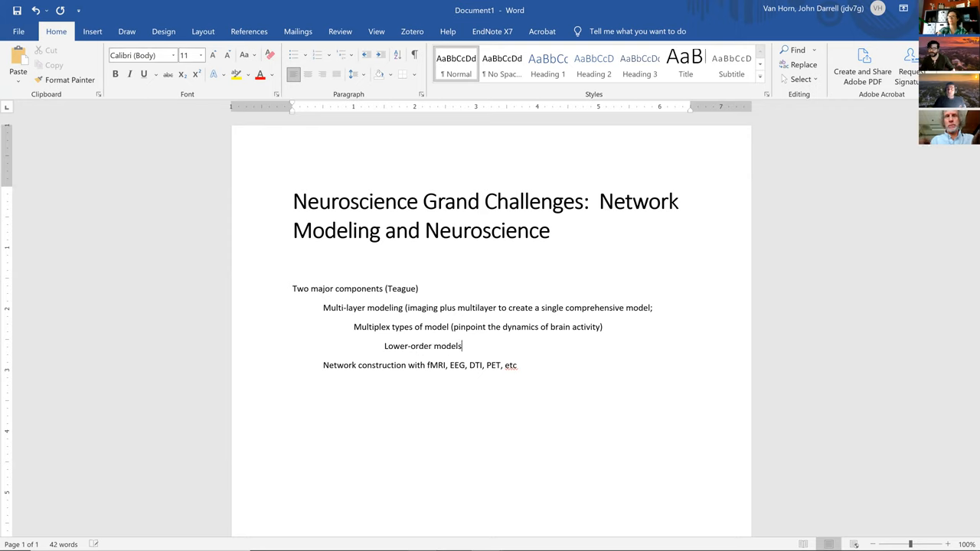
text(; operat)
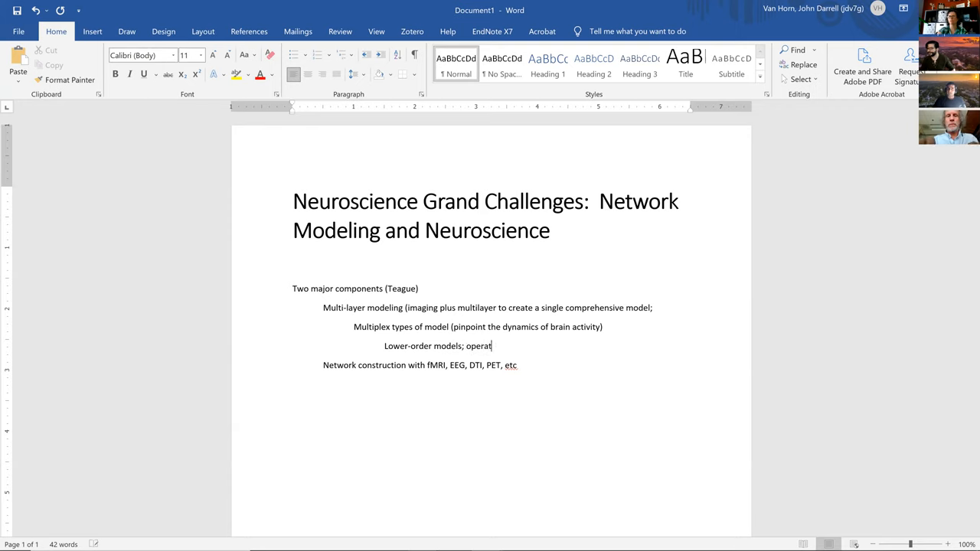
text(or theory;)
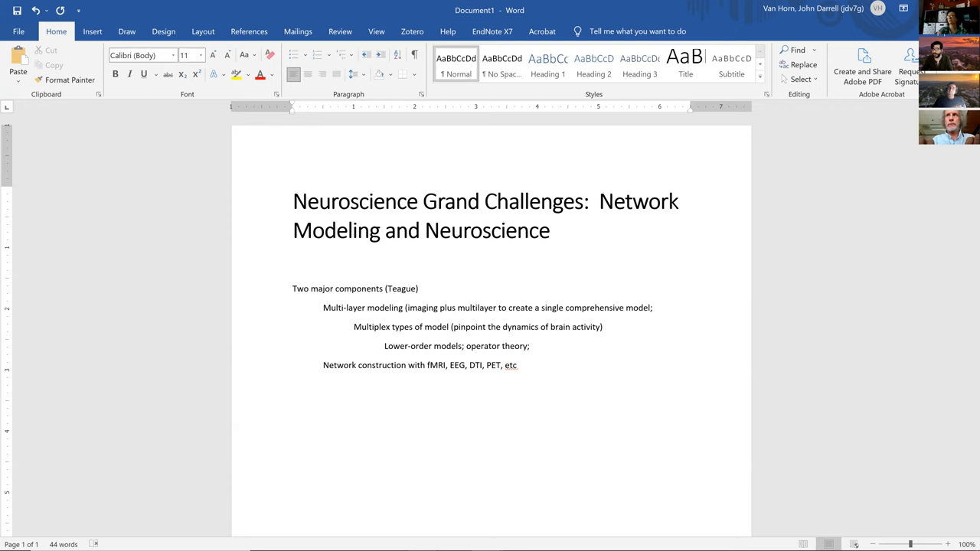
- Finish the line with 'dynamical systems?', correcting the typo in 'systems'
click(531, 346)
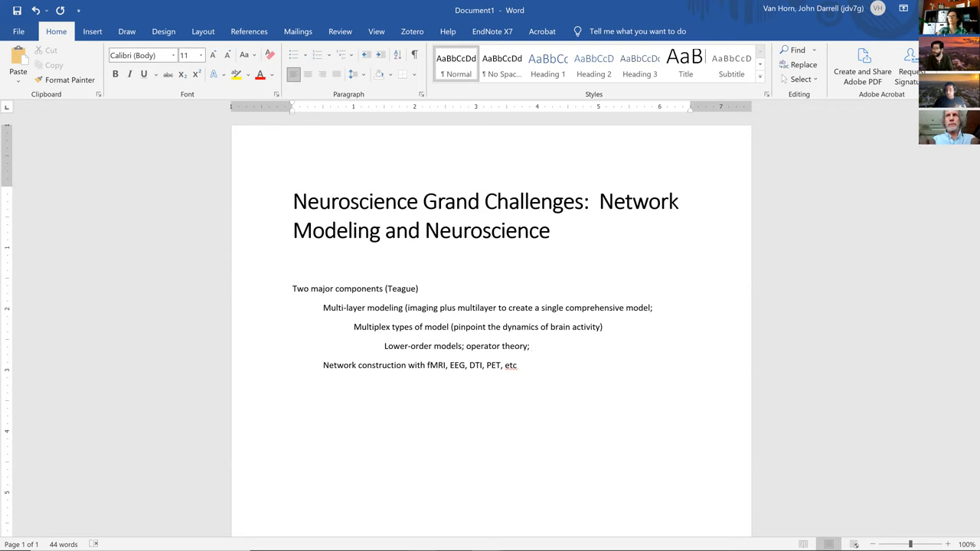
text(dynamical systs)
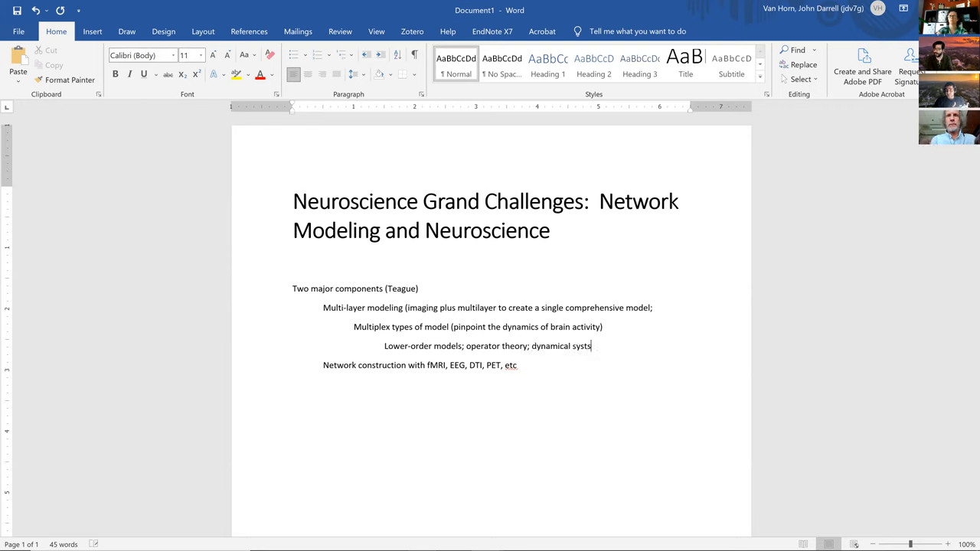
key(Backspace)
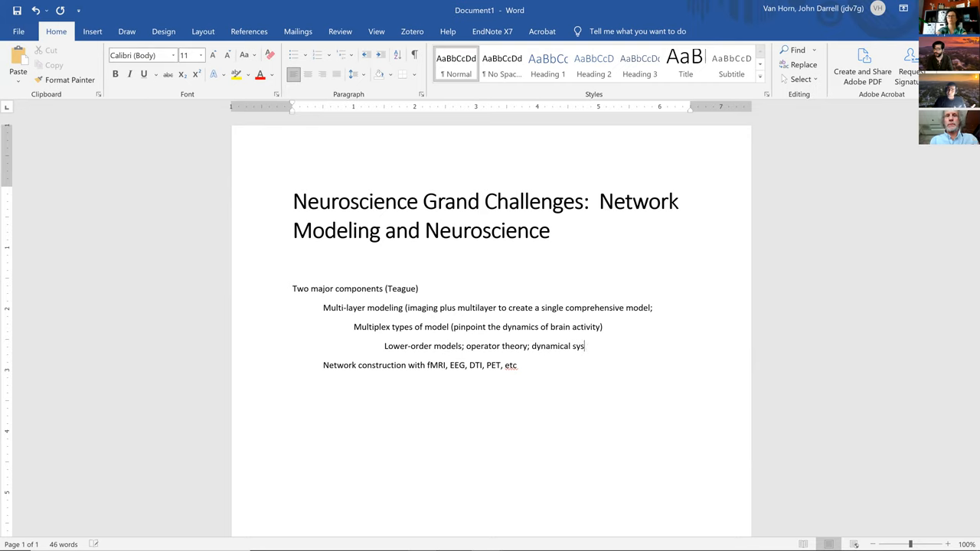
text(tems)
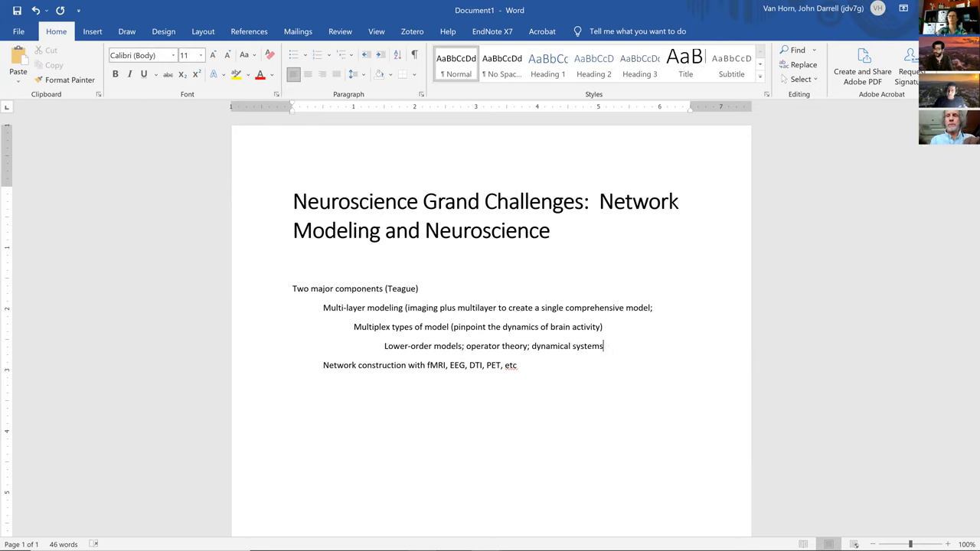
text(?)
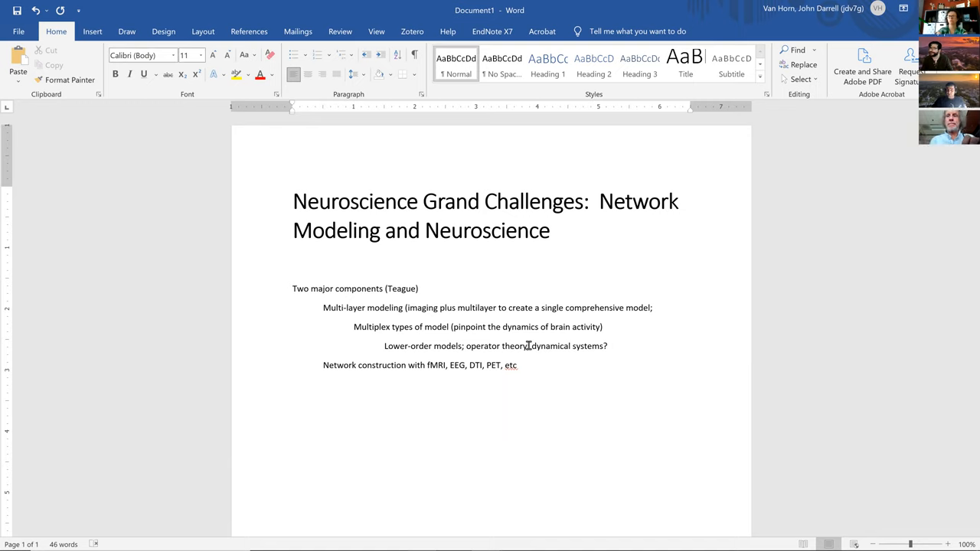
- Append '; control theory' to the lower-order models line
text(; c)
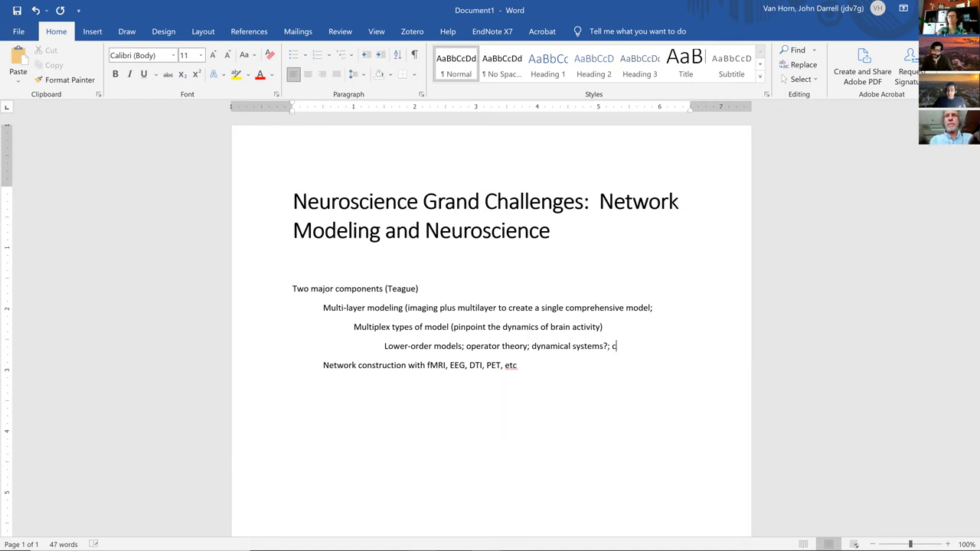
text(ontrol theory)
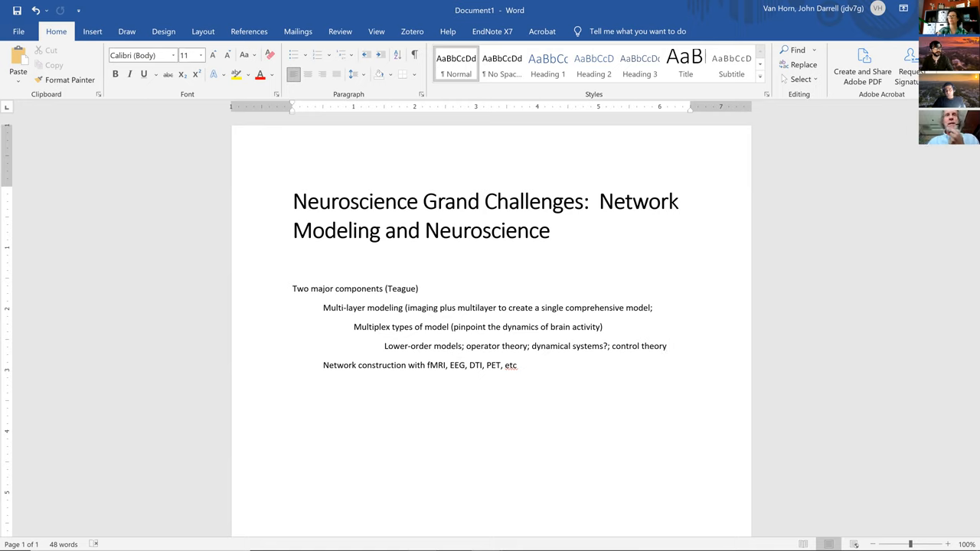
click(666, 345)
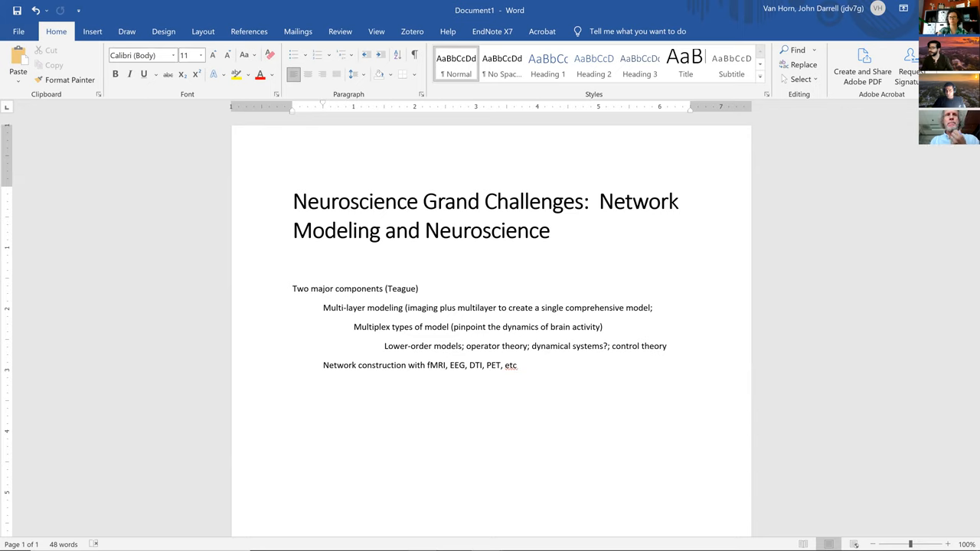
- Type the topic line 'Theoretical Computer Science and Causal descriptions' below the notes
click(323, 403)
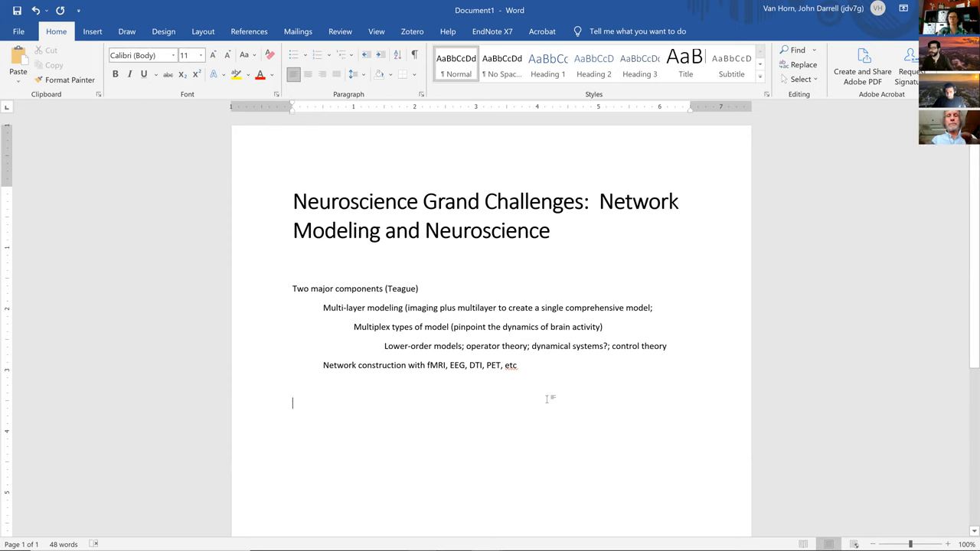
text(Theoretical)
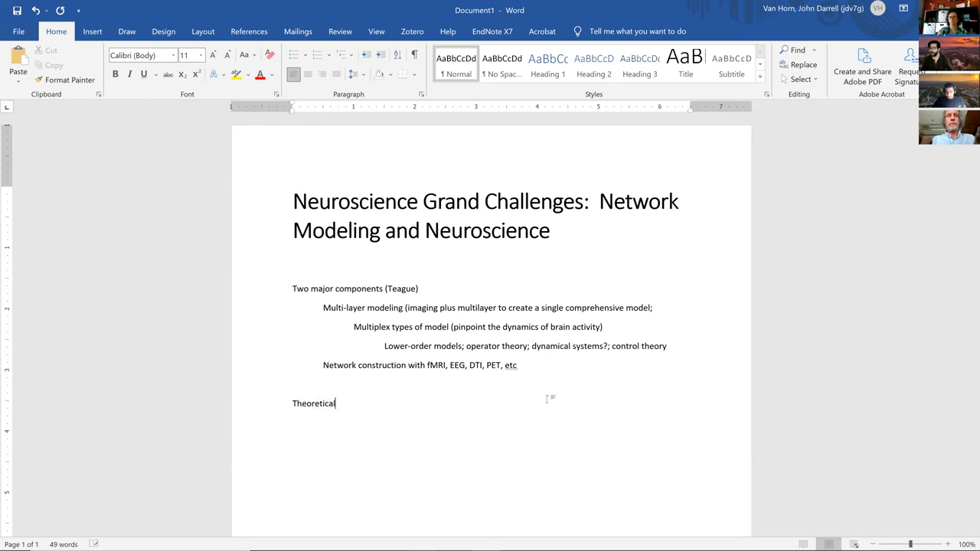
text(Computer)
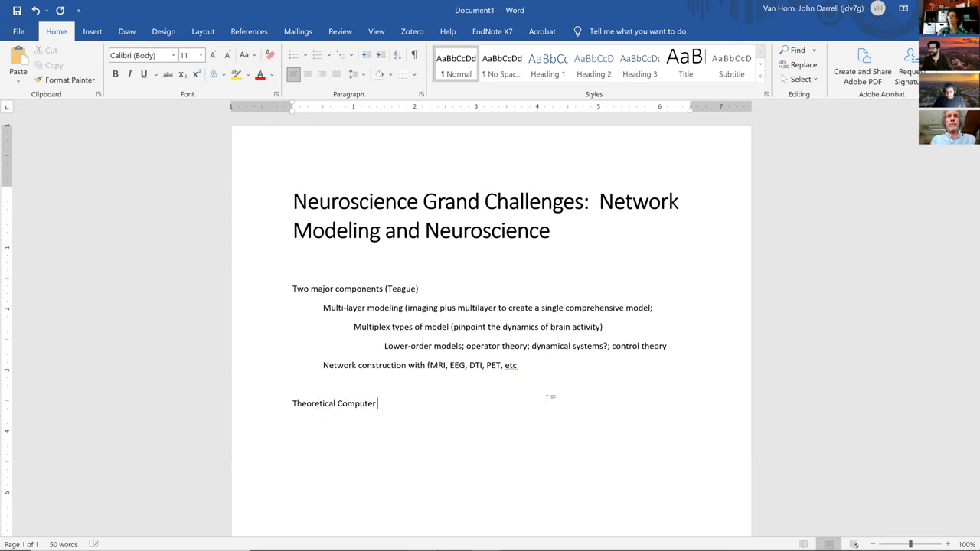
text(Science and Ca)
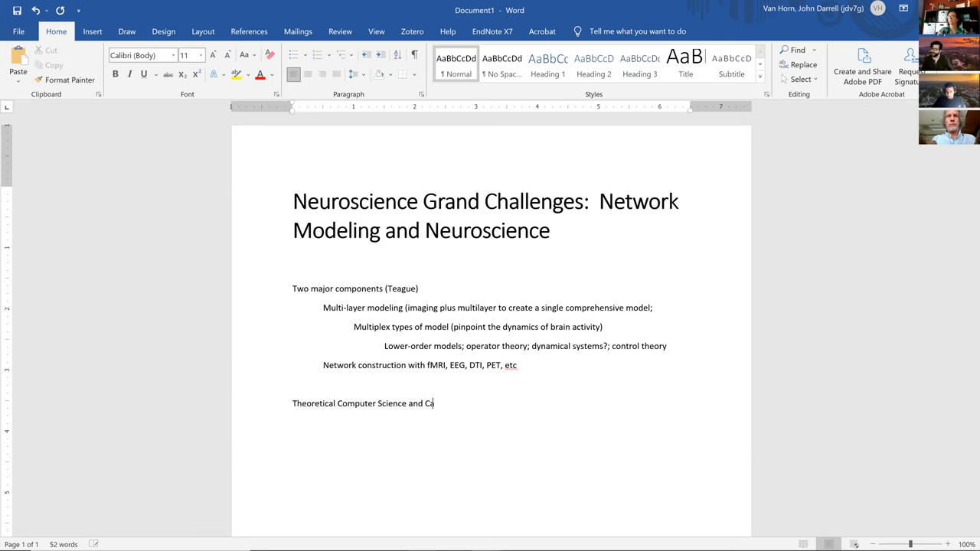
text(usal descri)
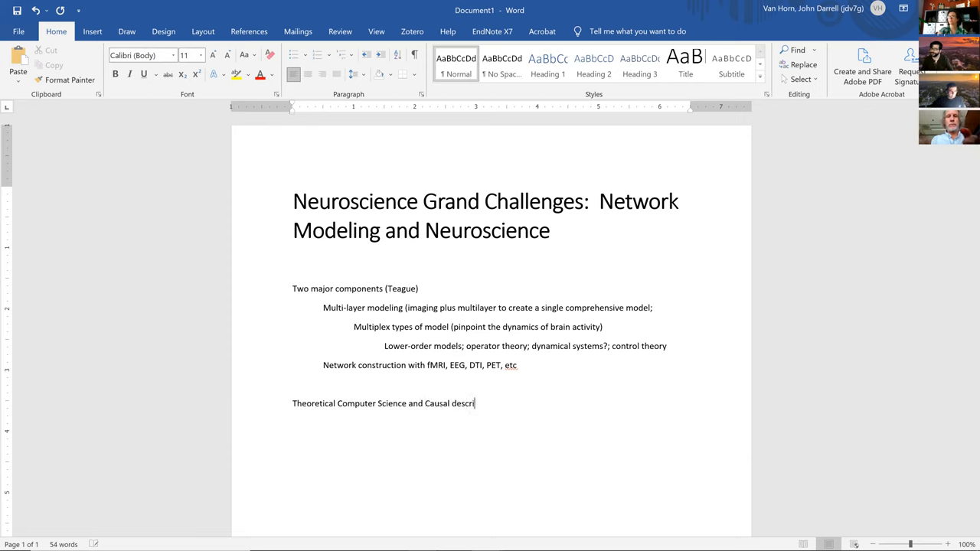
text(ptions)
text(Automo)
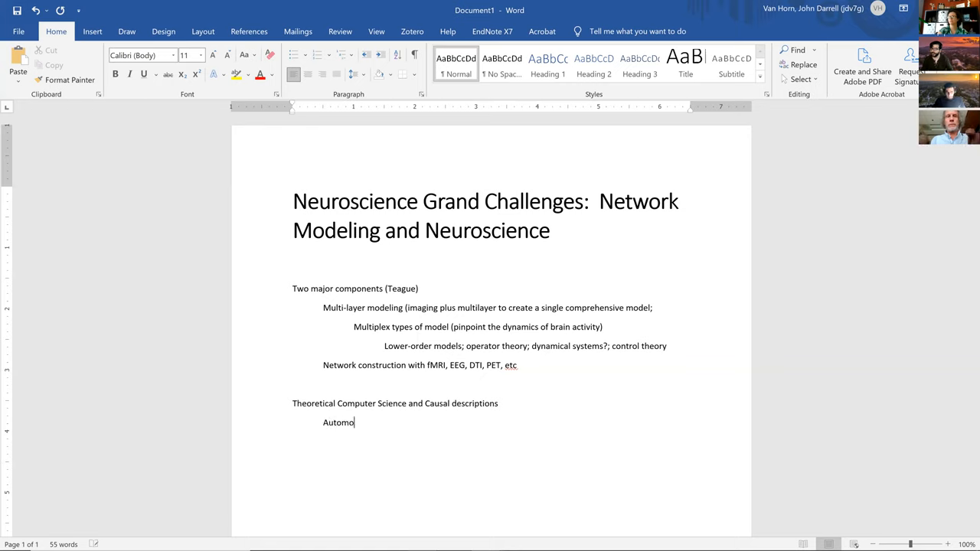
- Add sub-points 'Automata and control' and 'Algorithms such a graphical dynamical systems'
text(ta)
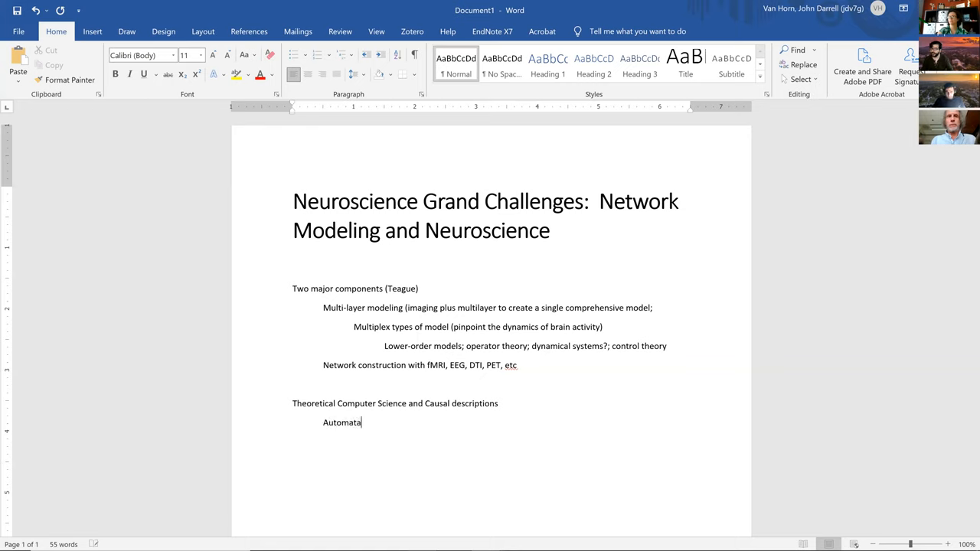
text(and con)
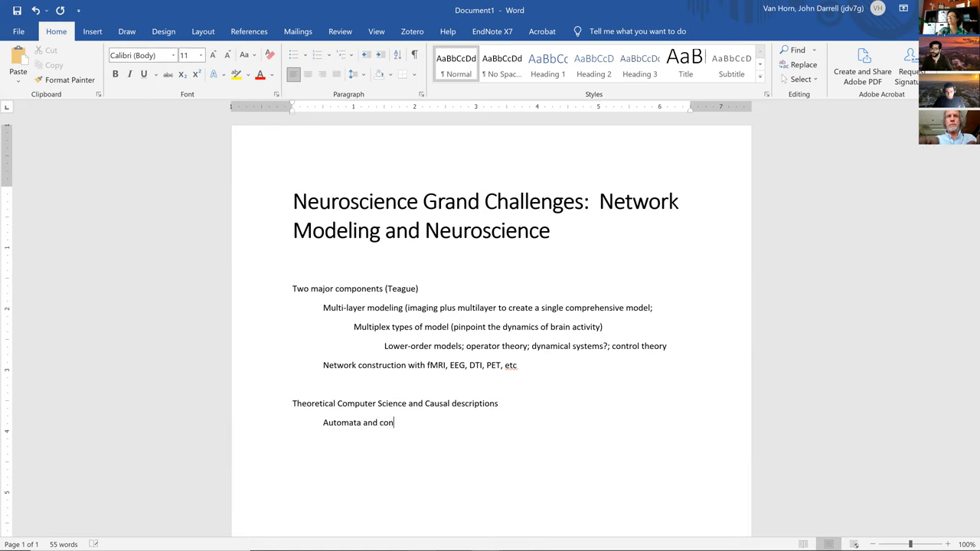
text(trol)
text(Algor)
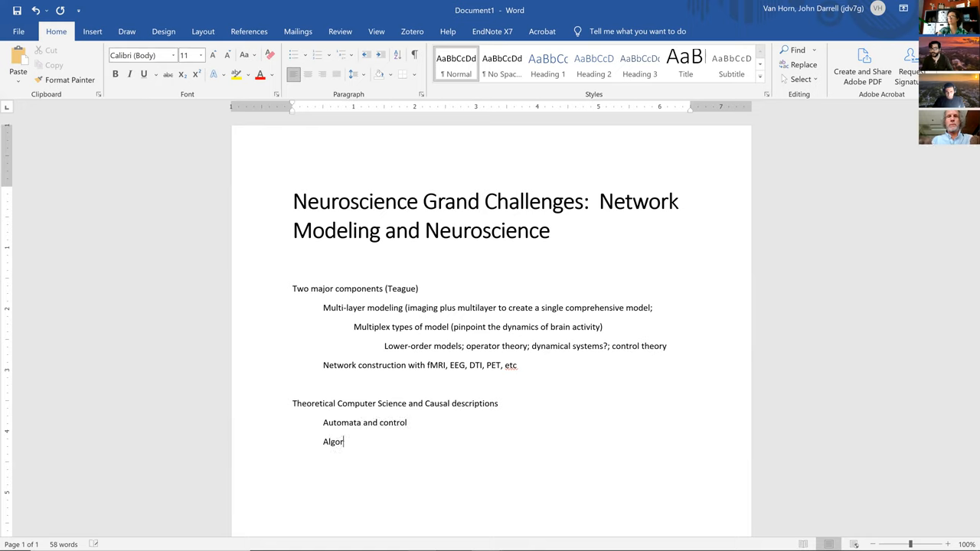
text(ithms)
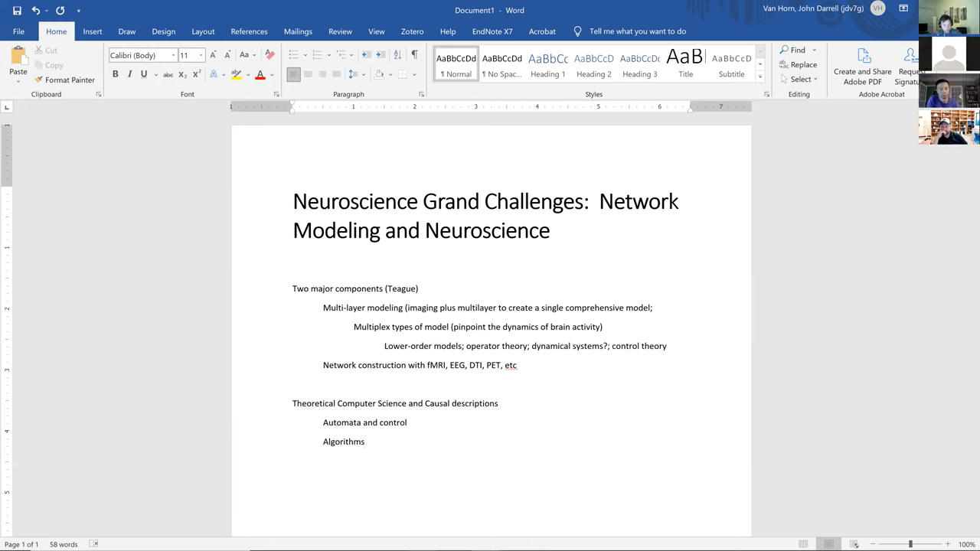
text(such a grp)
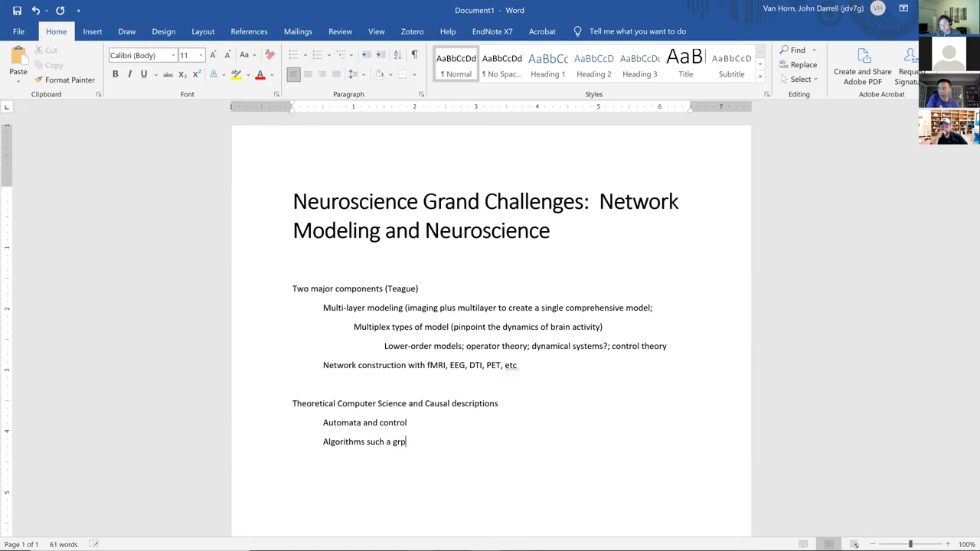
text(a)
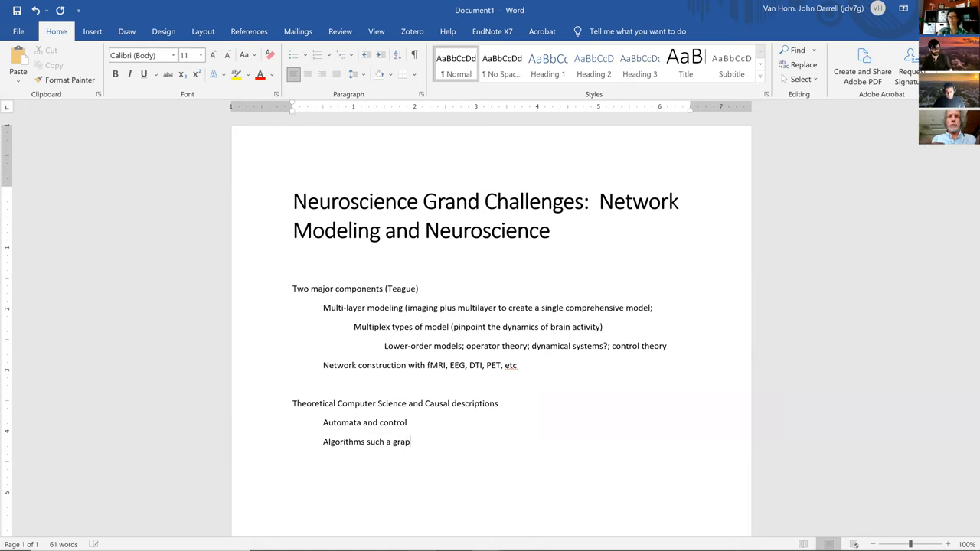
text(hical dynamic)
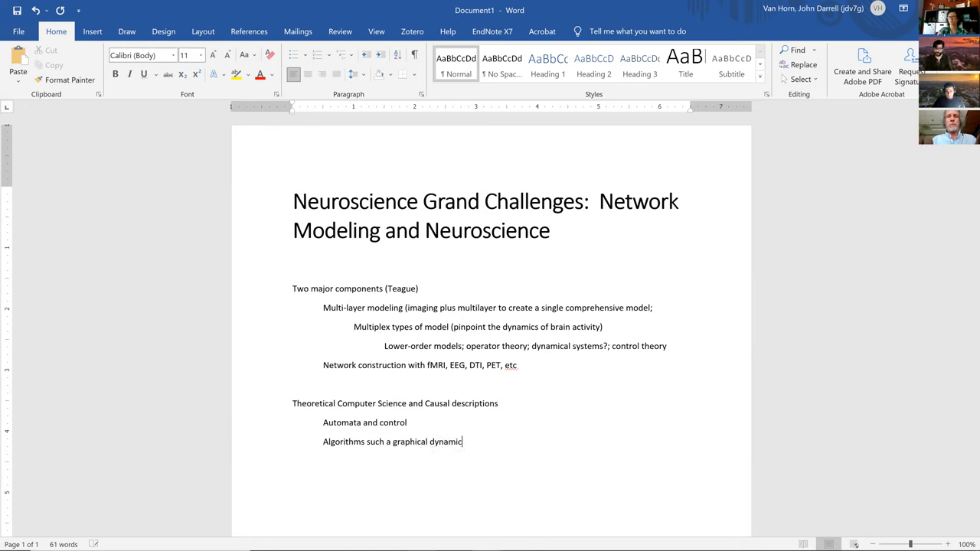
text(systems)
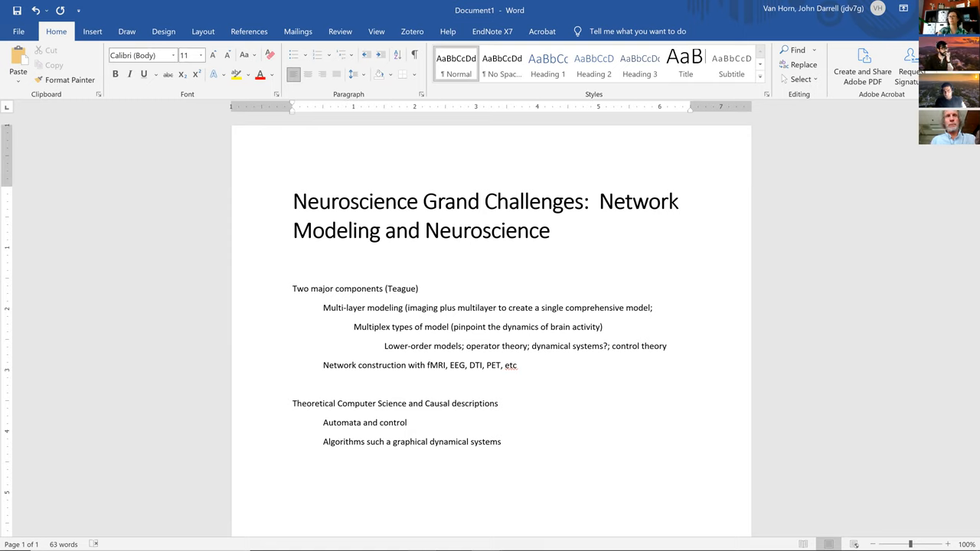
click(502, 441)
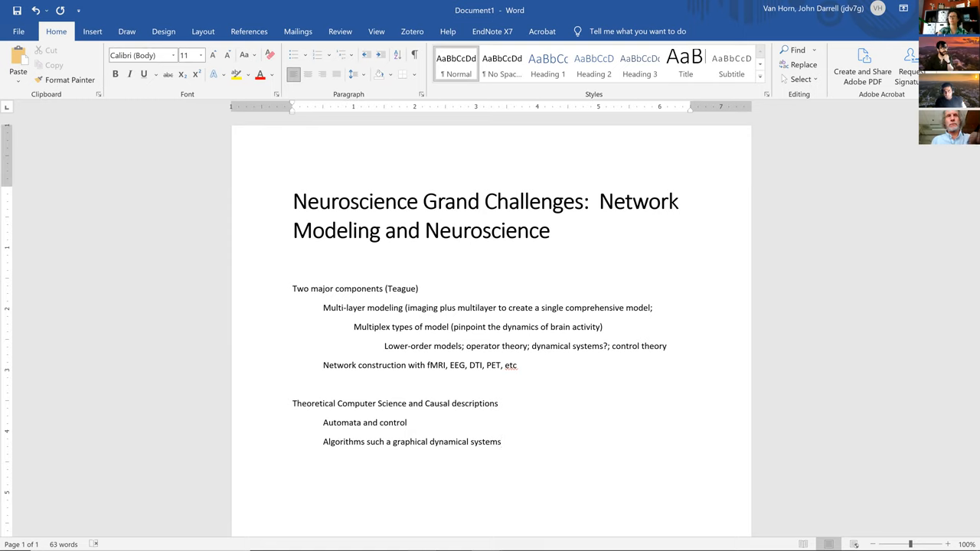
click(502, 442)
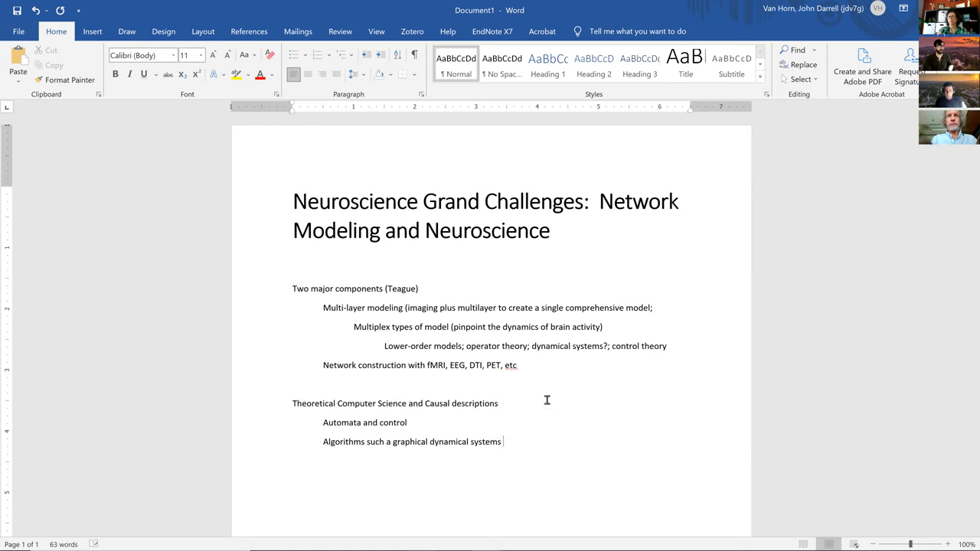
- Finish the Algorithms sub-point with '(with aggregation layers and topological issues)'
text((with aggregation)
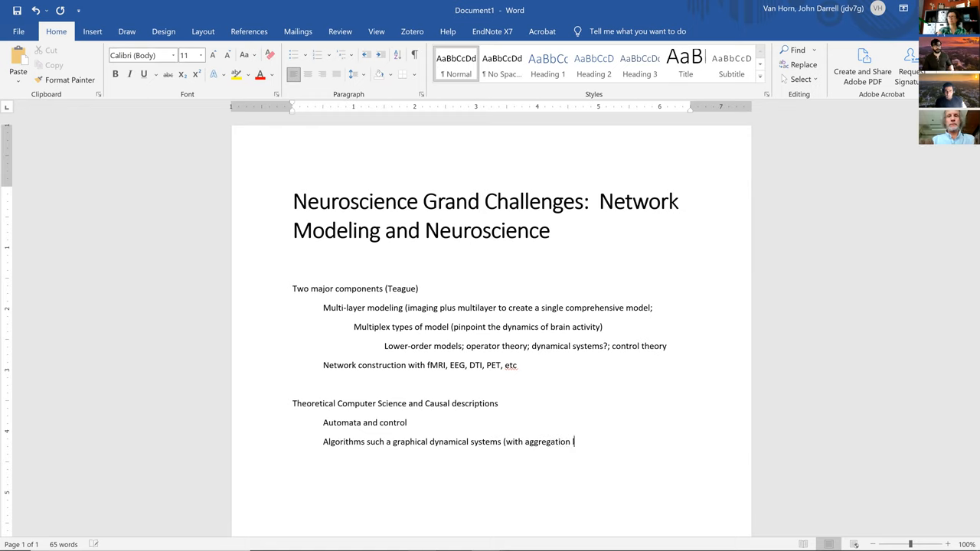
text(layers)
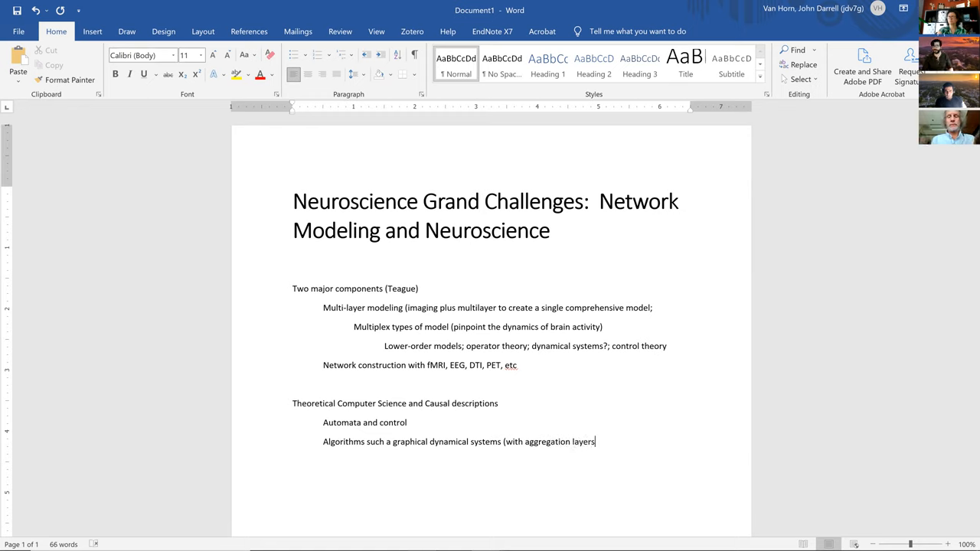
text(and to)
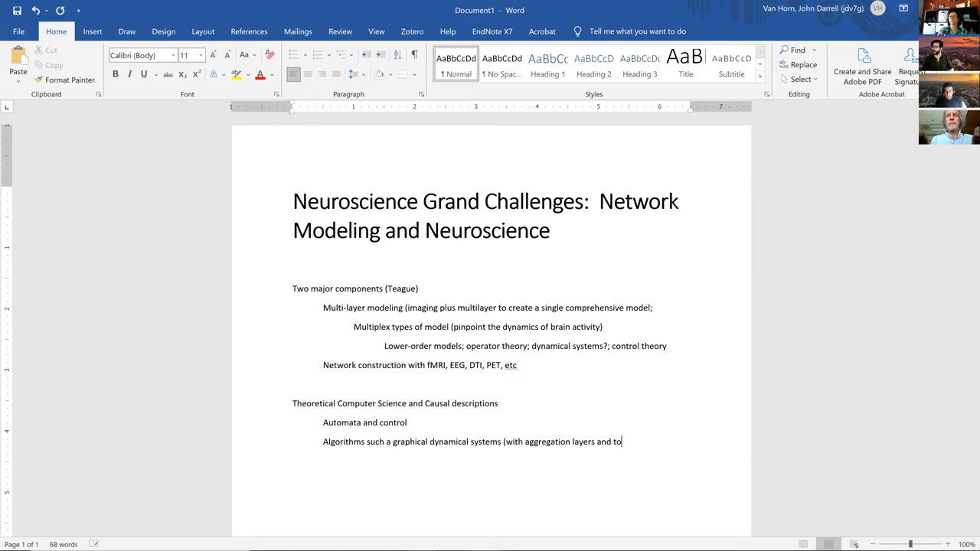
text(pological)
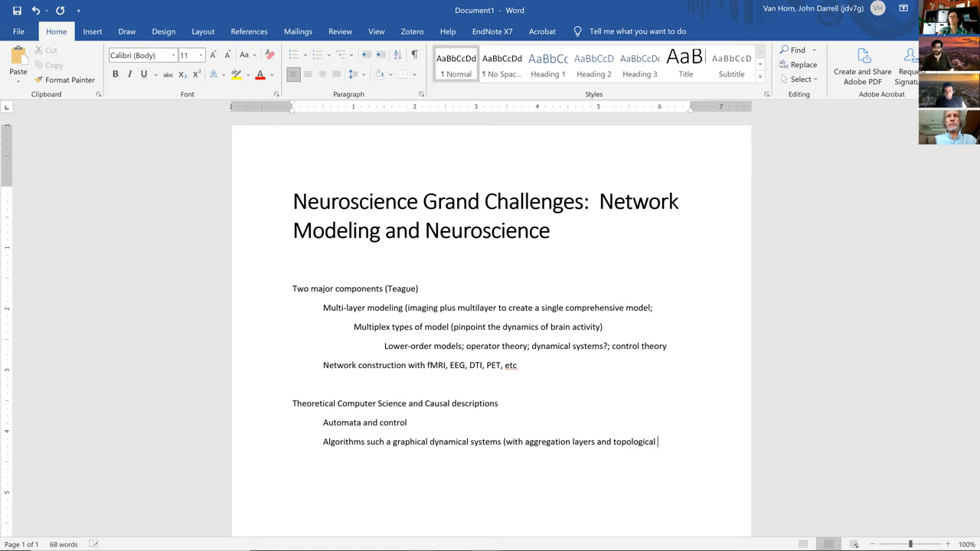
text(issues))
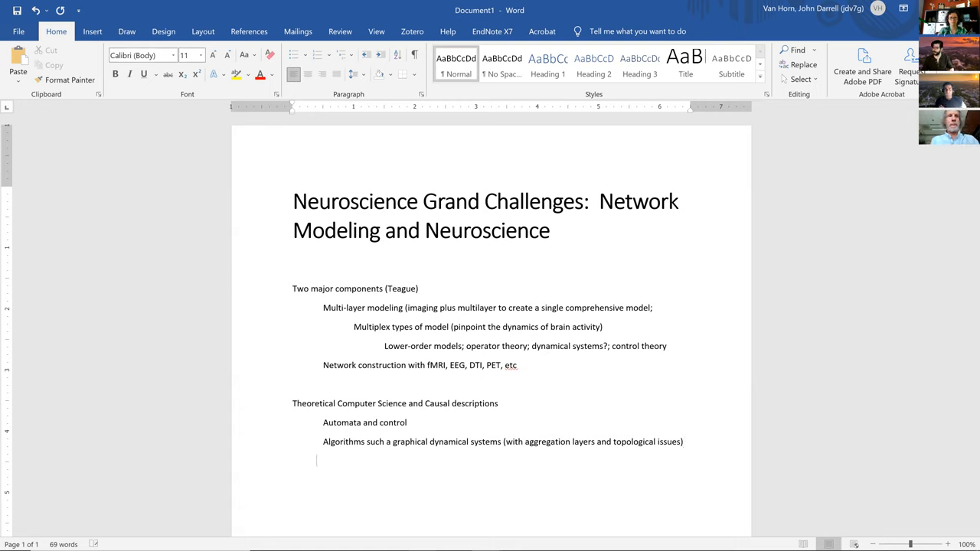
- Type the sub-point 'Information Sciences', correcting the initial misspelling
text(Inofrma)
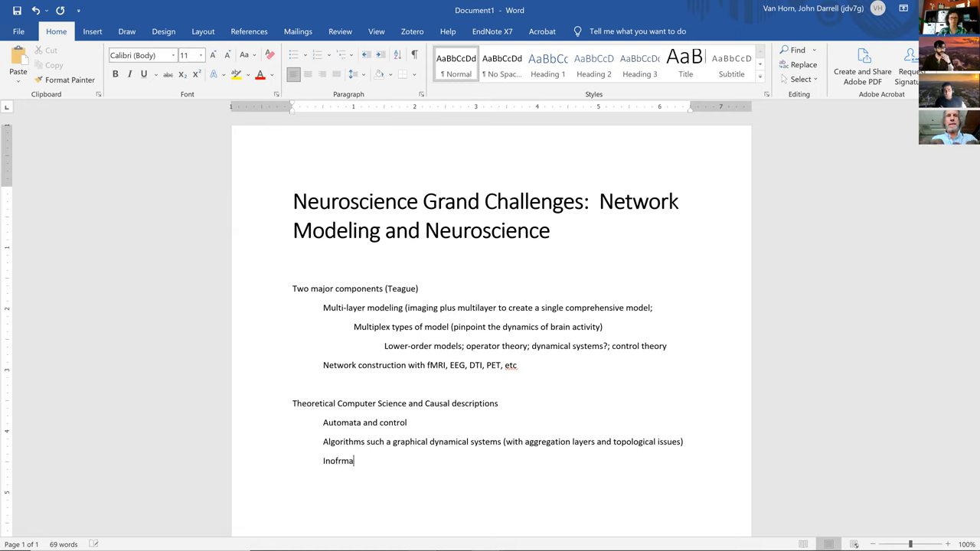
text(ti)
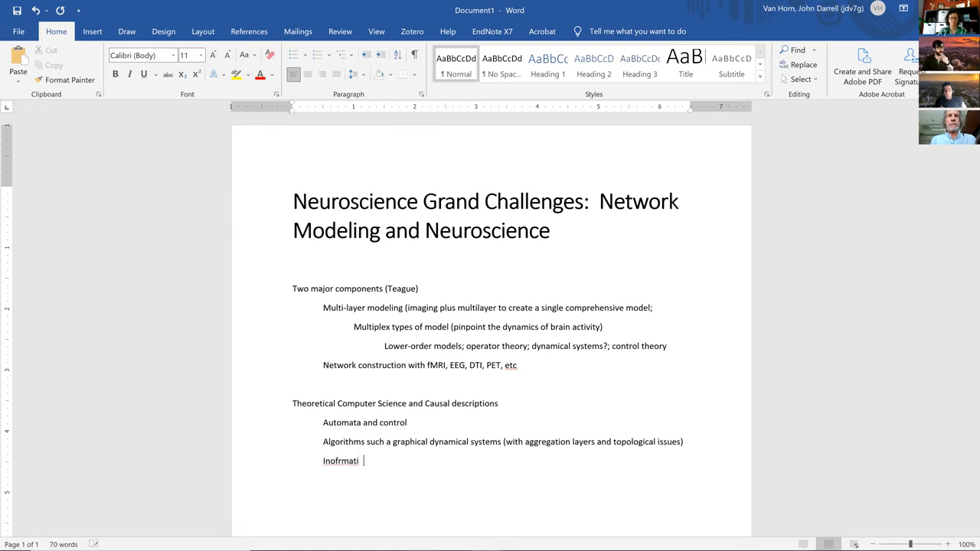
text(Informa)
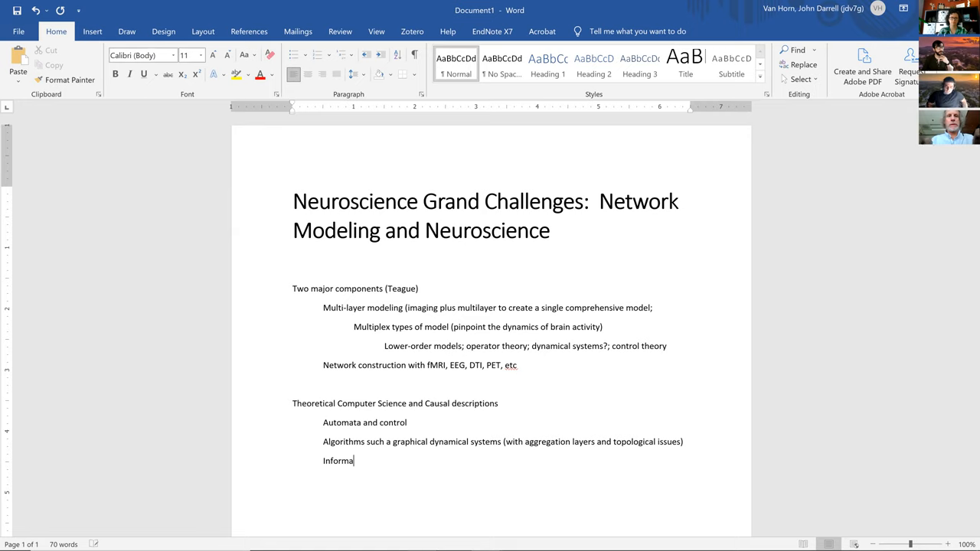
text(tion S)
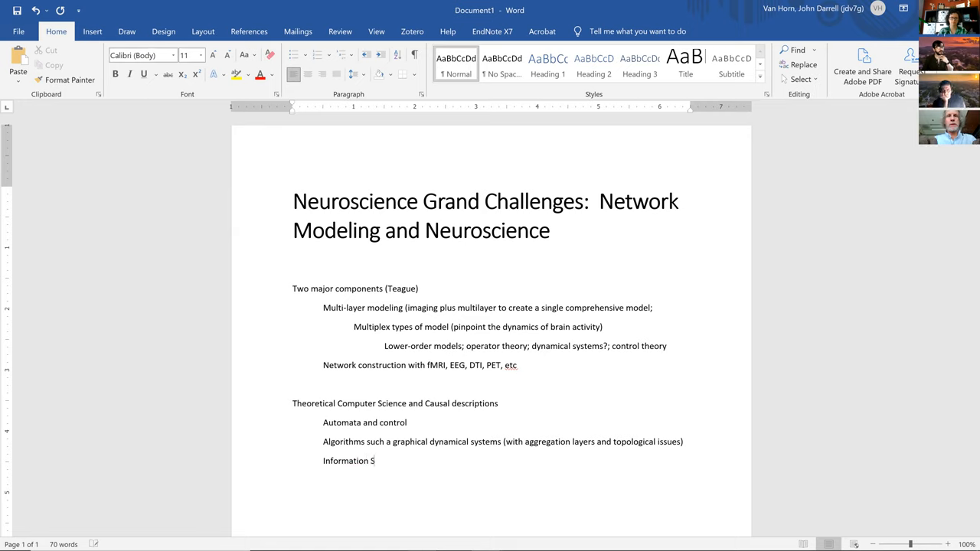
text(ciences)
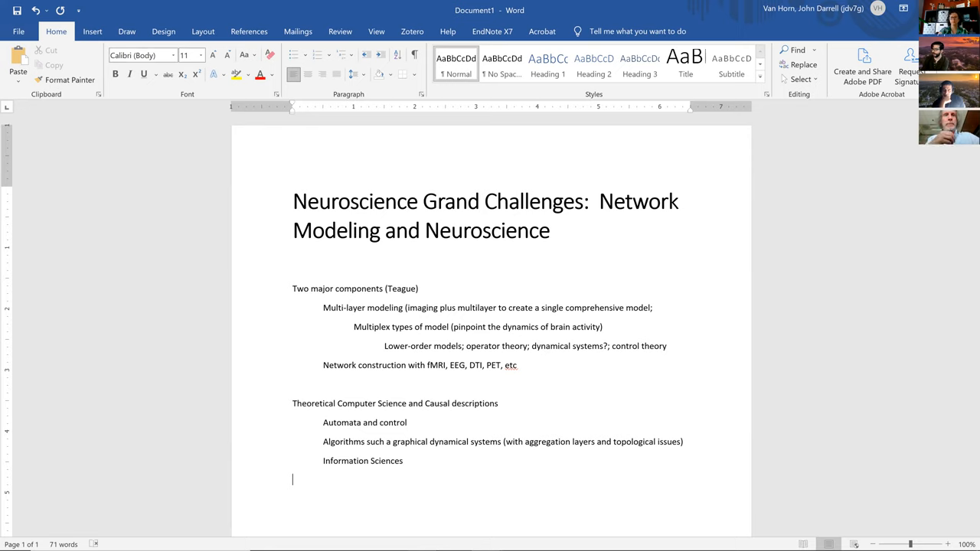
mouse_move(547, 400)
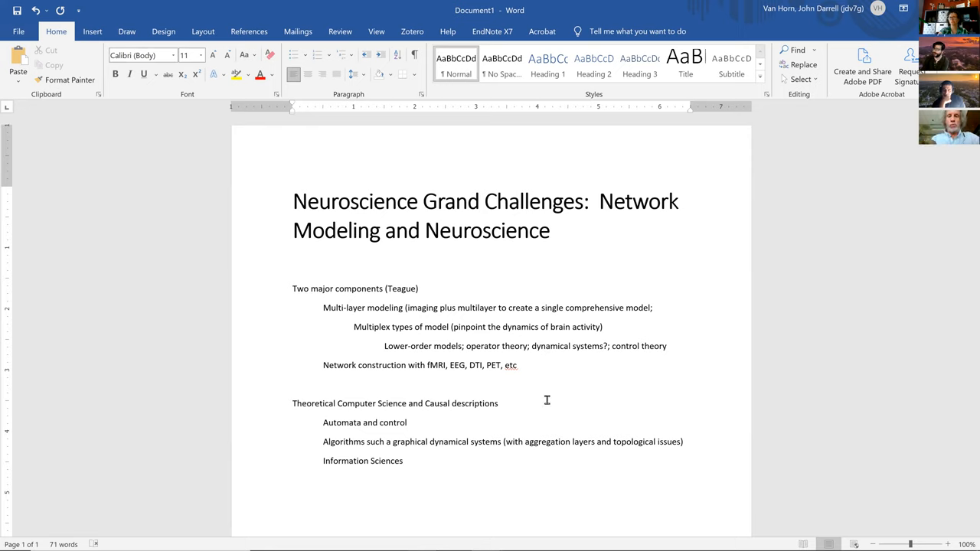
- Type the sub-point 'Networks of oscillators' and end the line
text(Net)
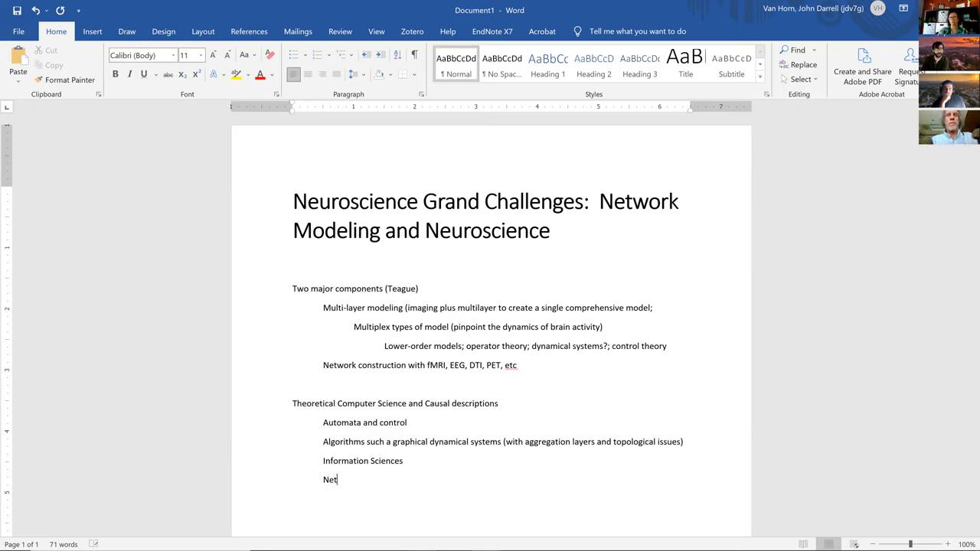
text(works of o)
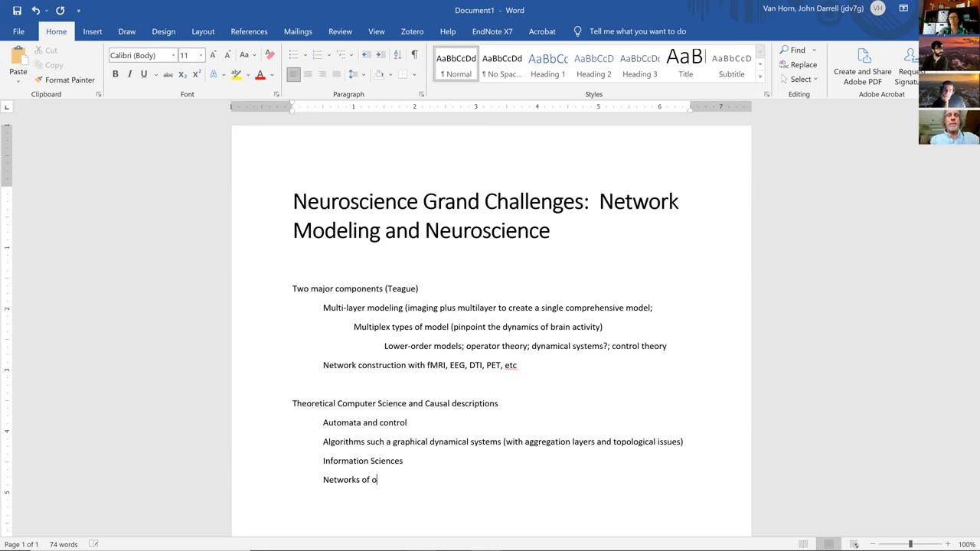
text(s)
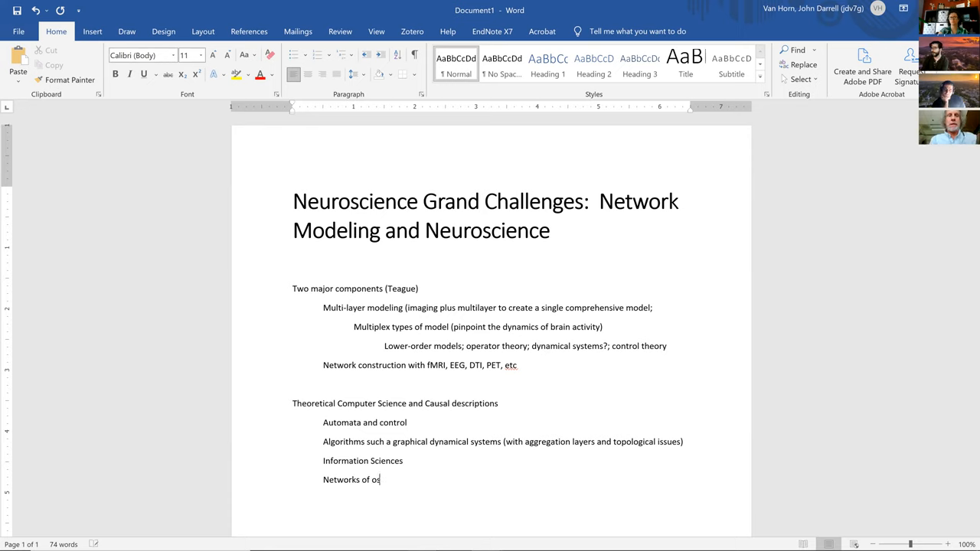
text(cillator)
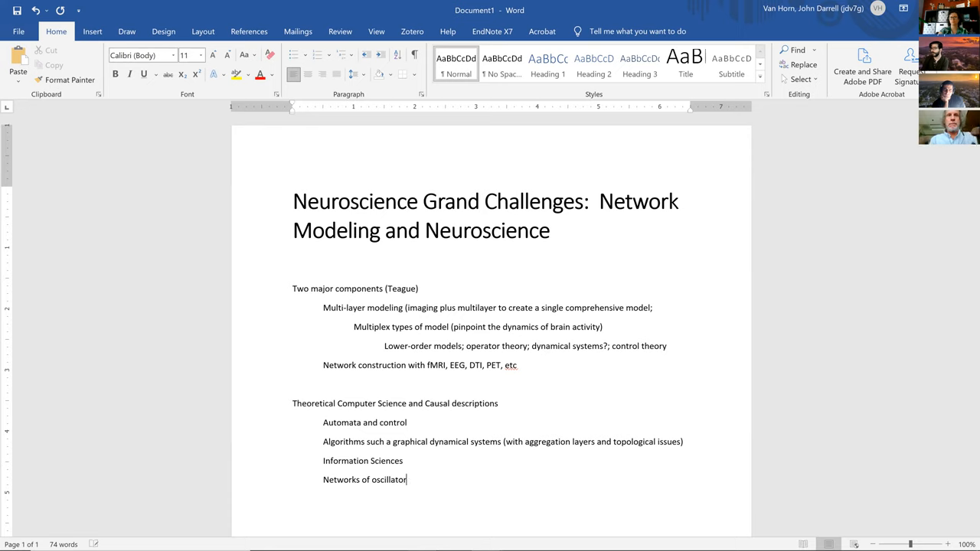
key(enter)
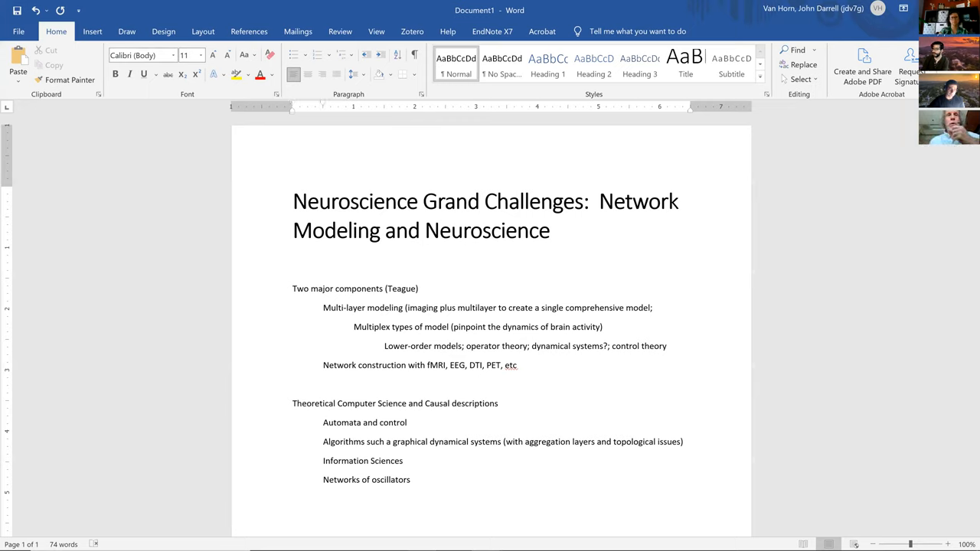
click(323, 517)
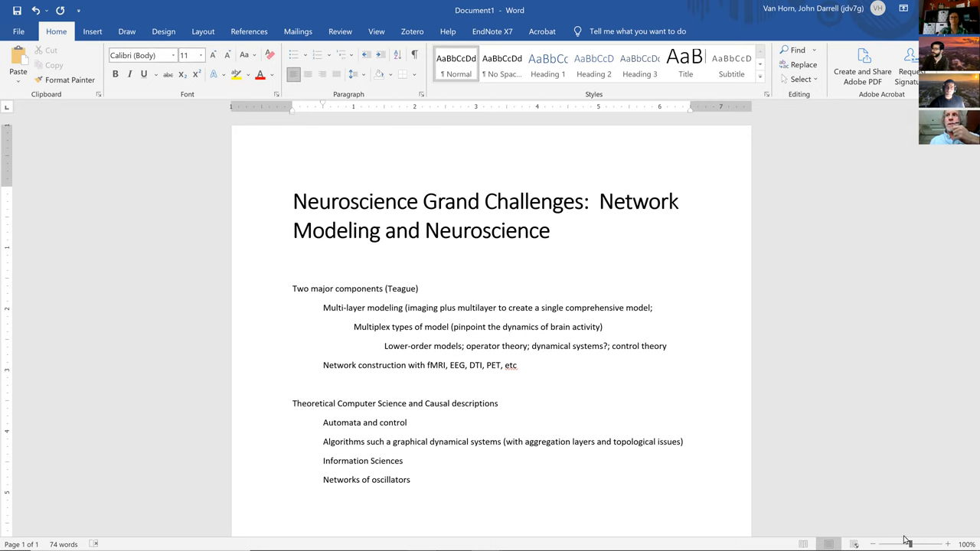
click(323, 517)
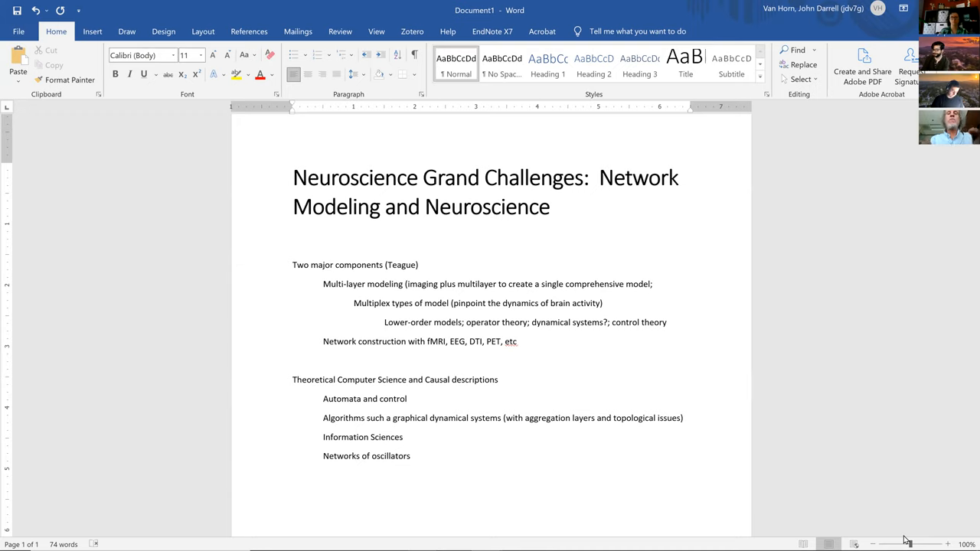
- Type the unindented topic 'Integration of Tools with the Needs of End-Users'
text(In)
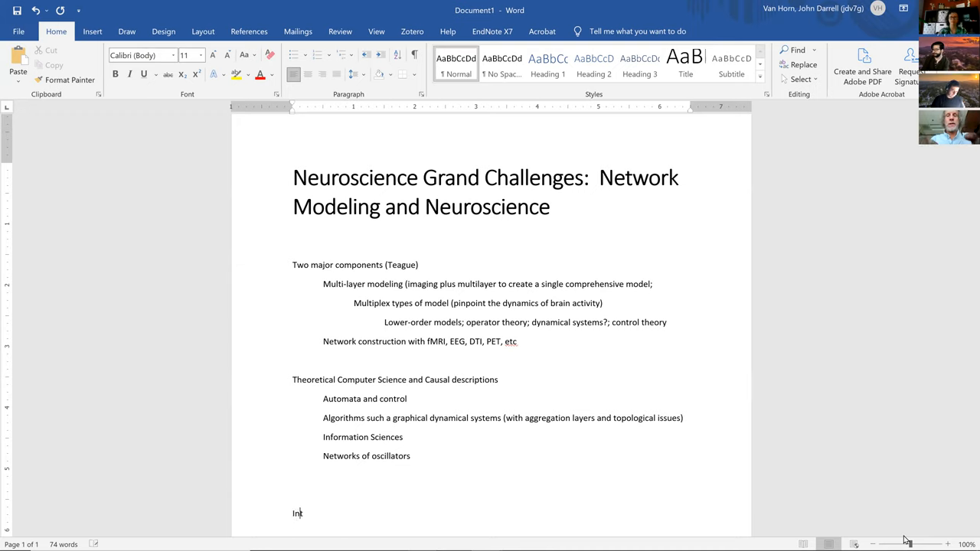
text(teg)
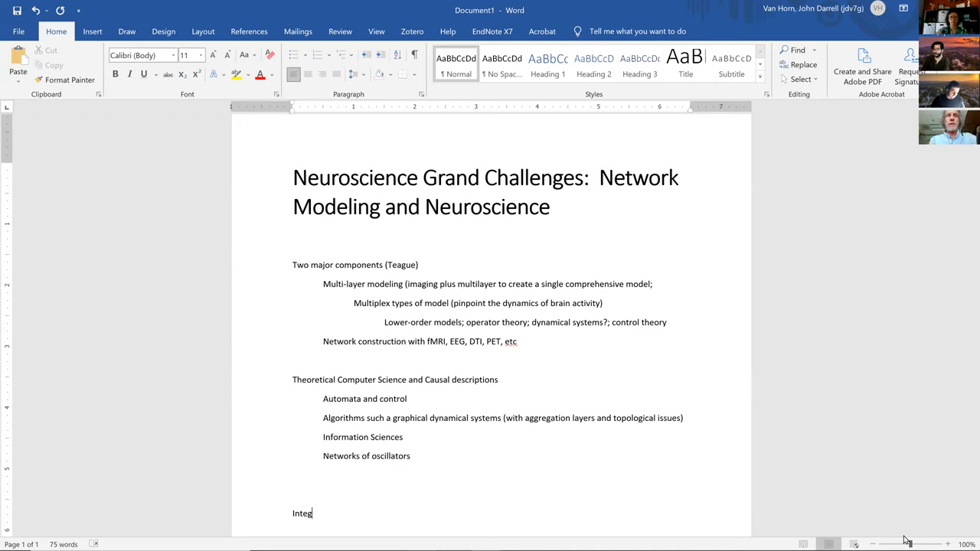
text(ration of T)
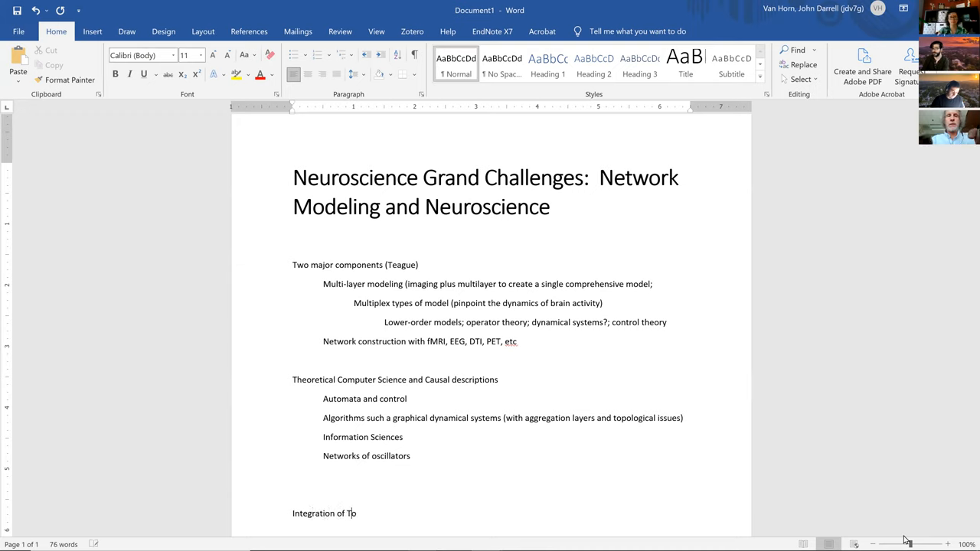
text(ols with the Needs of En)
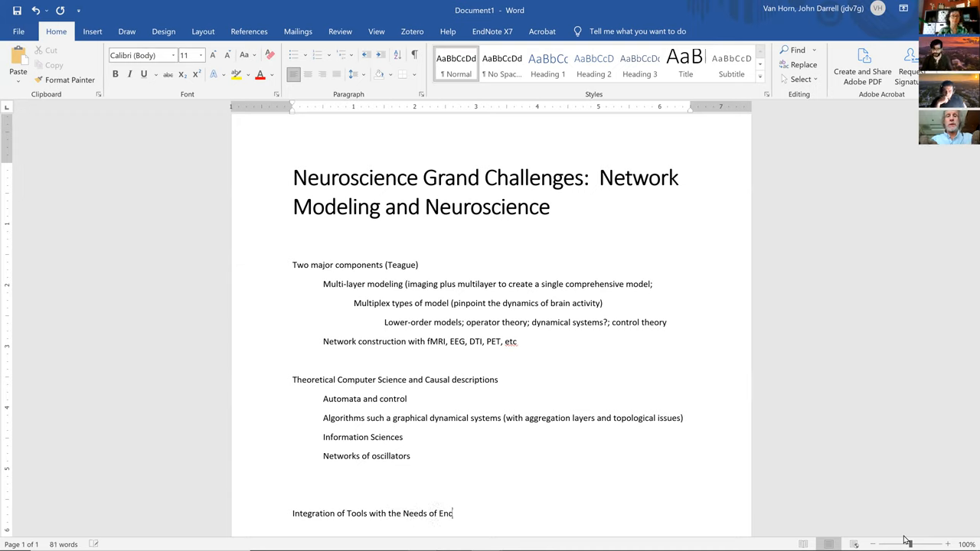
text(d)
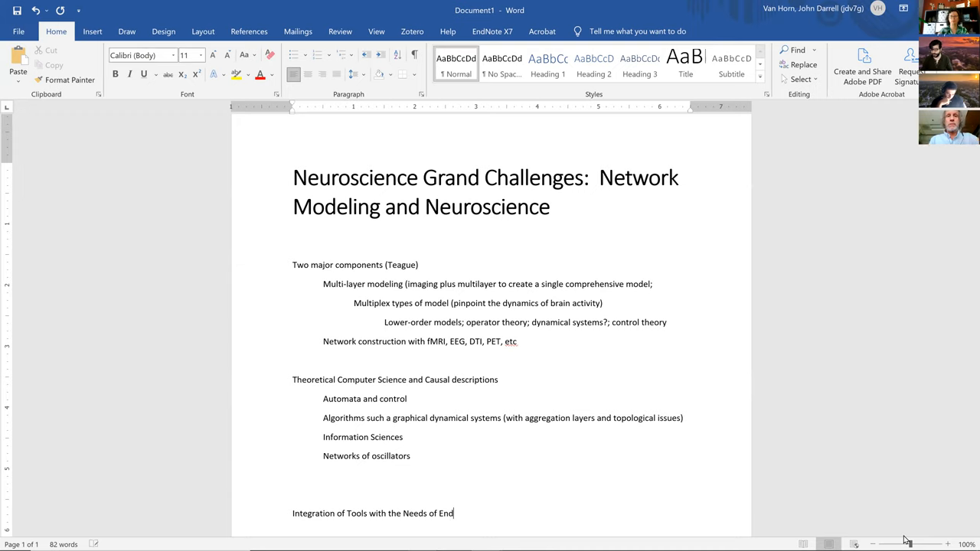
text(-Users)
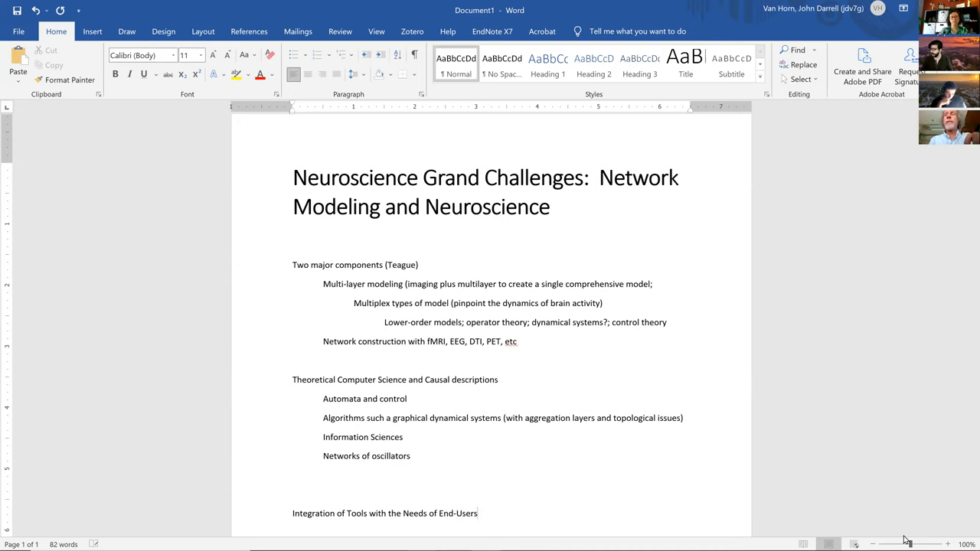
click(477, 512)
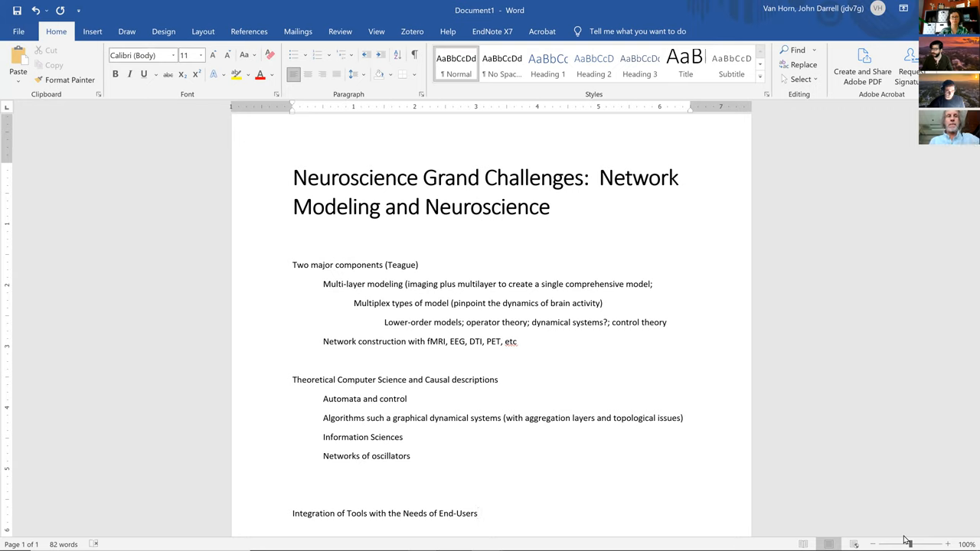
- Add the indented sub-point 'Furthering of understanding of clinical problems'
text(Furtherin)
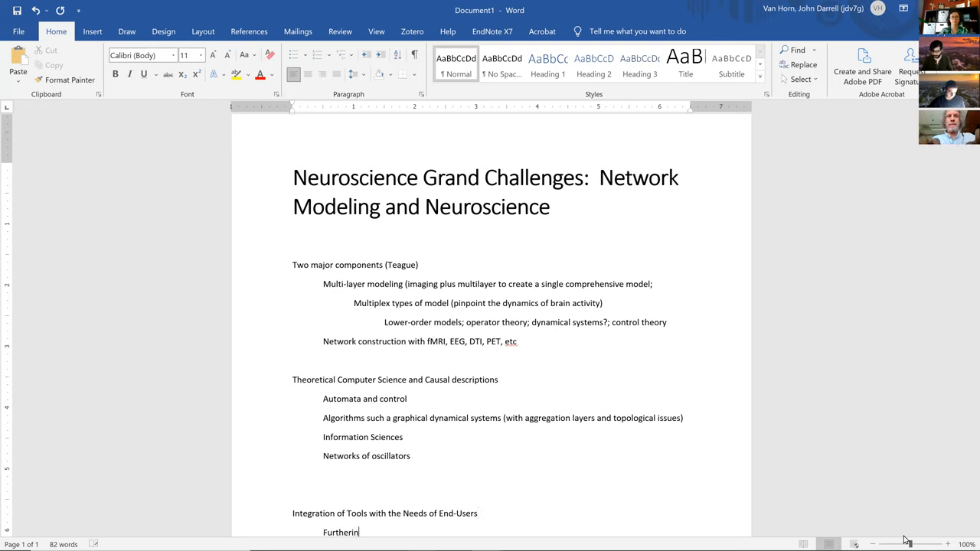
text(g of und)
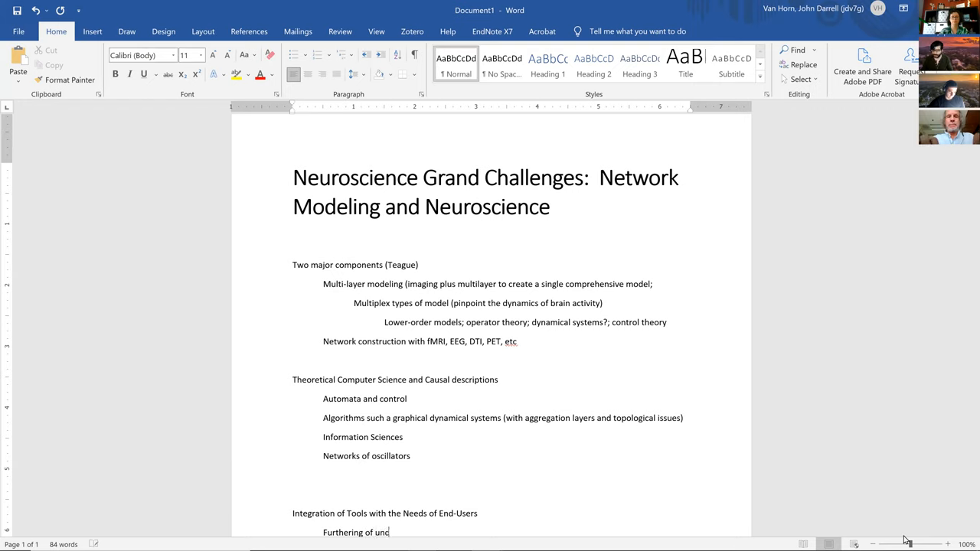
text(erstanding of clinical)
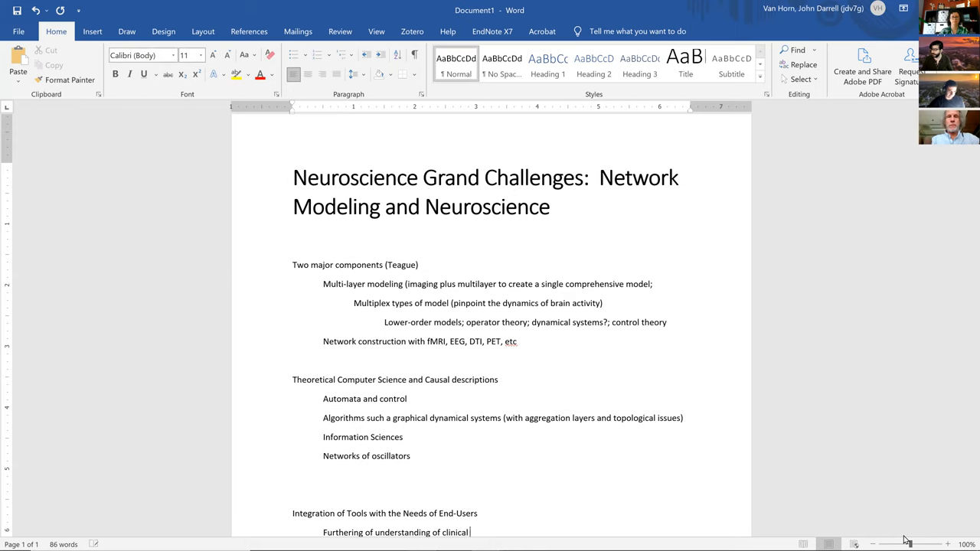
text(problems)
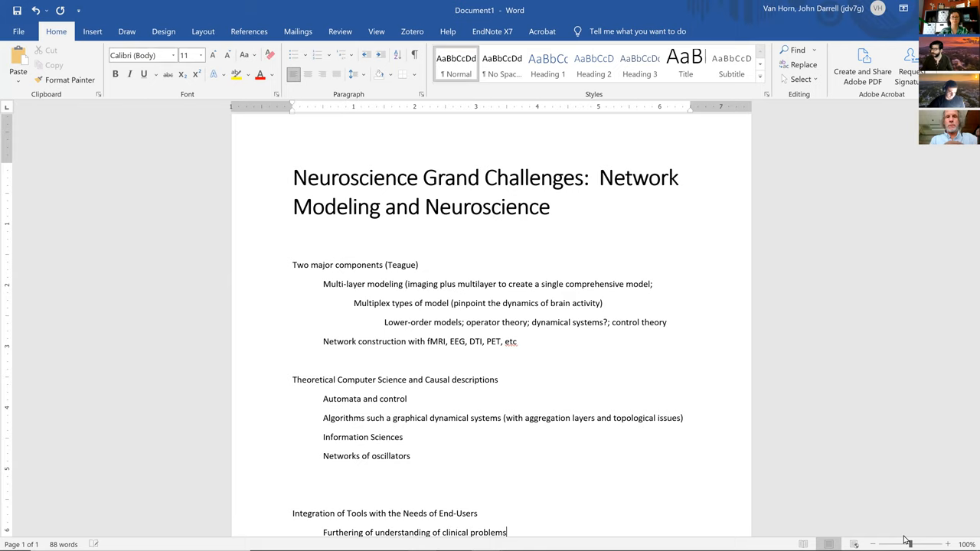
scroll(up, 3)
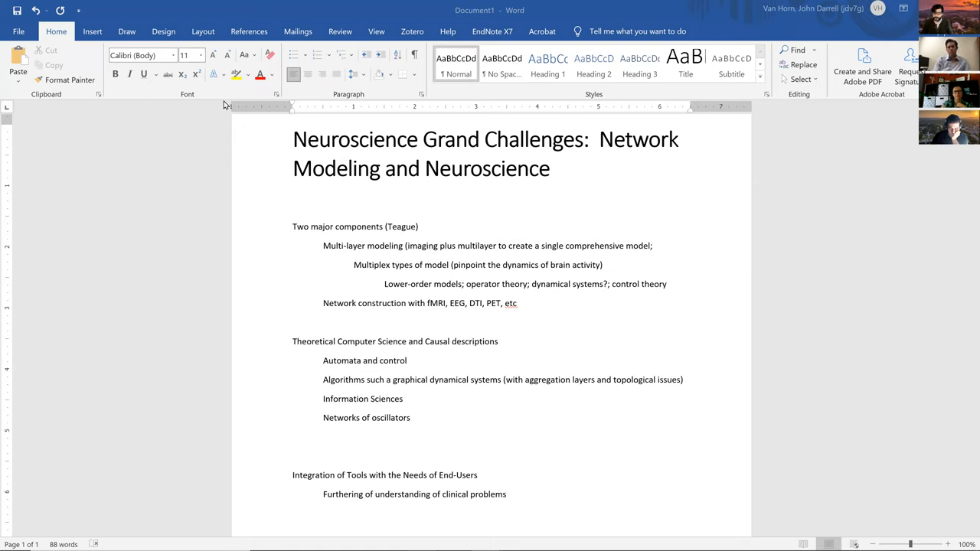
mouse_move(471, 519)
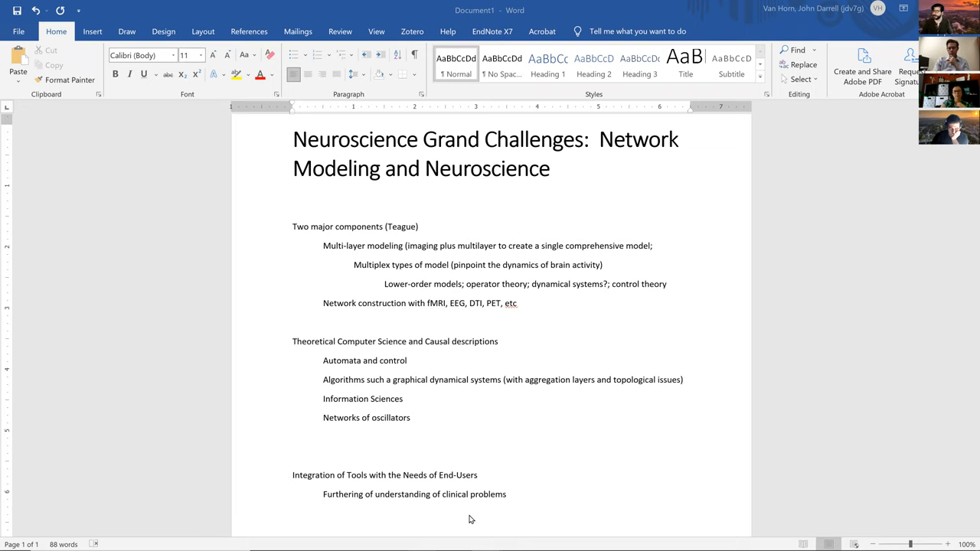
- Place the cursor on an empty unindented line below the clinical problems item
click(323, 512)
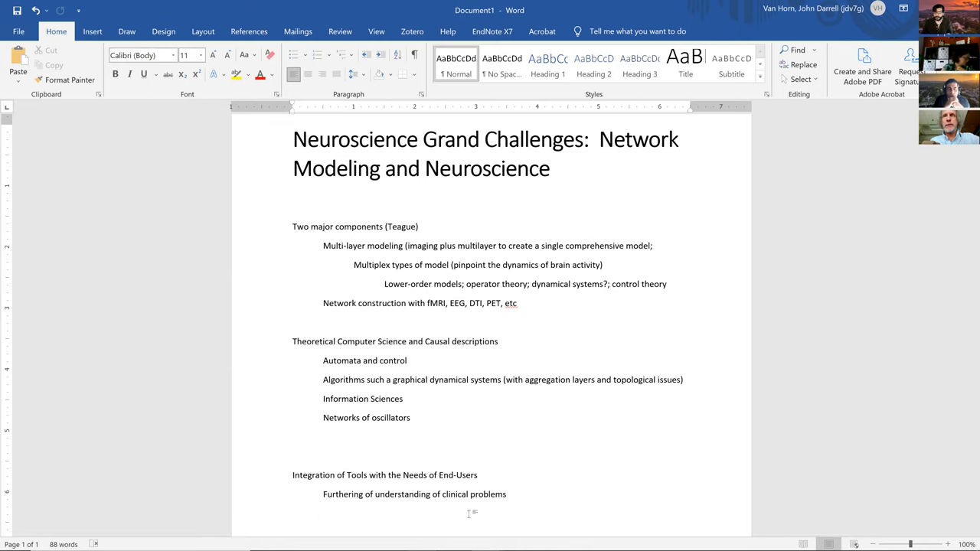
mouse_move(761, 374)
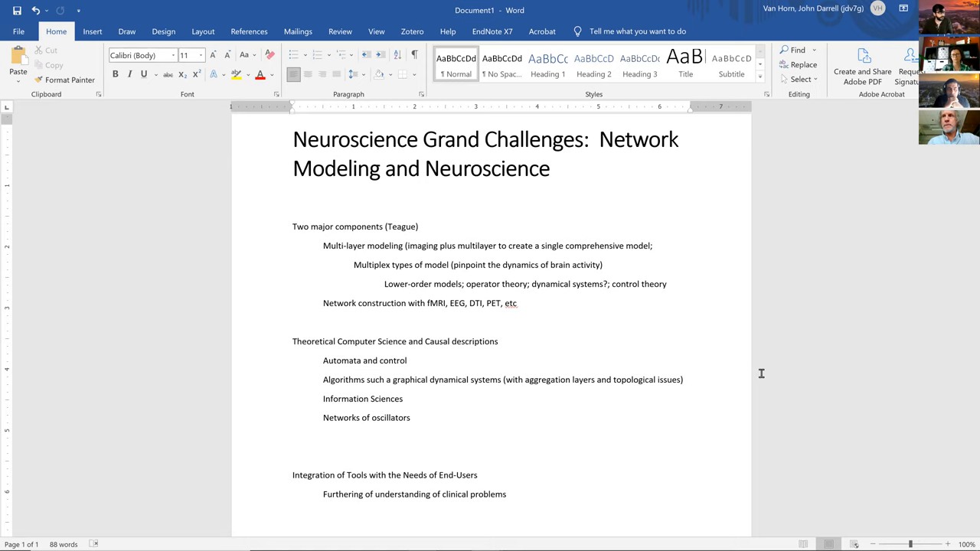
mouse_move(712, 291)
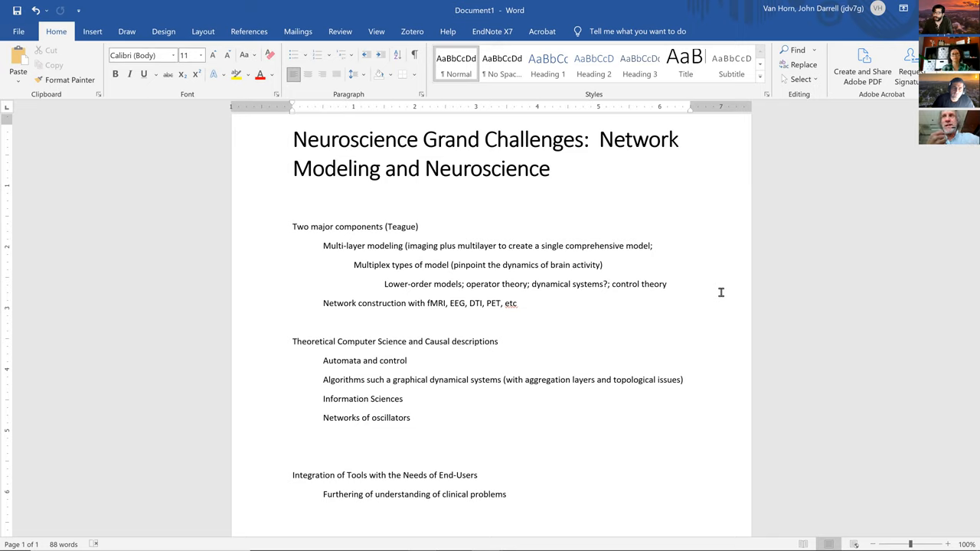
click(600, 458)
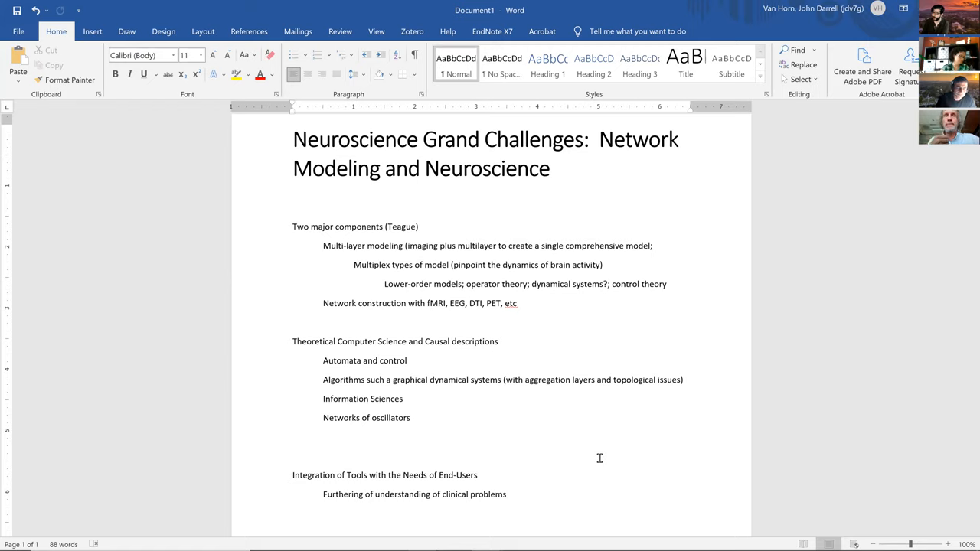
mouse_move(801, 482)
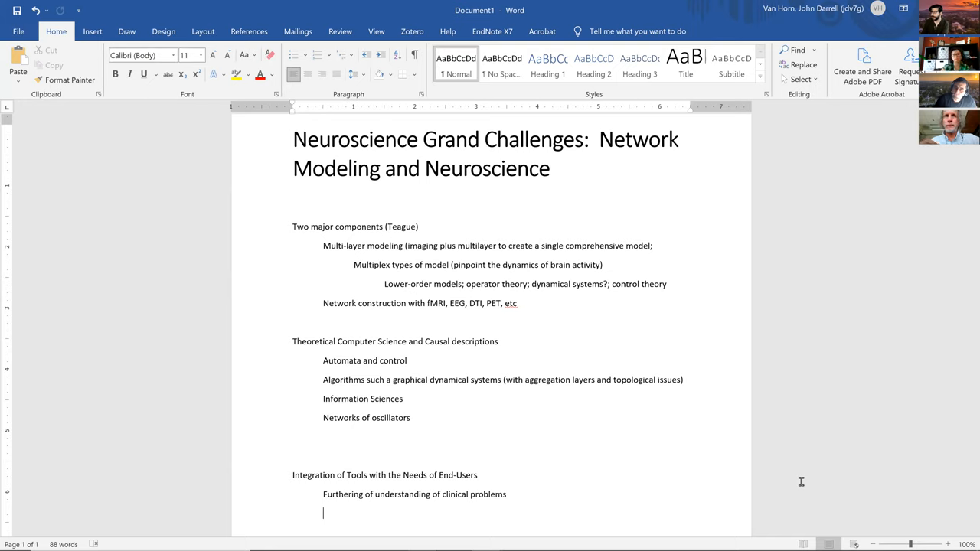
mouse_move(555, 442)
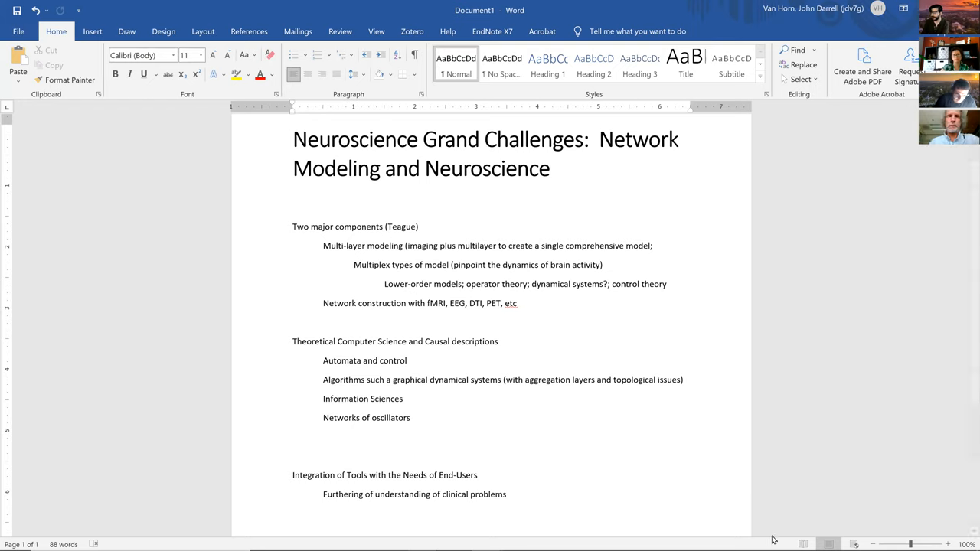
click(434, 417)
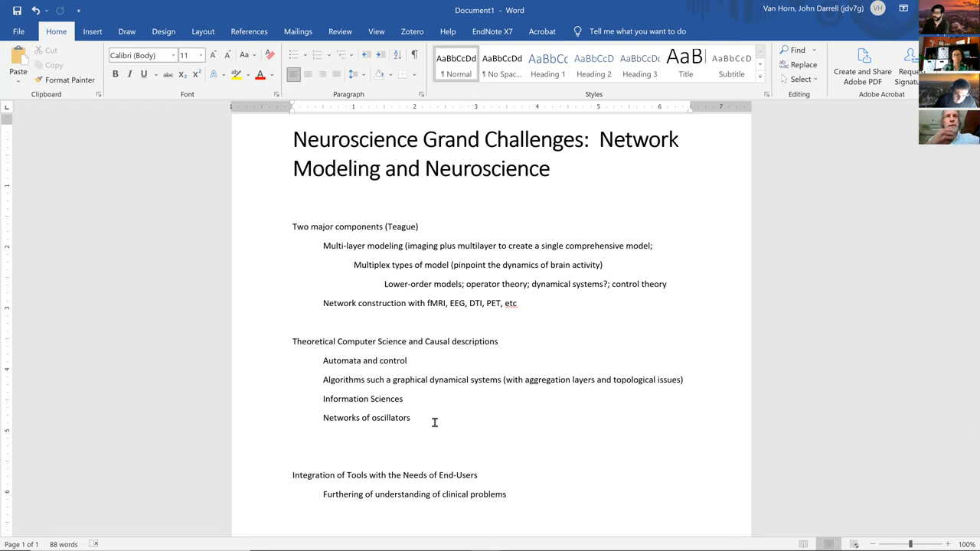
click(323, 512)
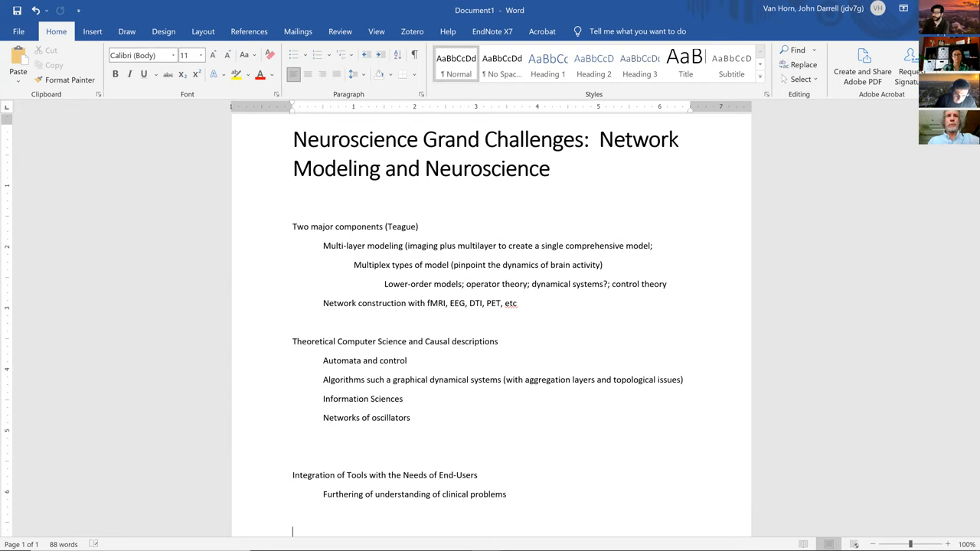
- Type the topic line 'Peripheral Nervous system is COOL!'
text(Peripher)
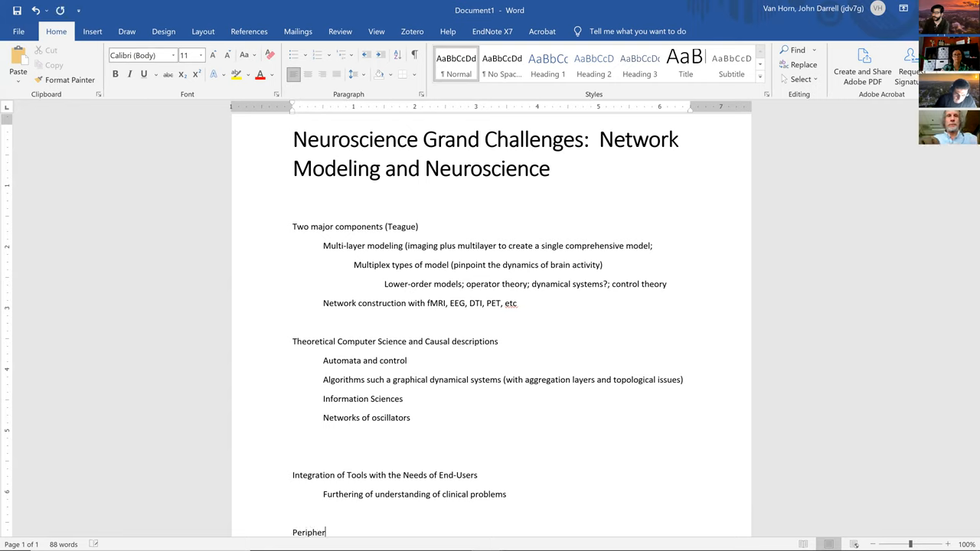
text(al Ner)
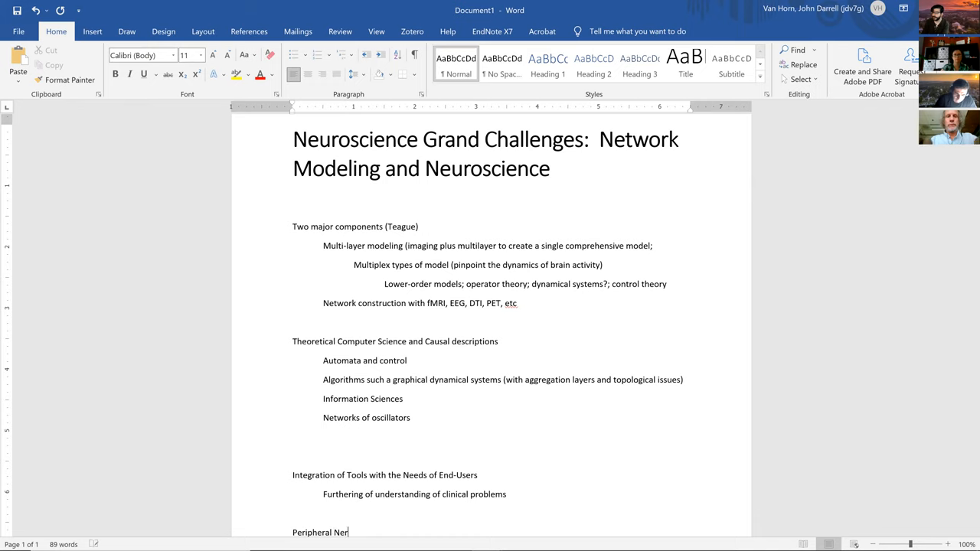
text(vous system)
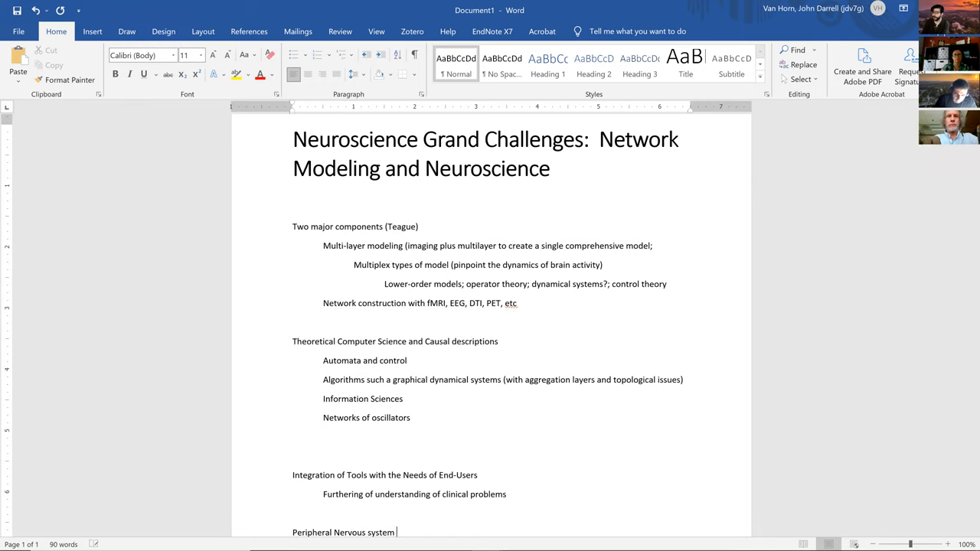
text(is COOL)
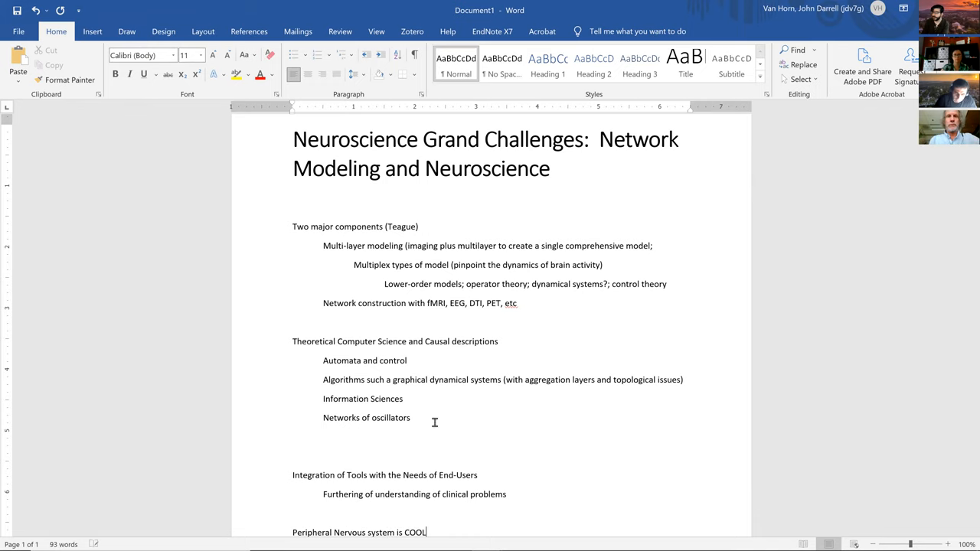
scroll(down, 3)
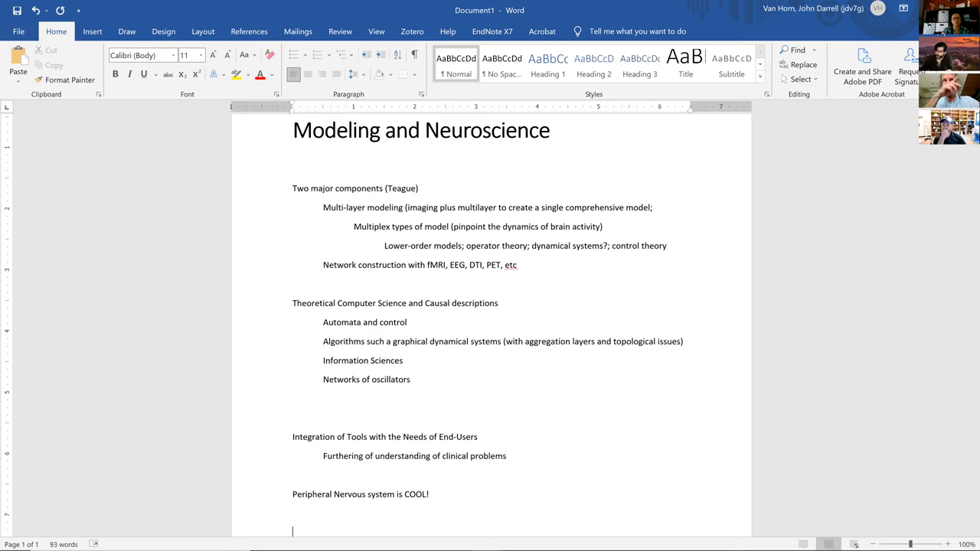
- Type the question 'Can the data we collect support the methods we develop?'
text(Can)
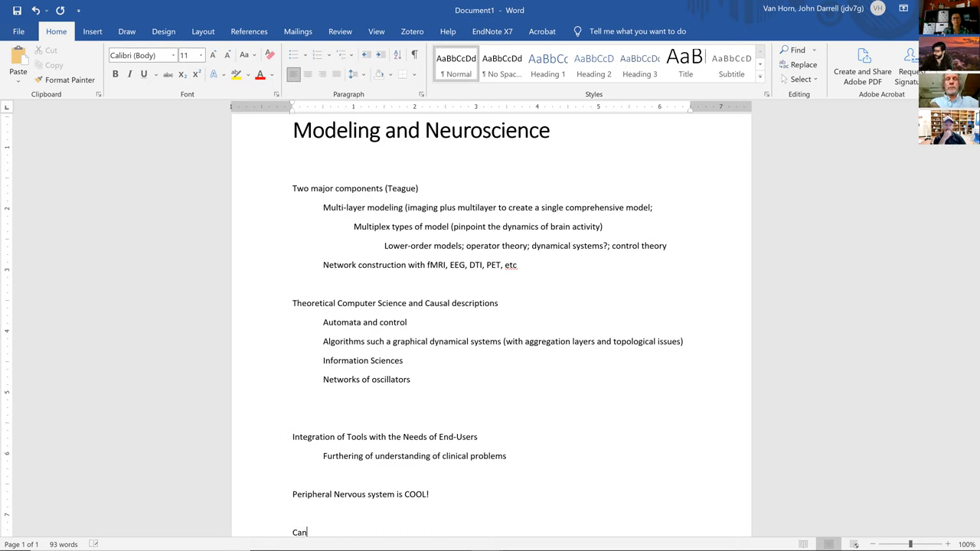
text(the data)
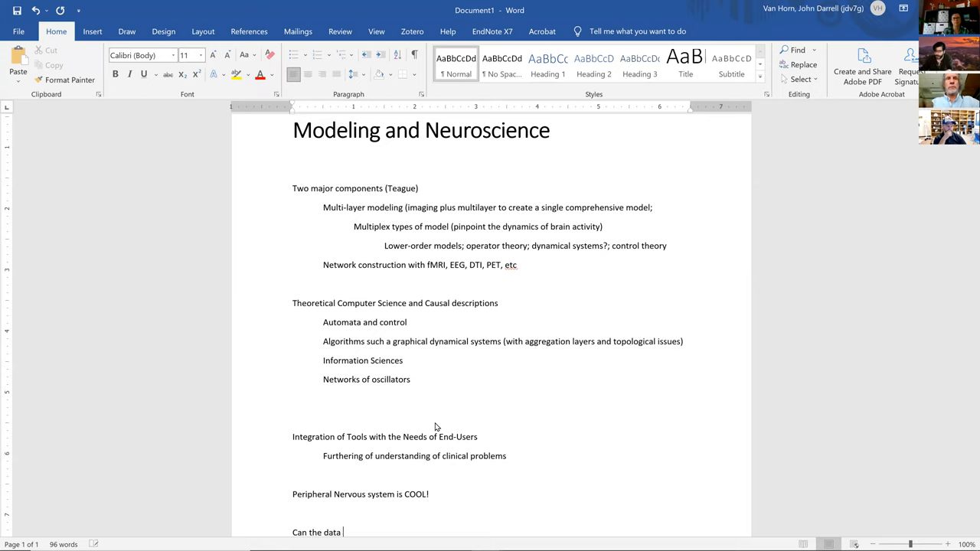
text(we colle)
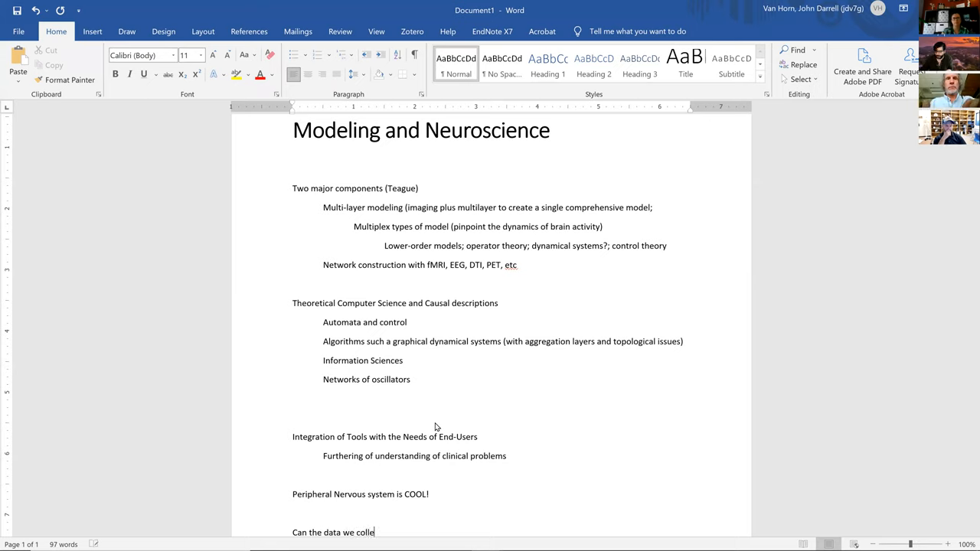
text(ct suppo)
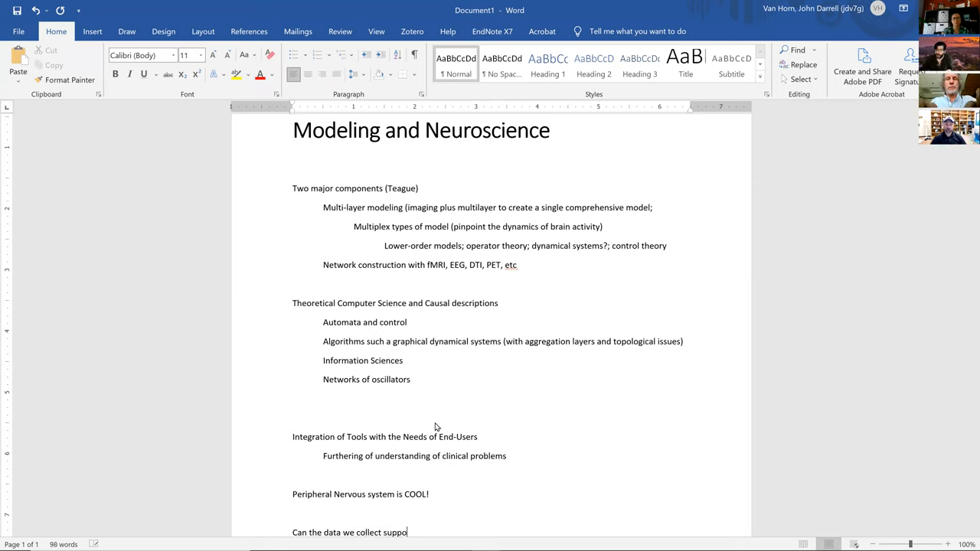
text(rt the met)
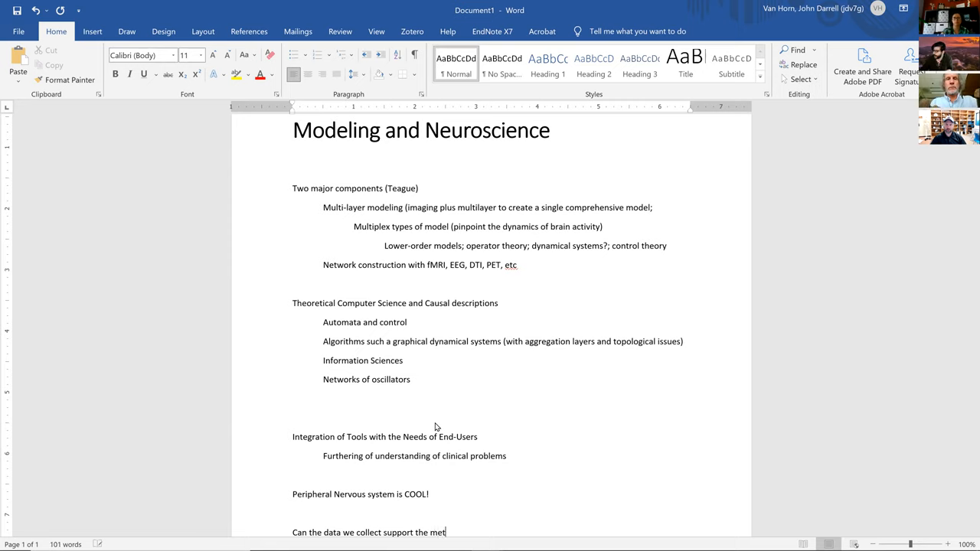
text(hods we)
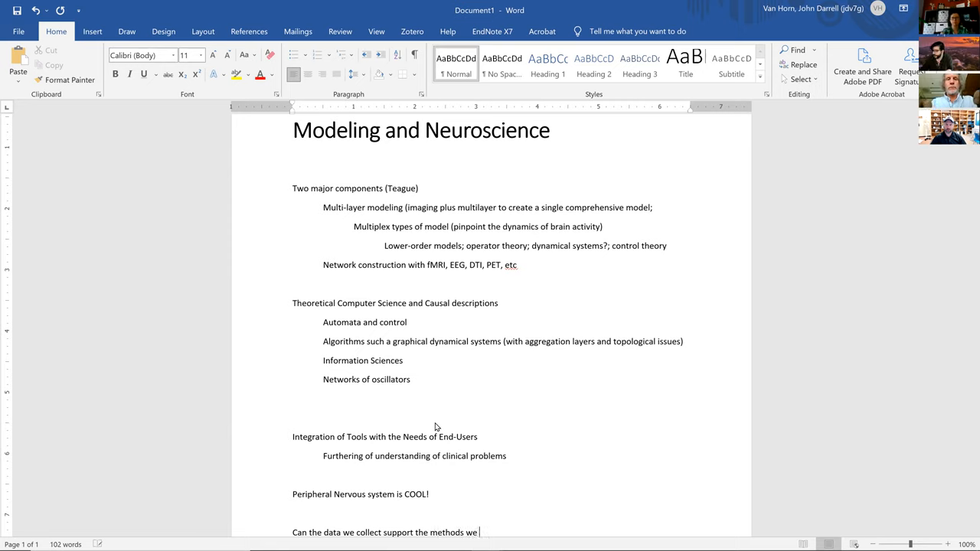
text(develop?)
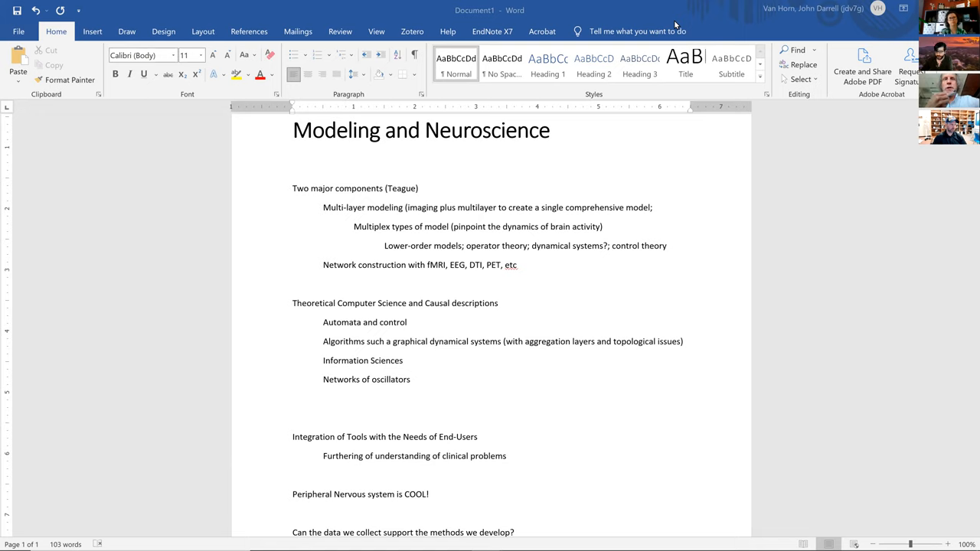
mouse_move(814, 92)
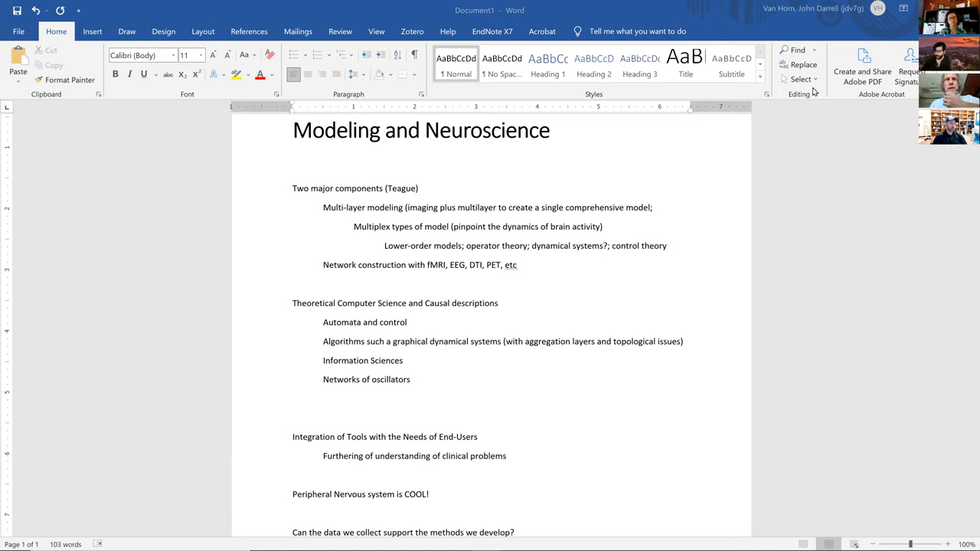
mouse_move(538, 532)
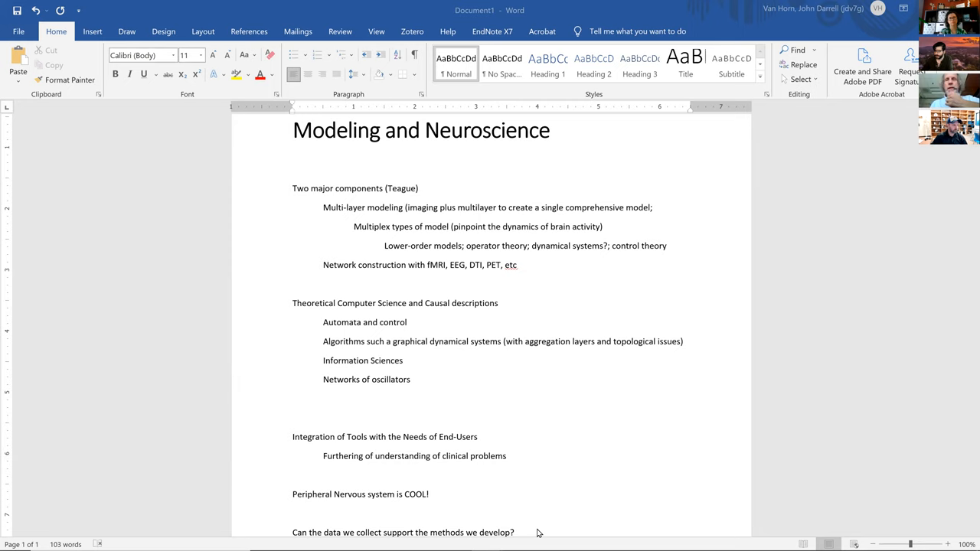
- Scroll down and click the empty line below the data-support question
scroll(down, 3)
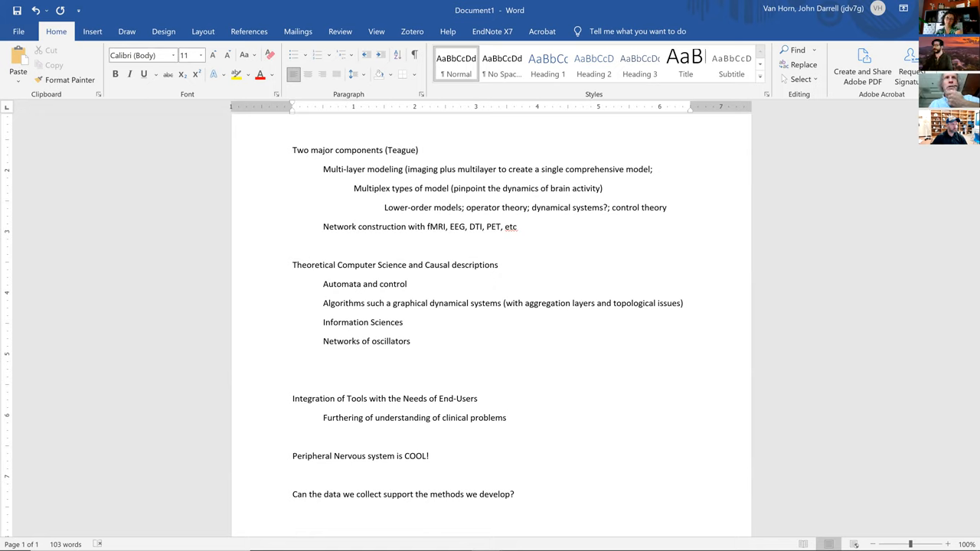
click(293, 531)
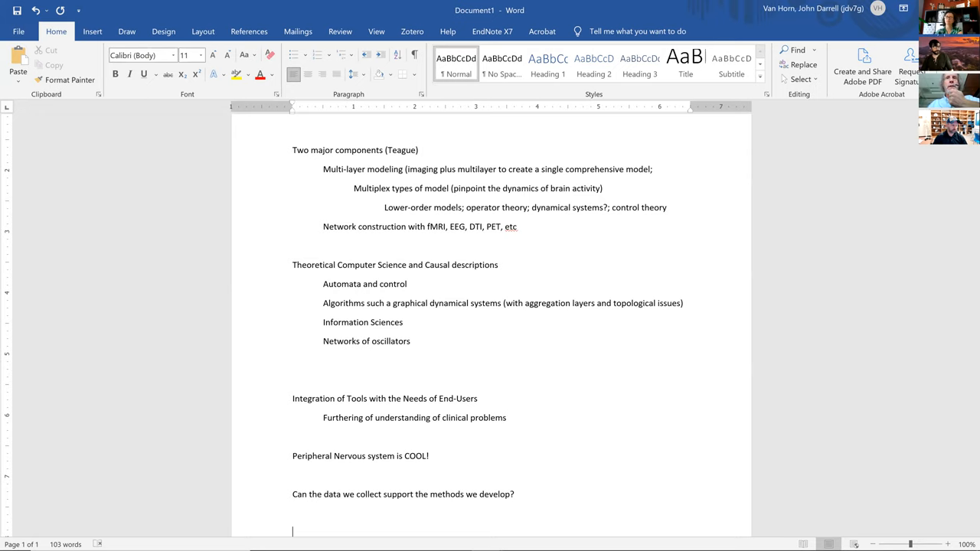